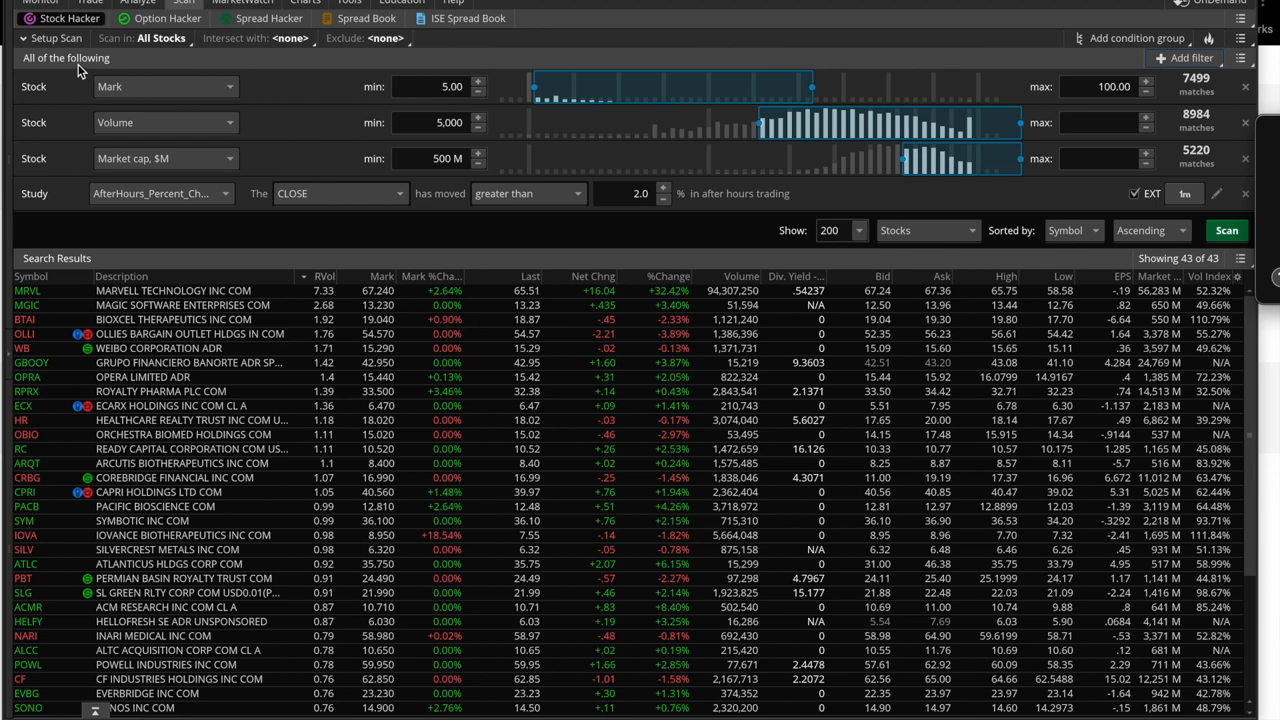
mouse_move(232, 184)
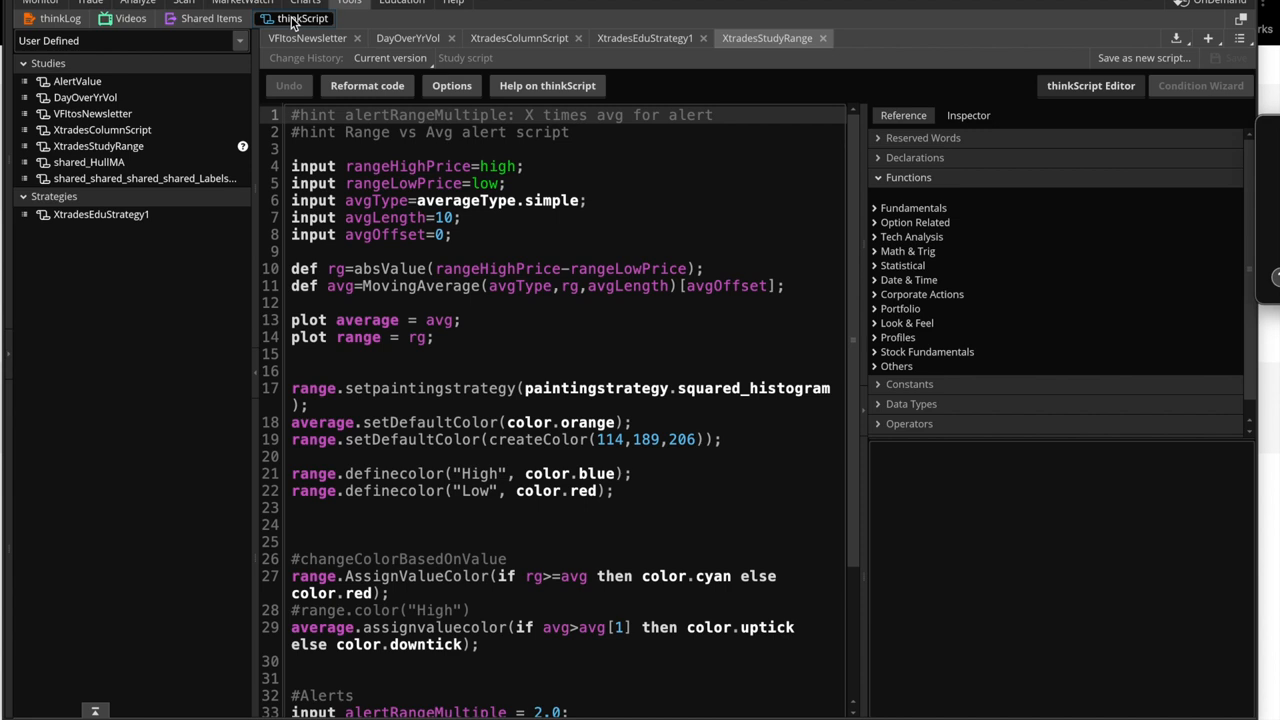
Bring up the XtradesStudyRange study script in the thinkScript editor
double_click(376, 200)
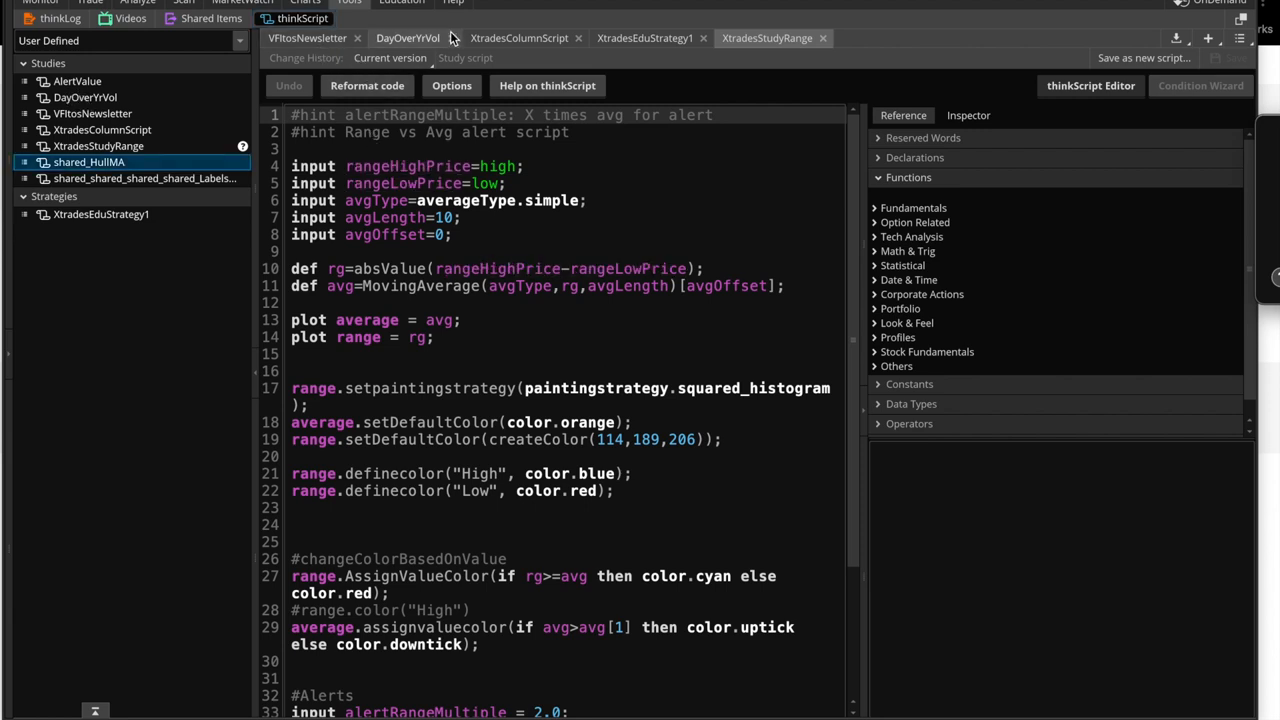
mouse_move(376, 56)
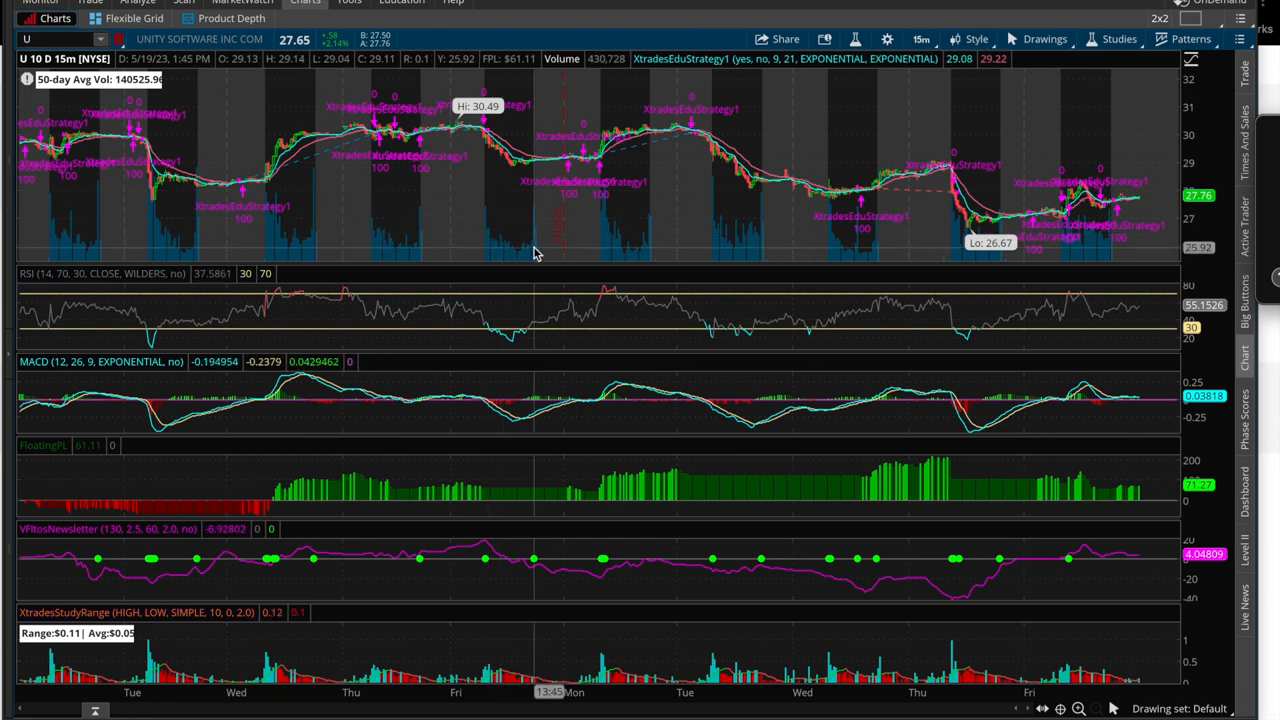
mouse_move(644, 238)
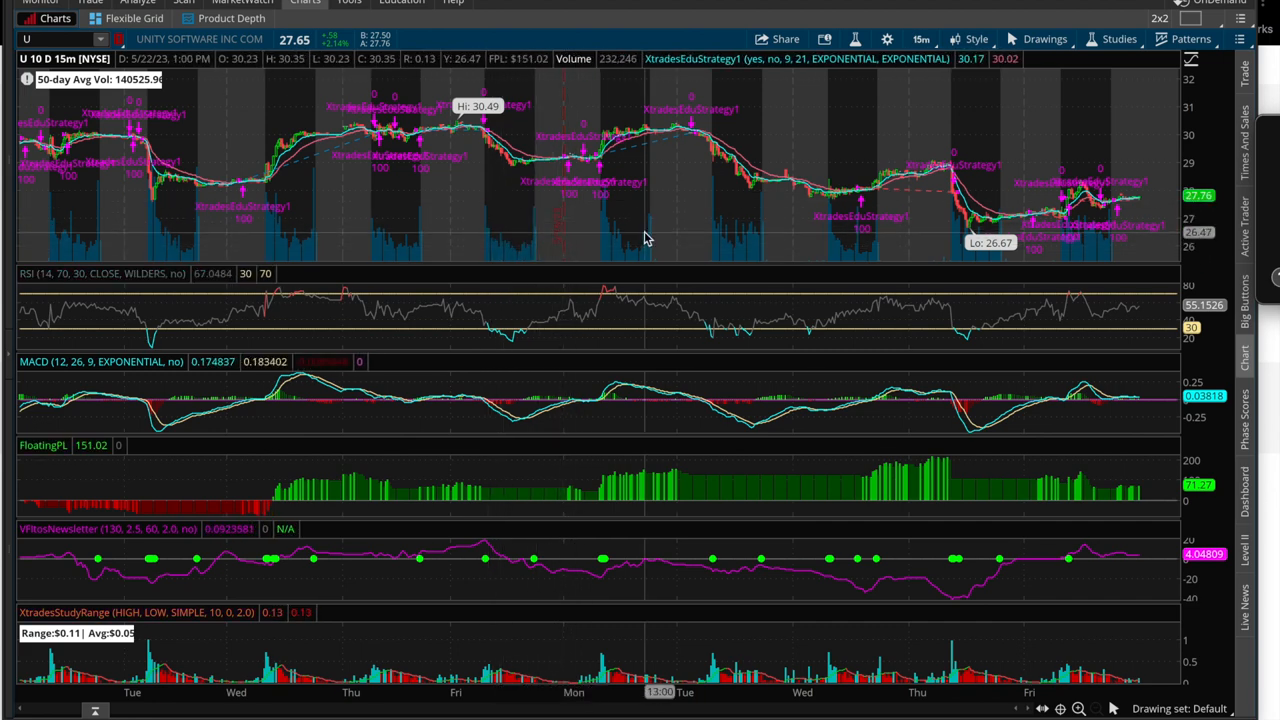
mouse_move(1130, 170)
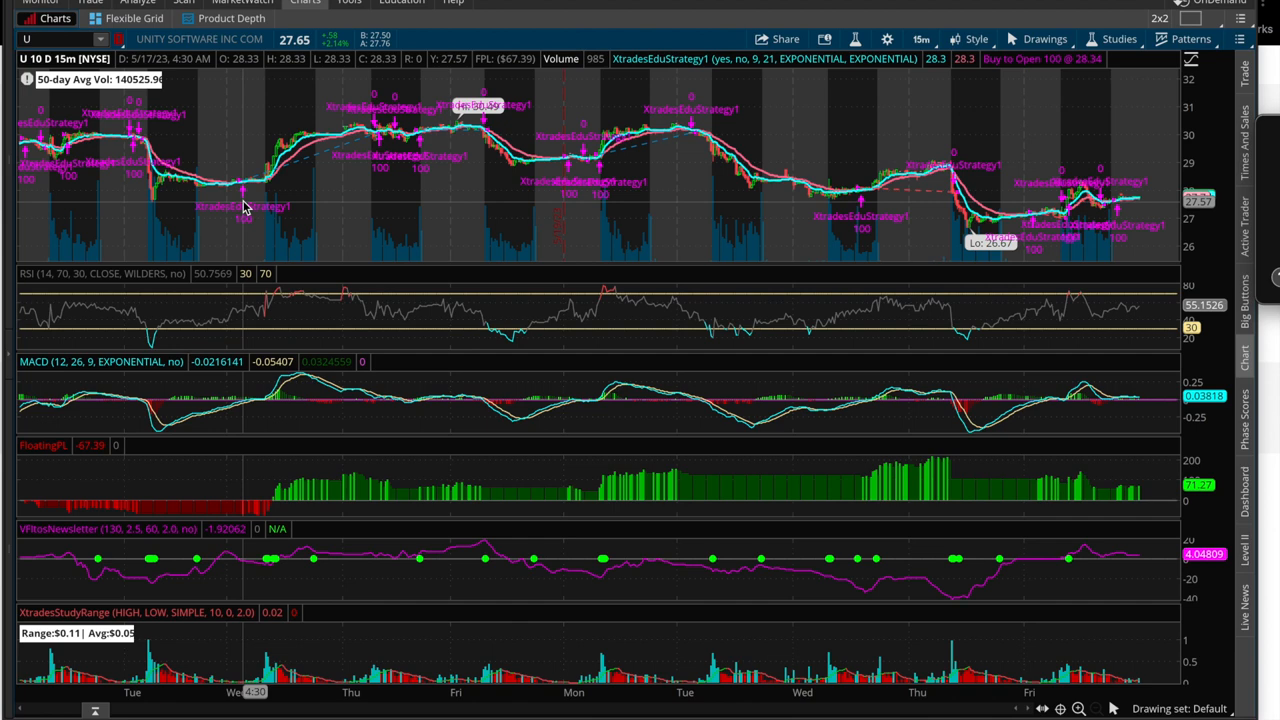
mouse_move(196, 240)
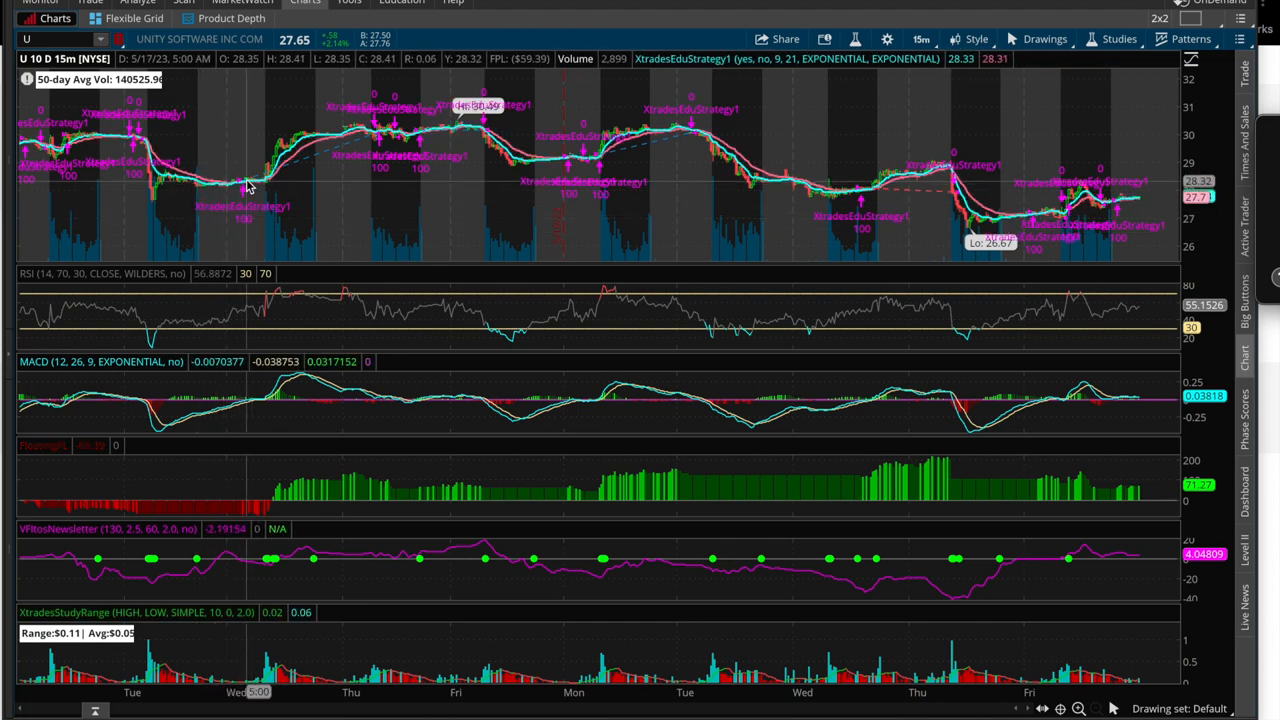
mouse_move(380, 124)
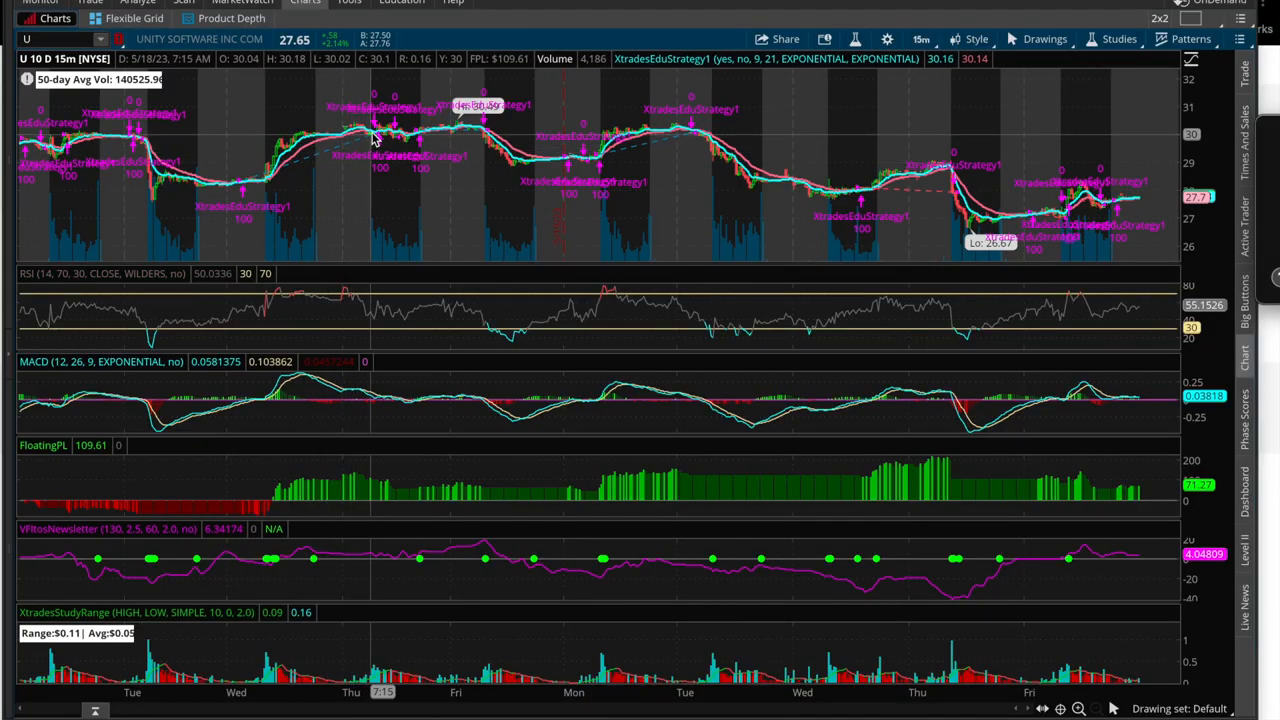
mouse_move(380, 140)
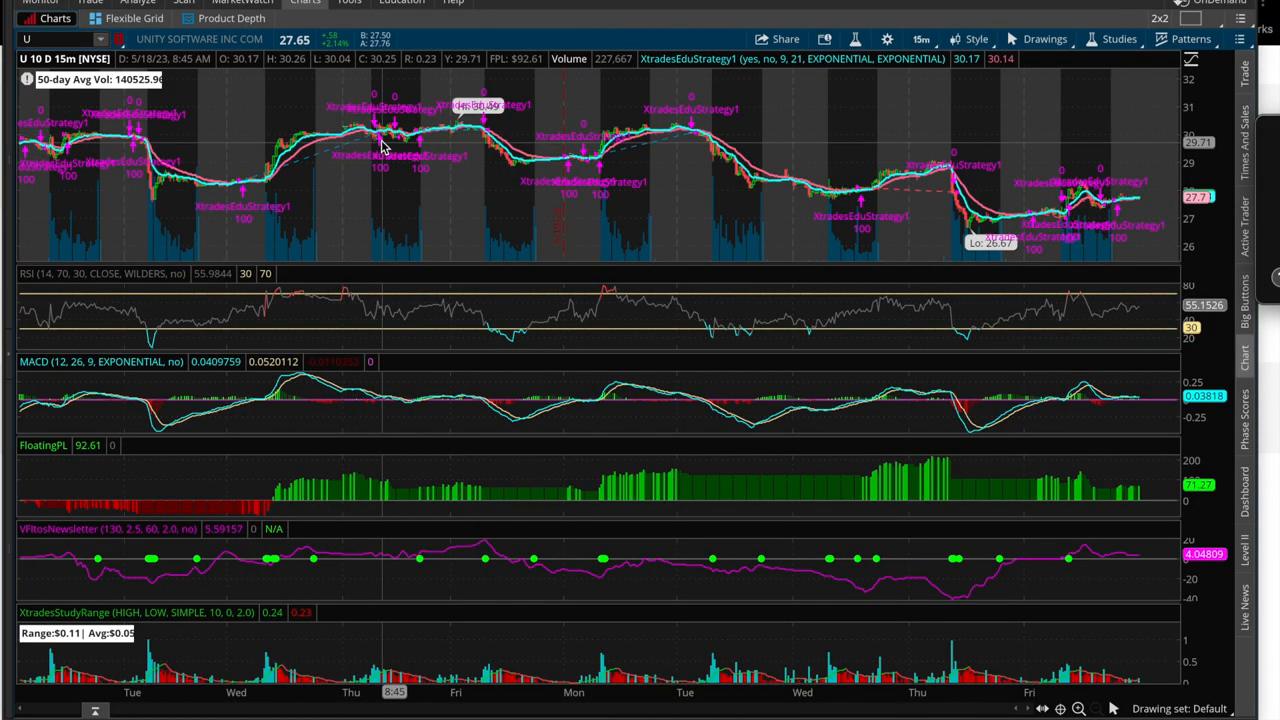
mouse_move(390, 136)
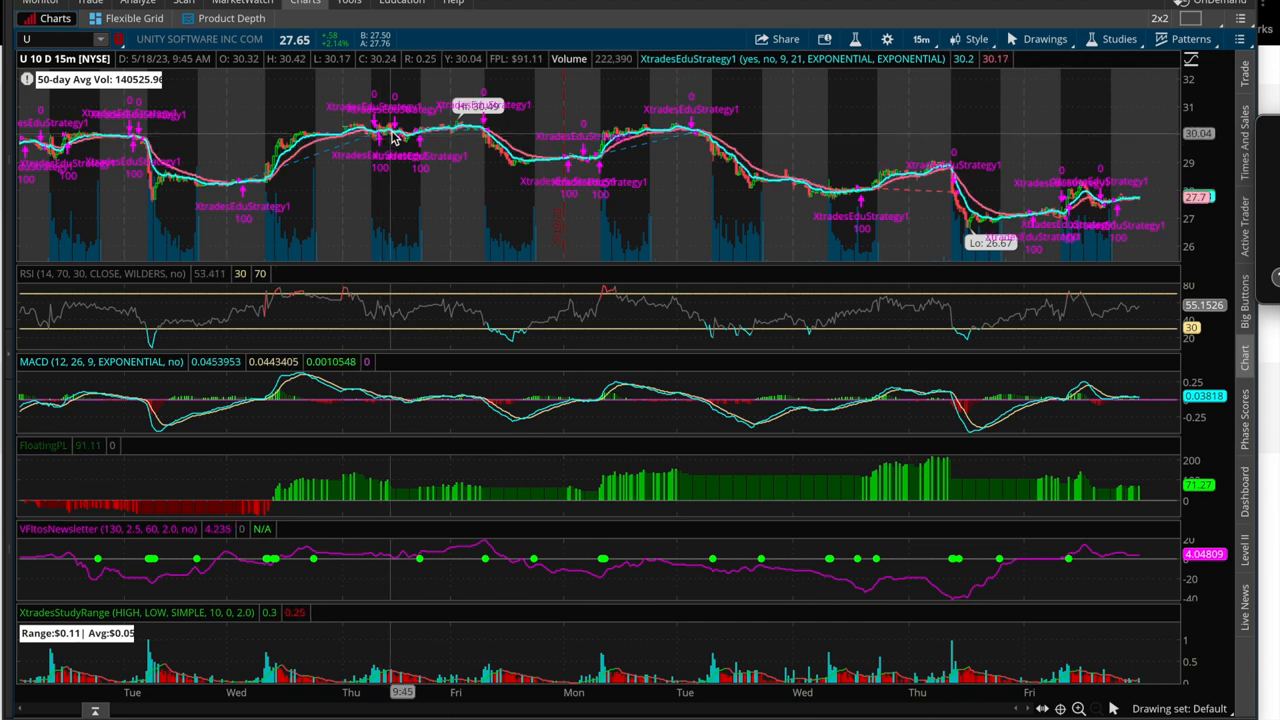
mouse_move(422, 138)
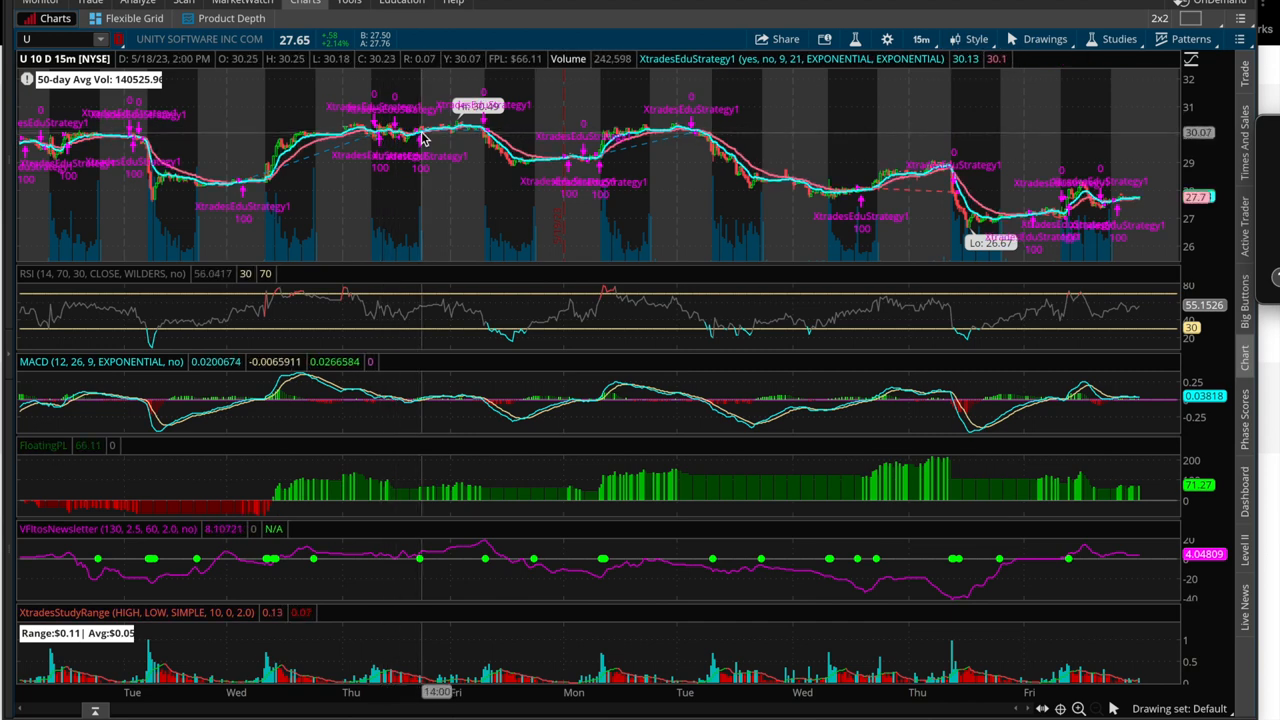
mouse_move(600, 172)
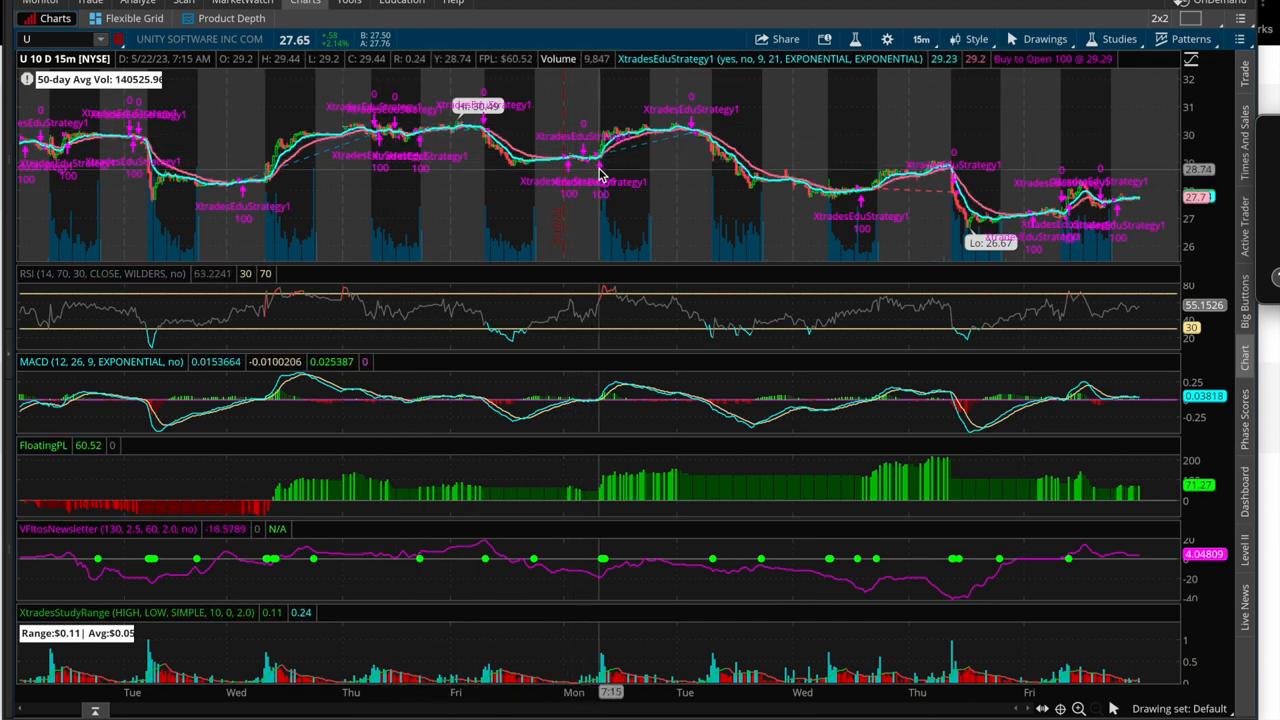
mouse_move(730, 122)
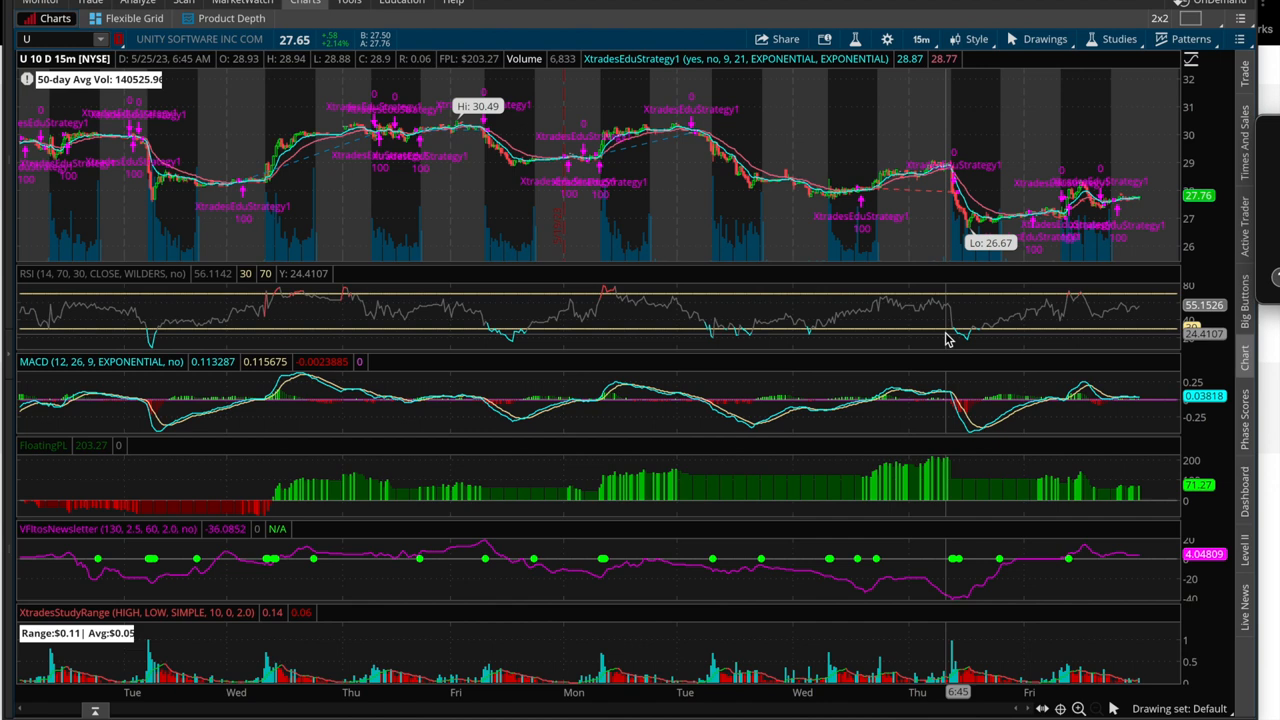
mouse_move(536, 252)
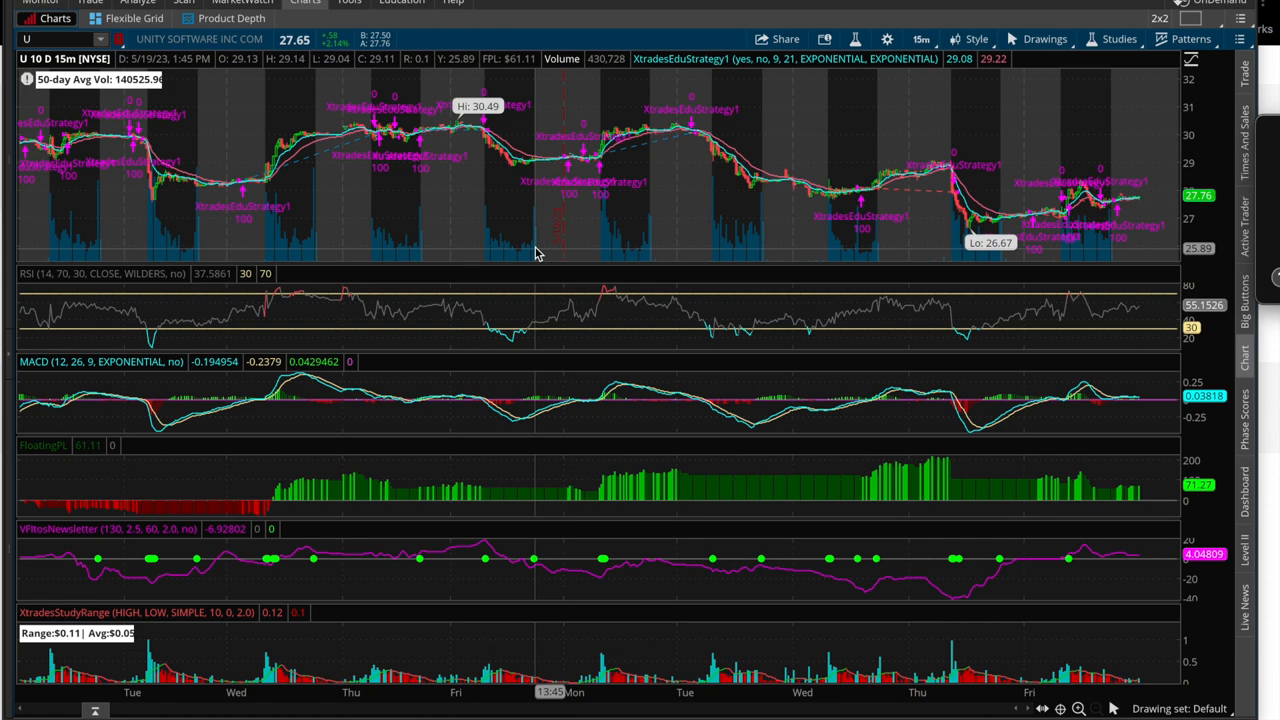
mouse_move(324, 166)
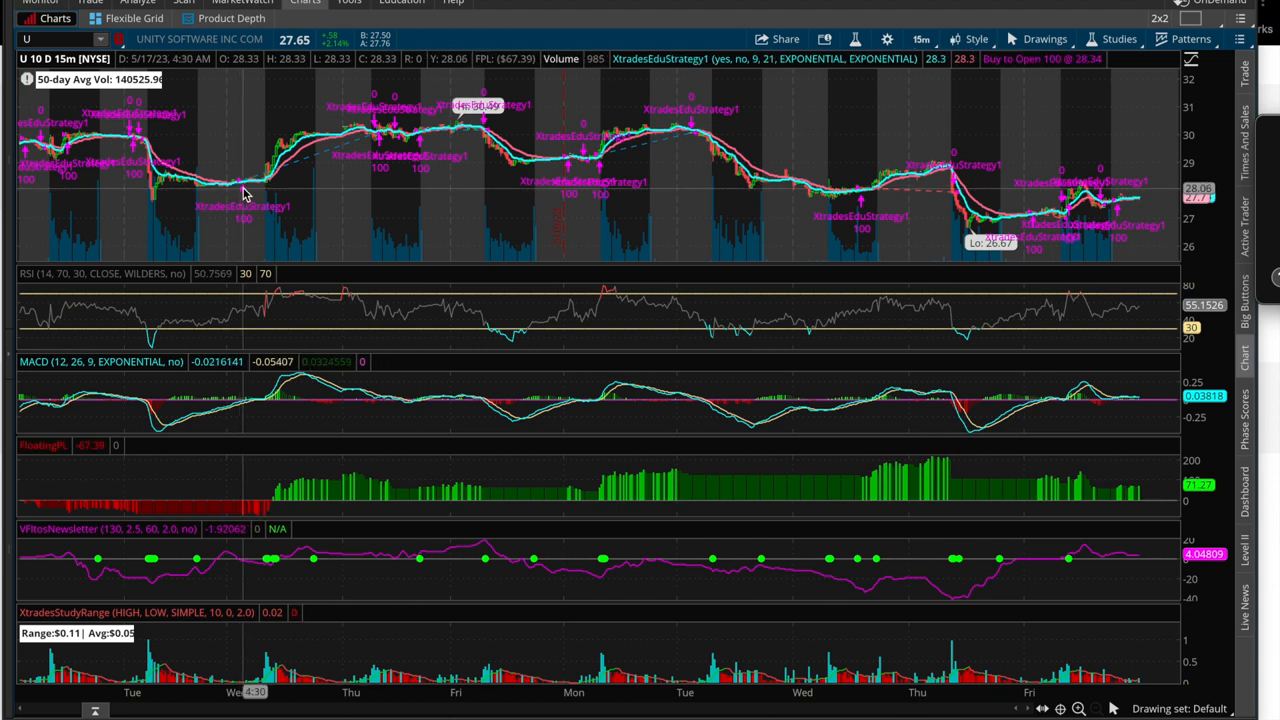
mouse_move(236, 188)
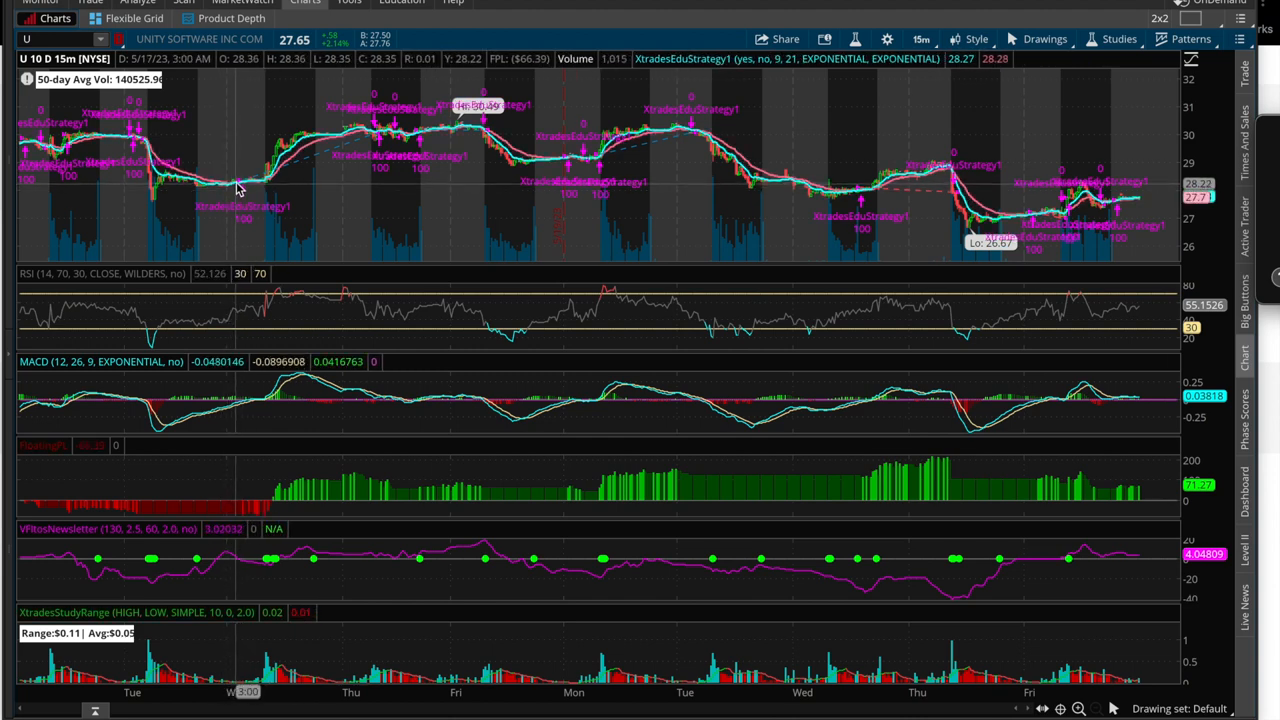
mouse_move(240, 188)
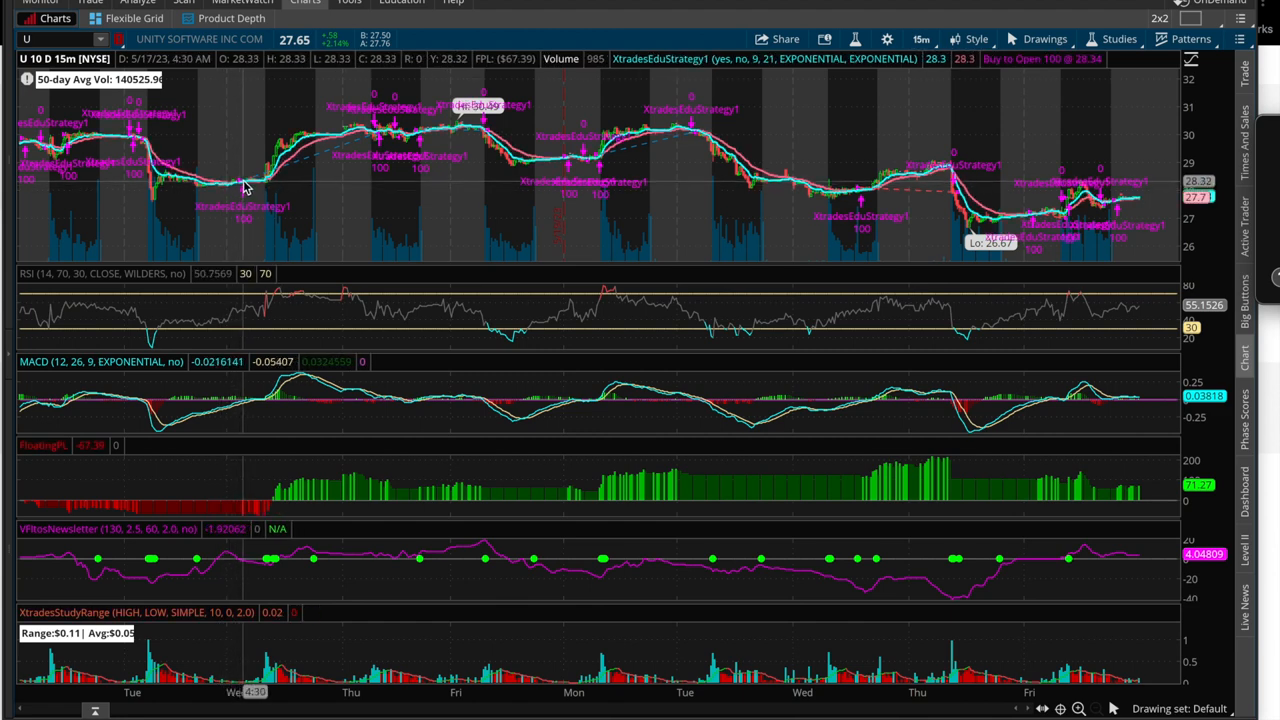
mouse_move(252, 184)
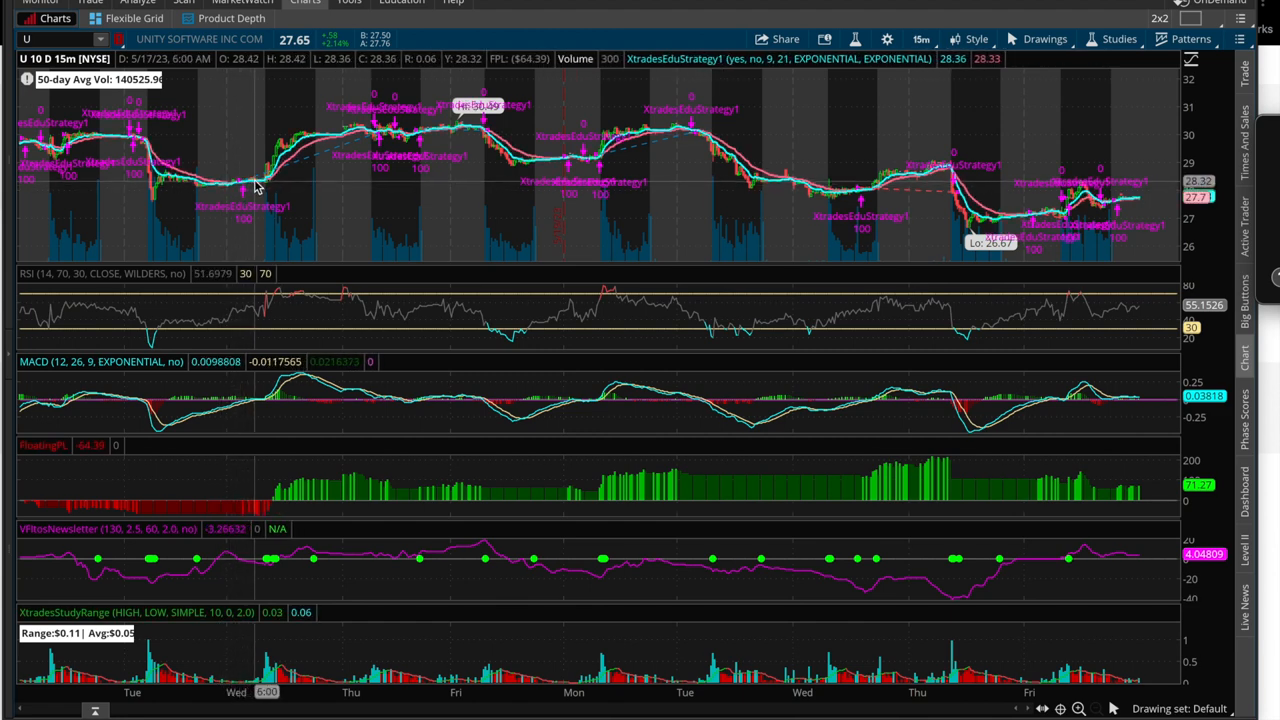
mouse_move(378, 128)
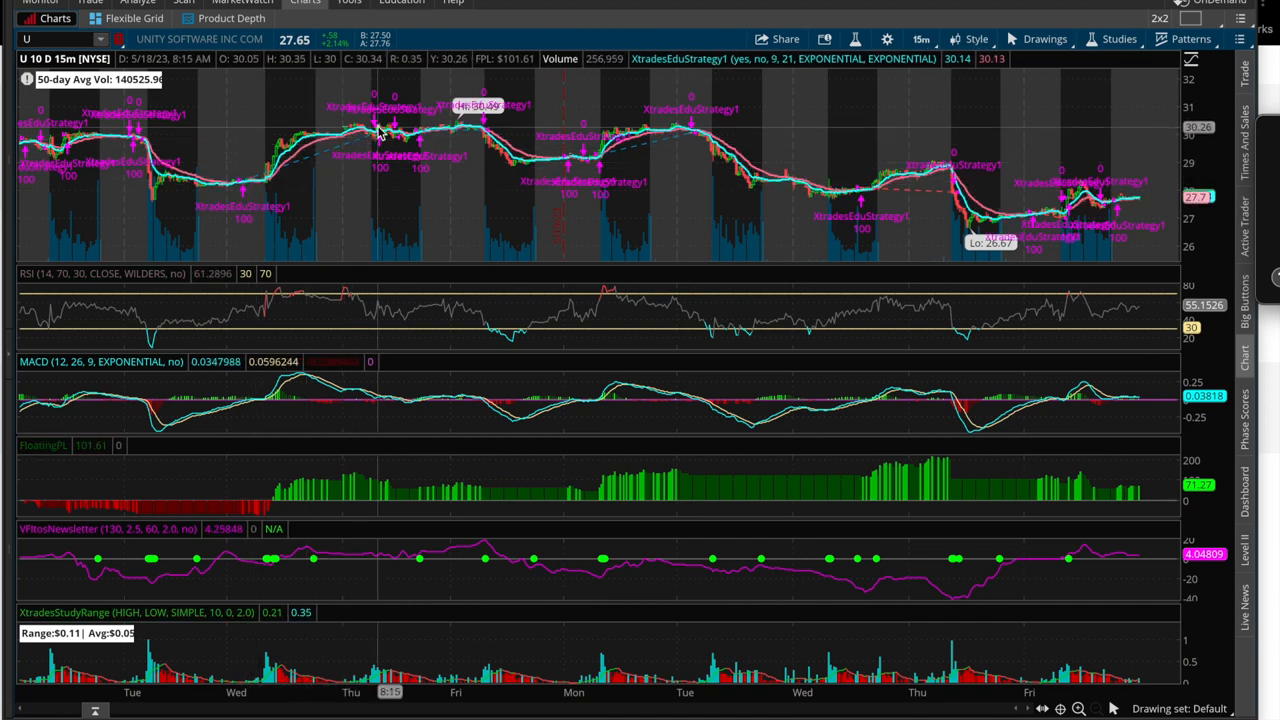
mouse_move(378, 136)
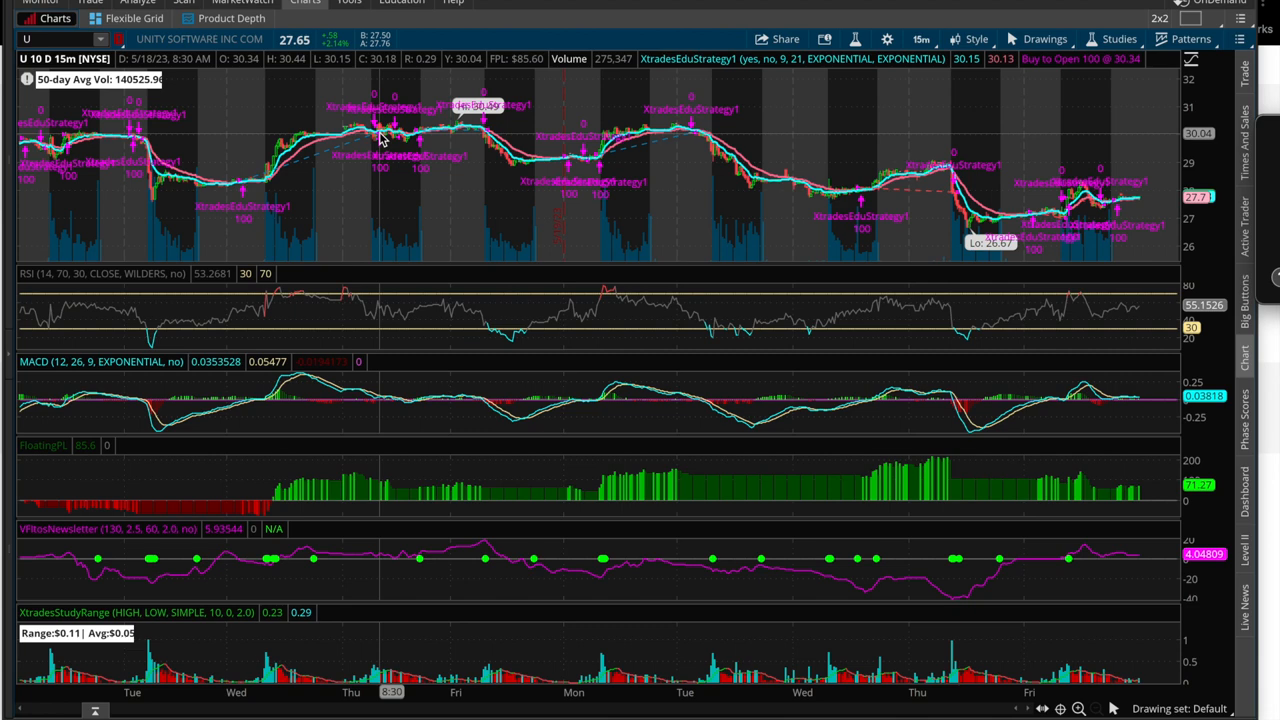
mouse_move(312, 260)
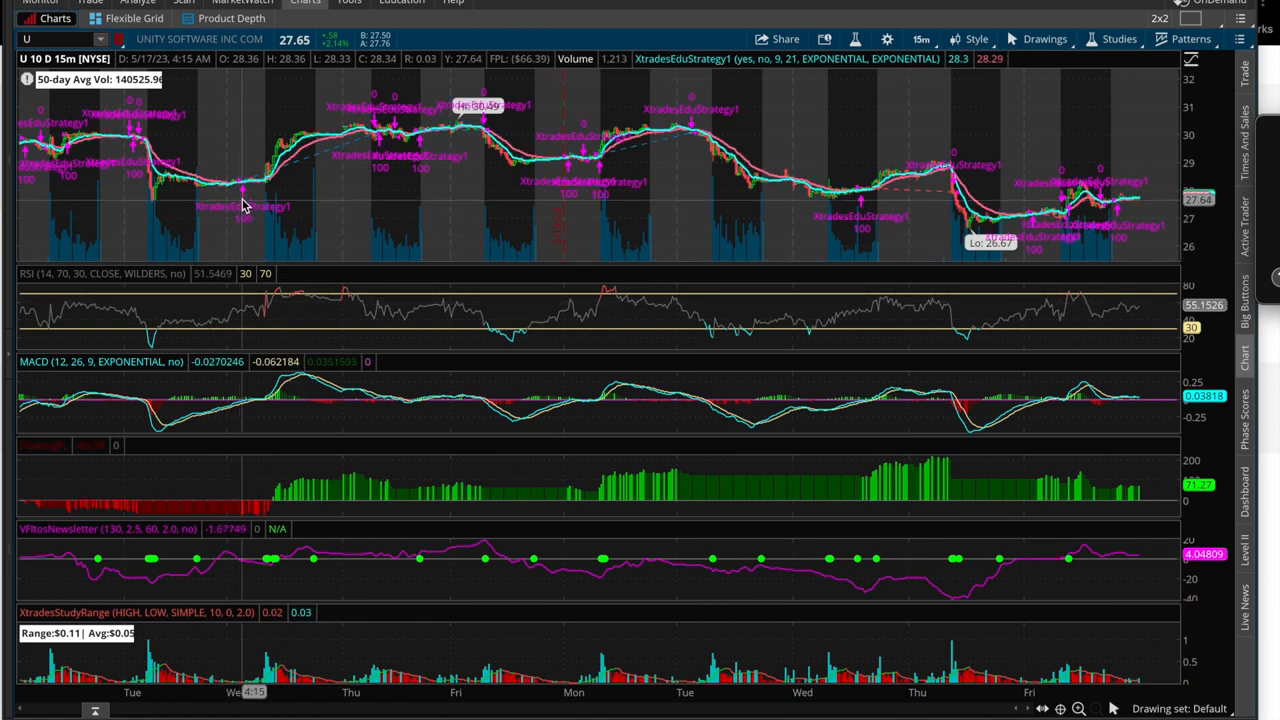
mouse_move(244, 190)
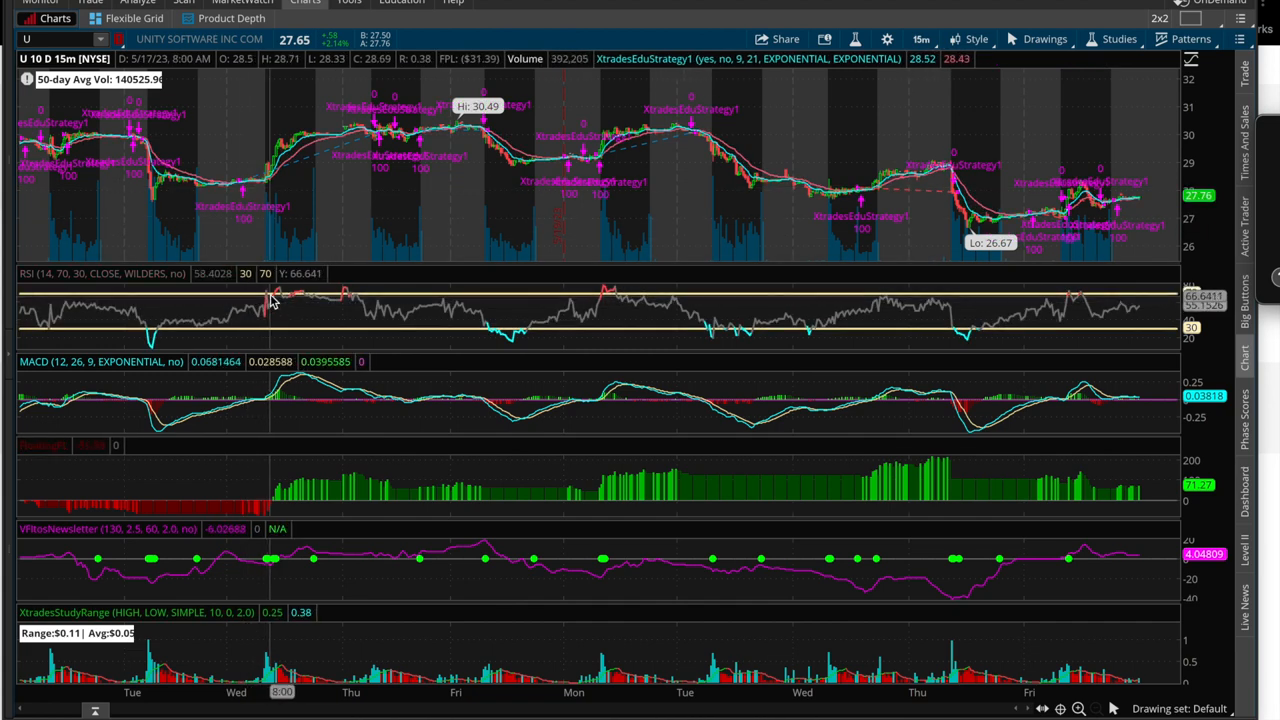
mouse_move(302, 296)
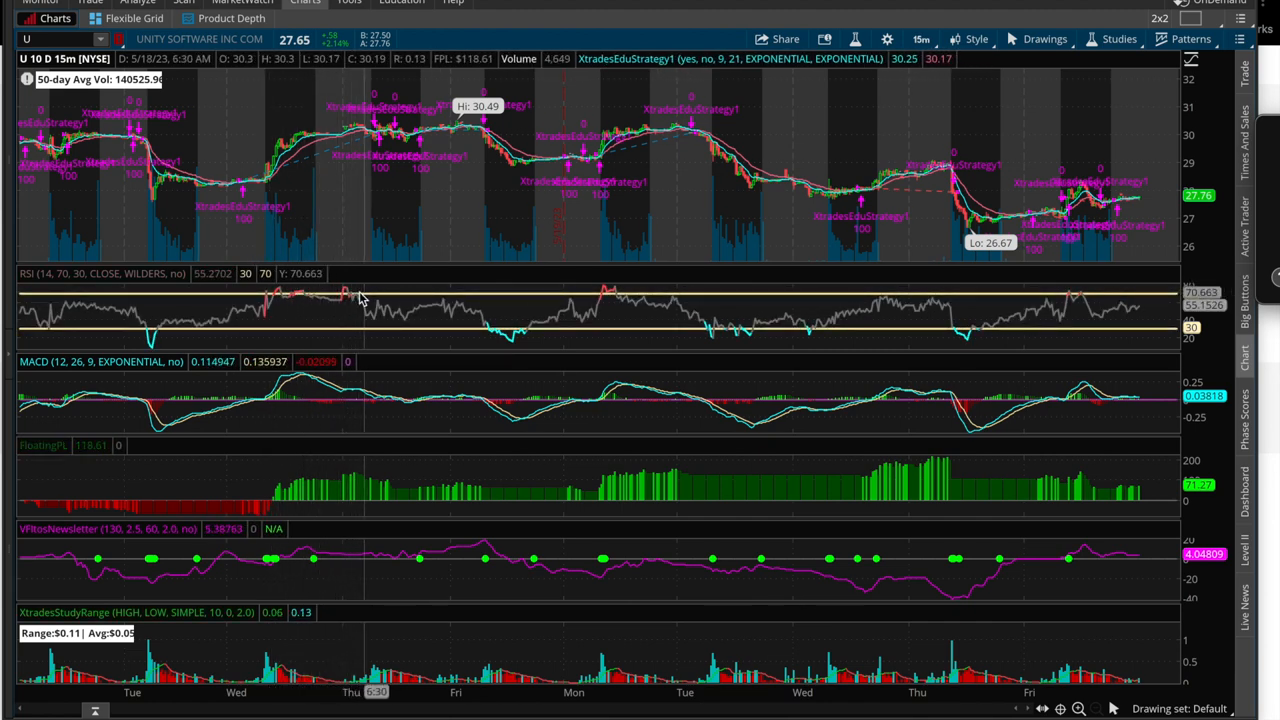
mouse_move(350, 296)
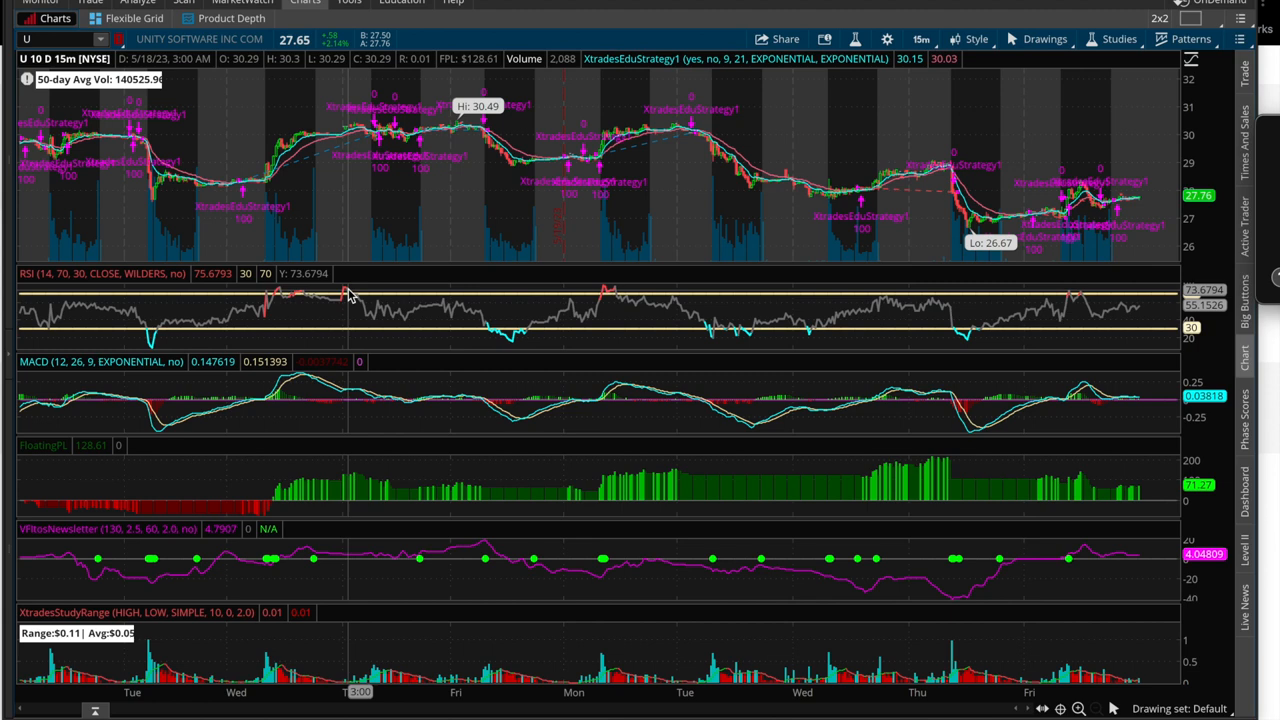
mouse_move(258, 180)
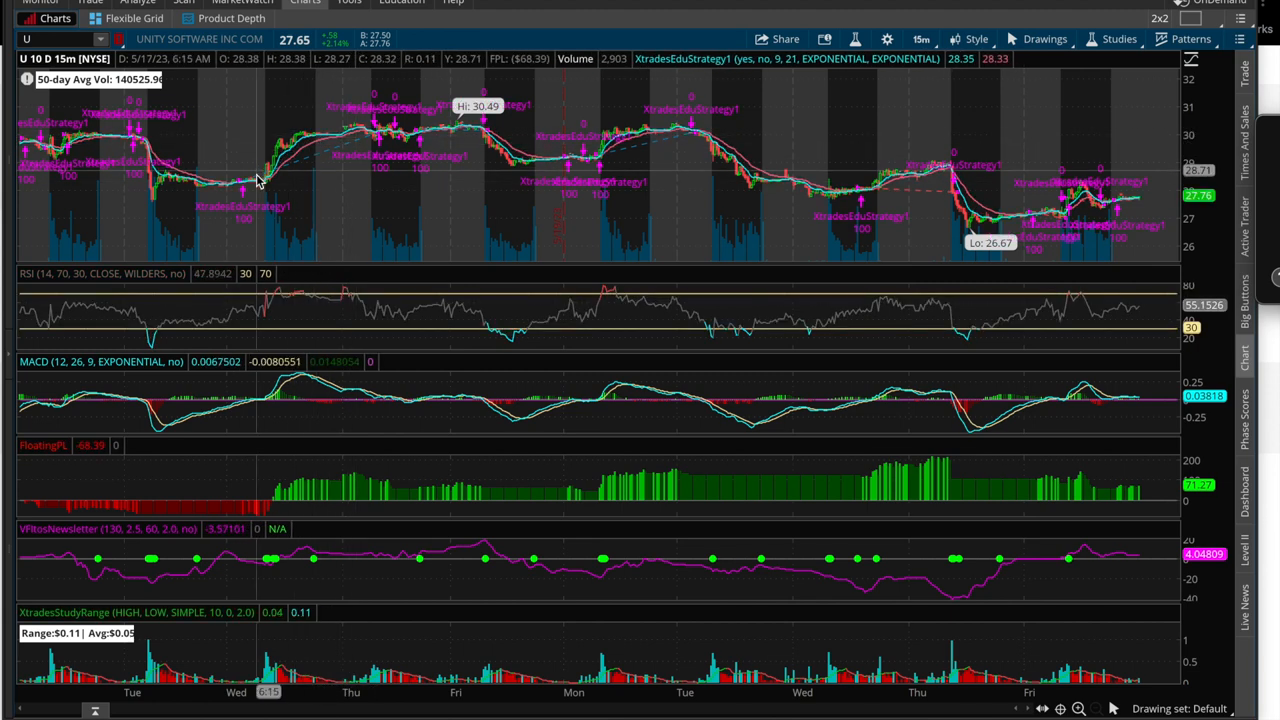
mouse_move(260, 410)
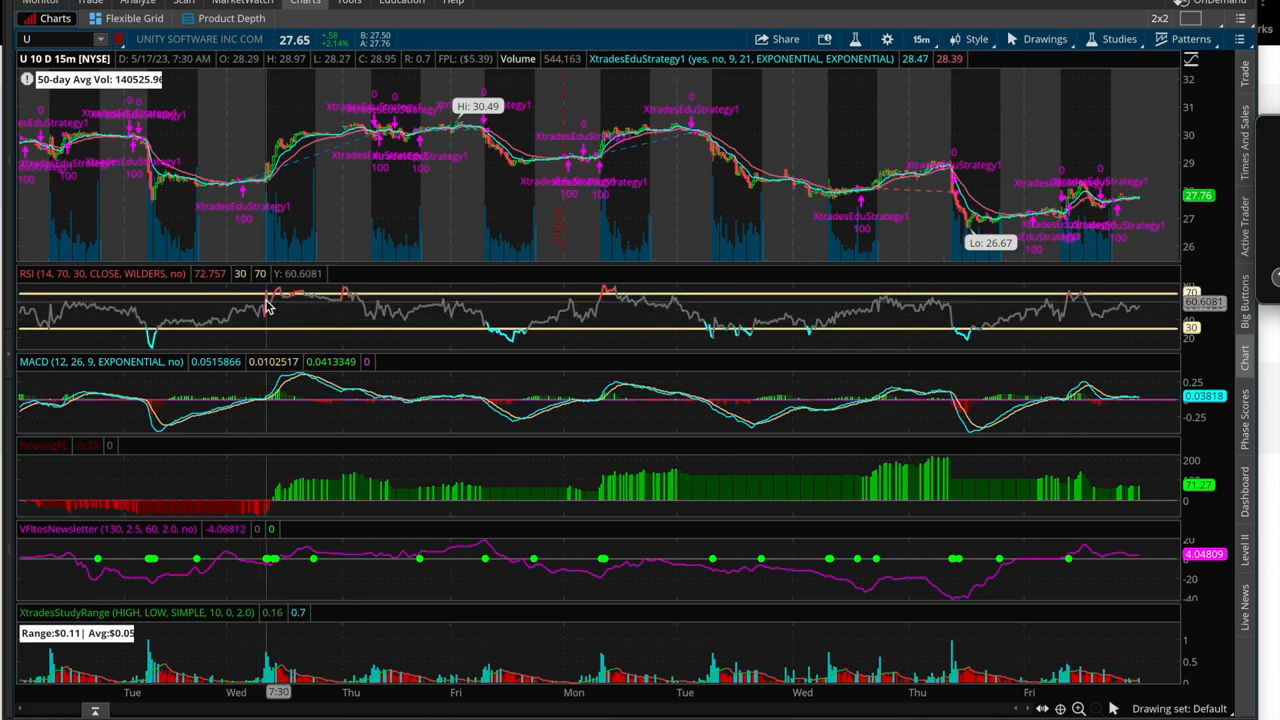
mouse_move(258, 374)
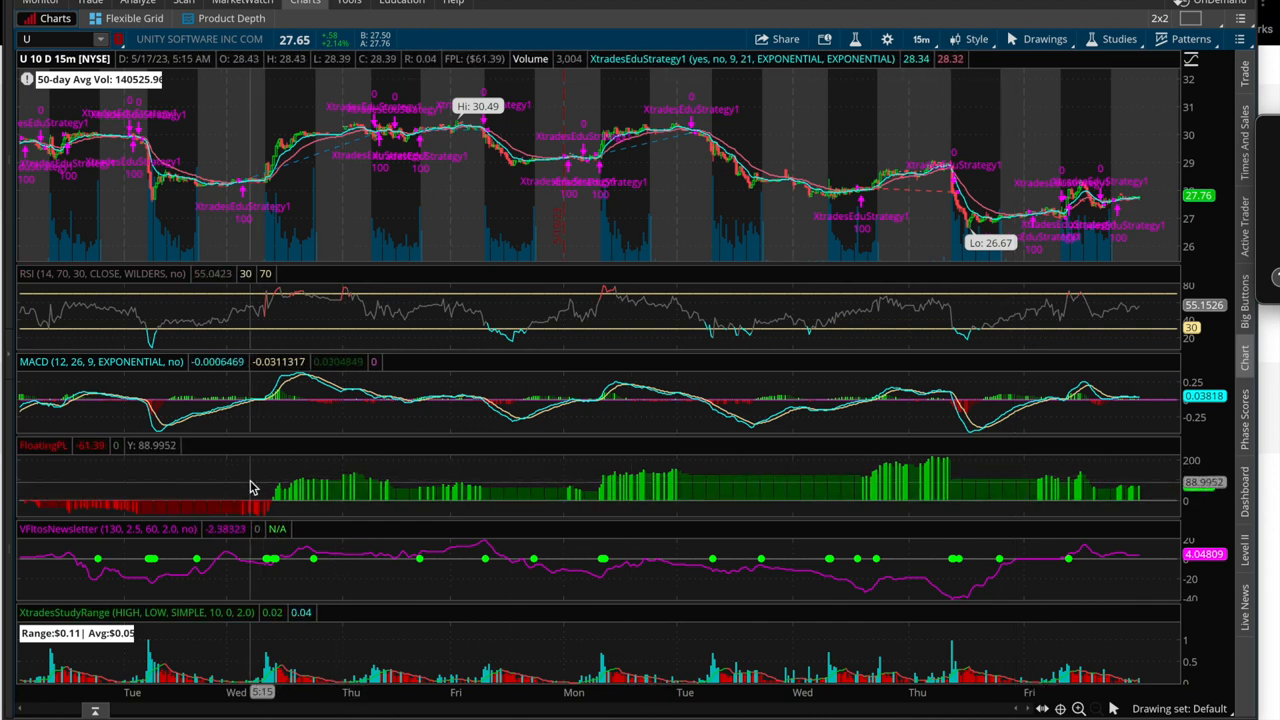
mouse_move(248, 500)
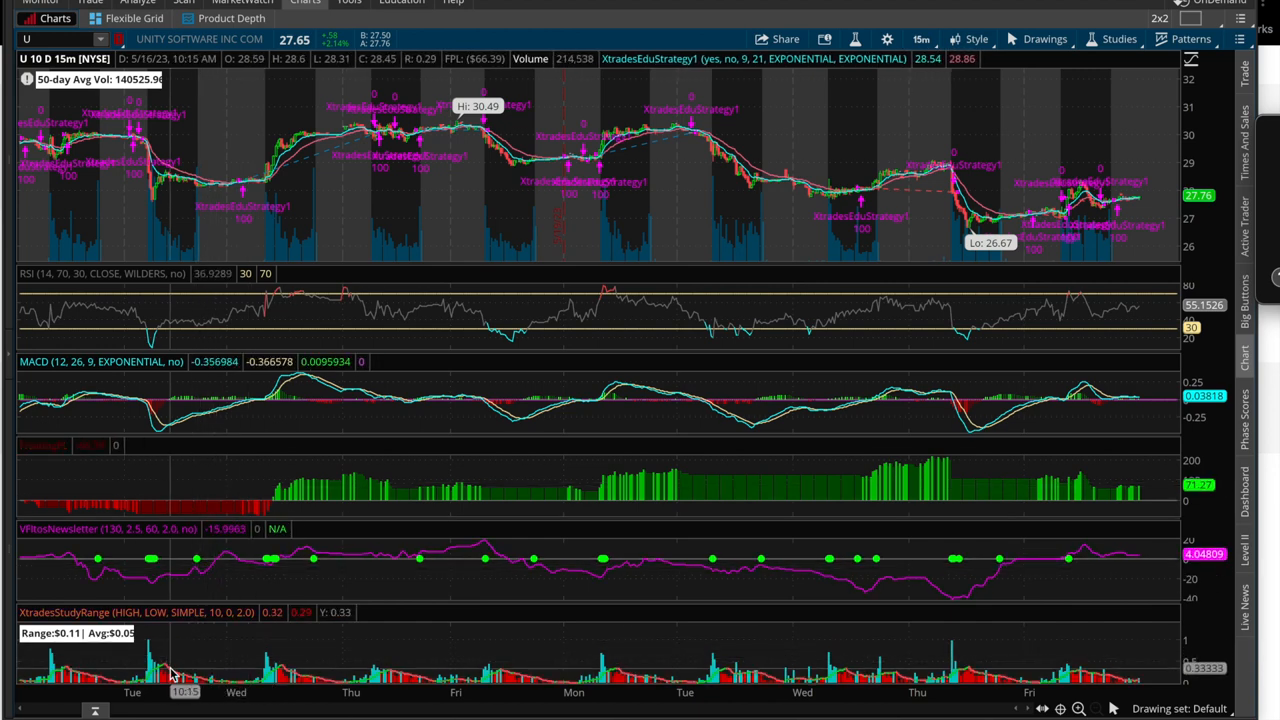
mouse_move(250, 190)
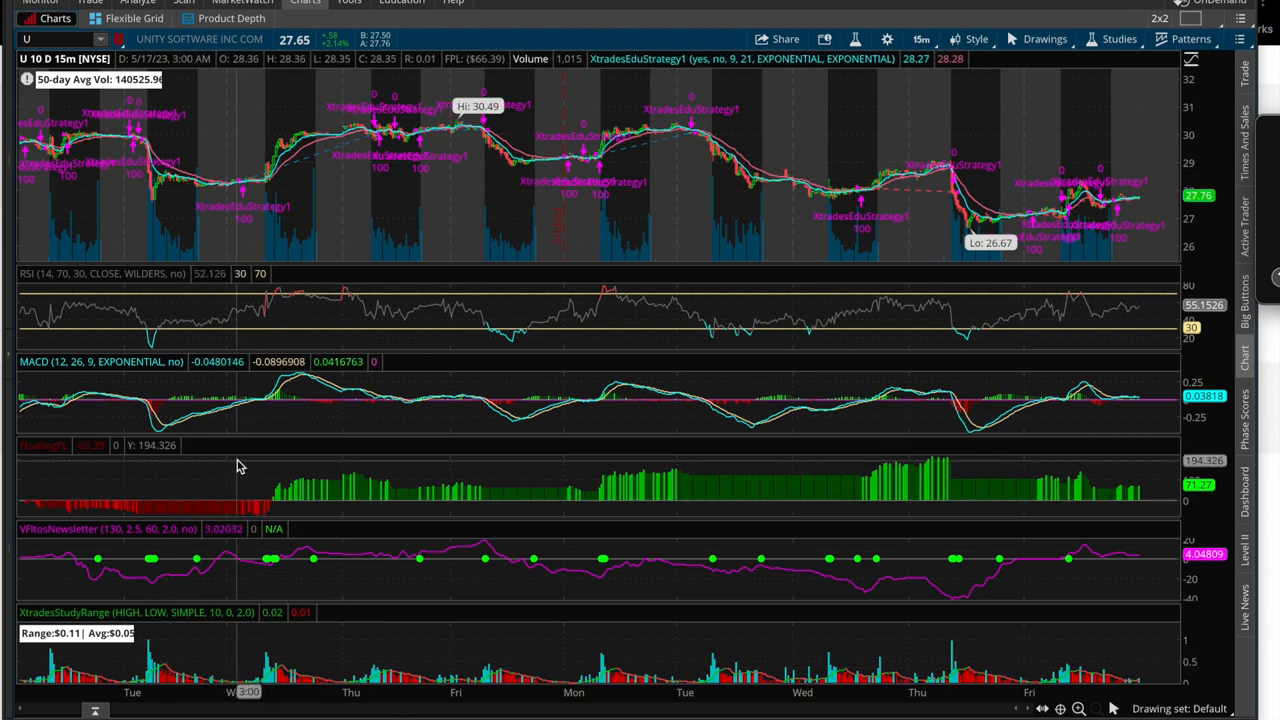
mouse_move(112, 94)
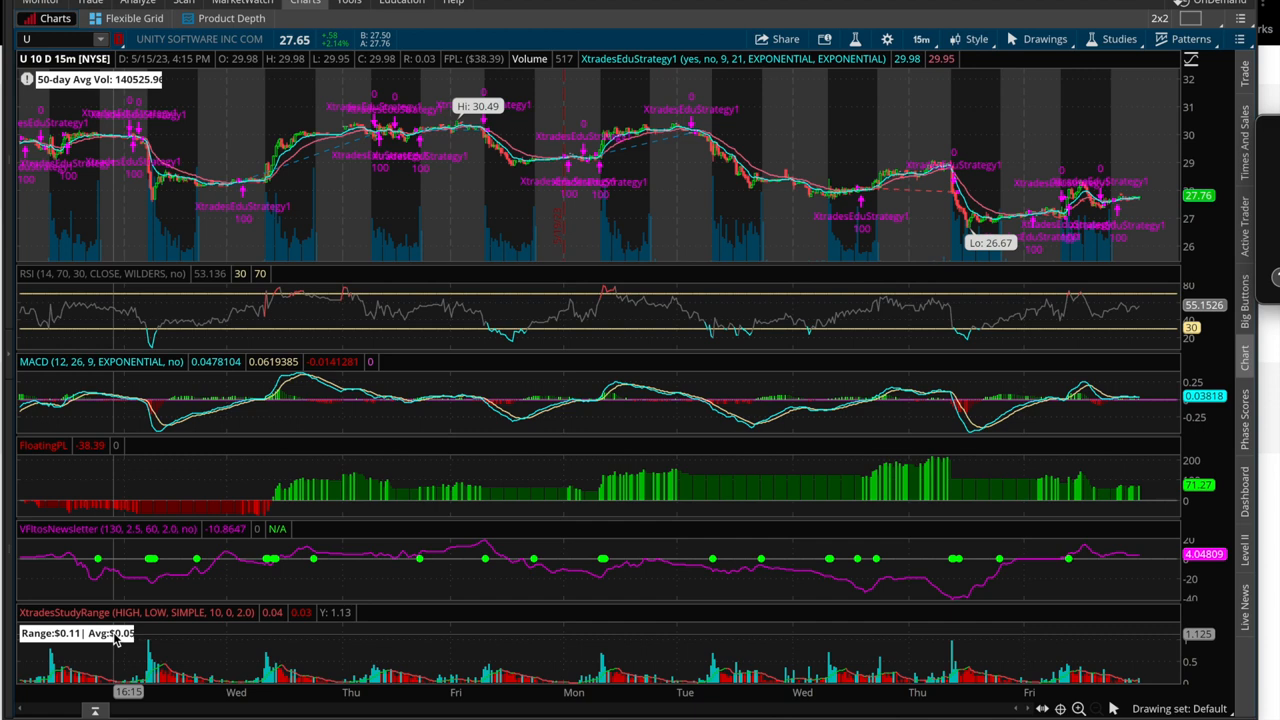
Launch the thinkScript editor from the Tools menu
left_click(348, 2)
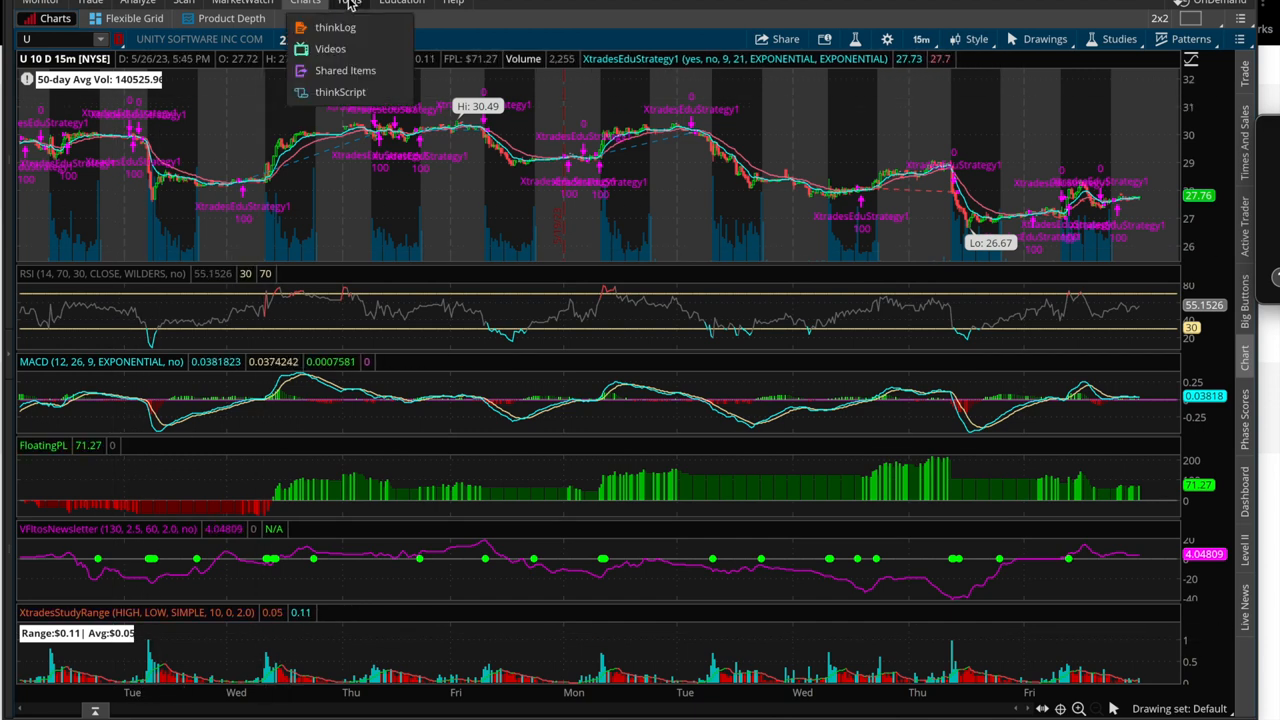
left_click(340, 92)
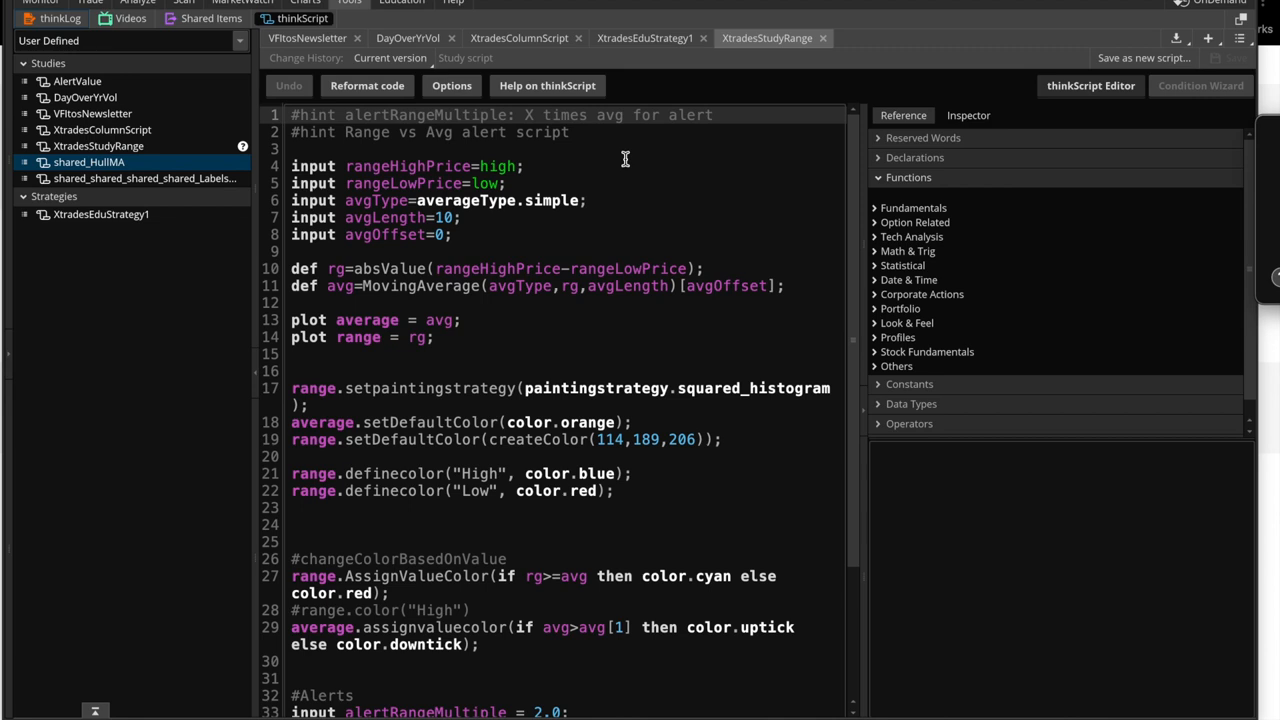
mouse_move(588, 168)
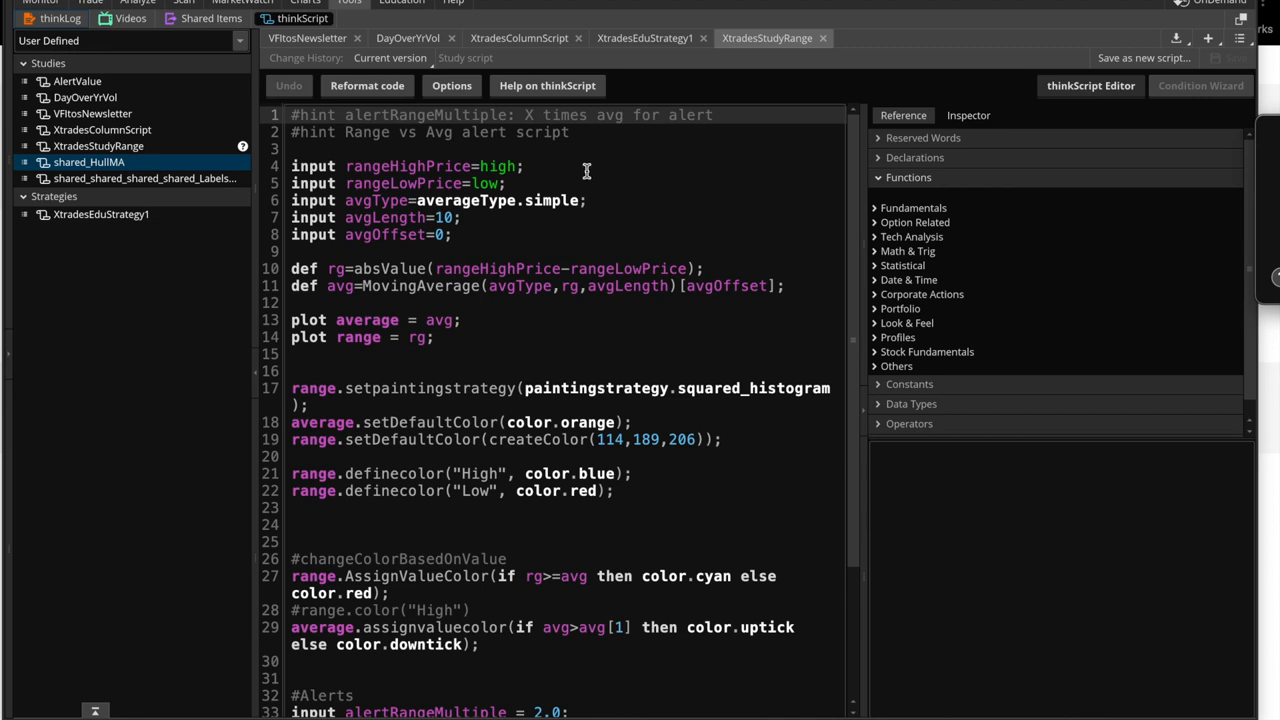
mouse_move(564, 172)
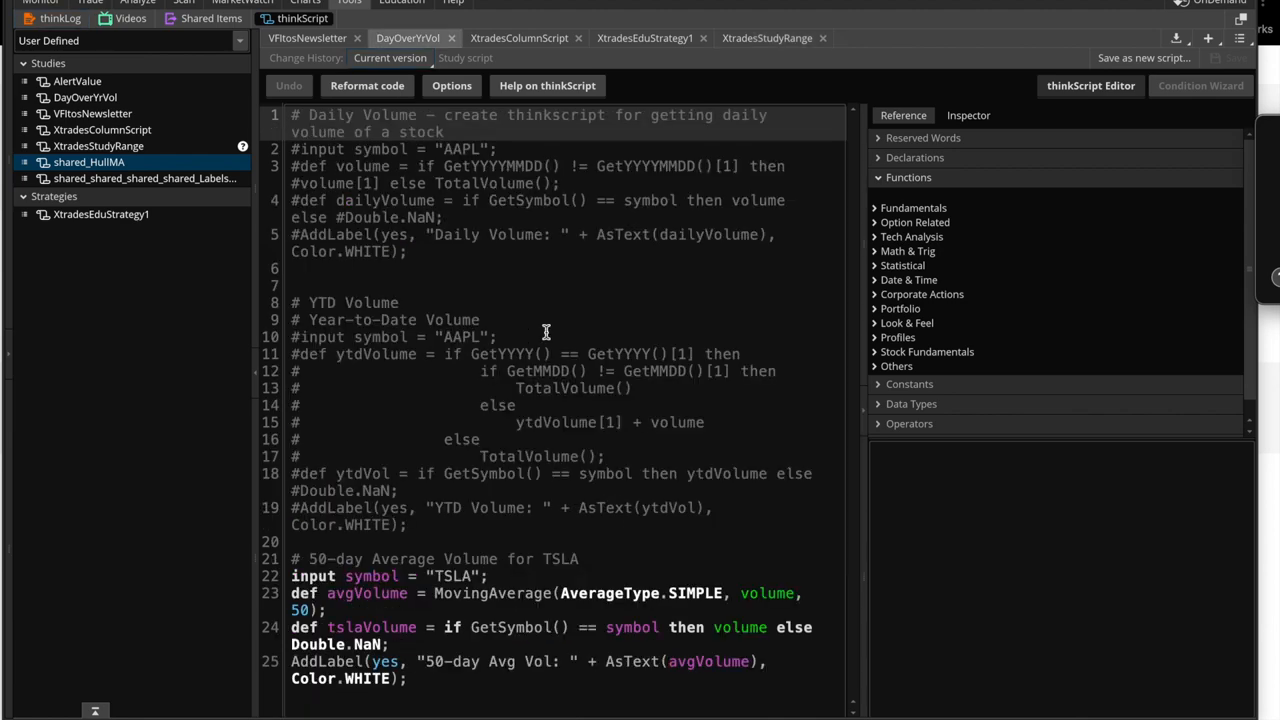
mouse_move(384, 260)
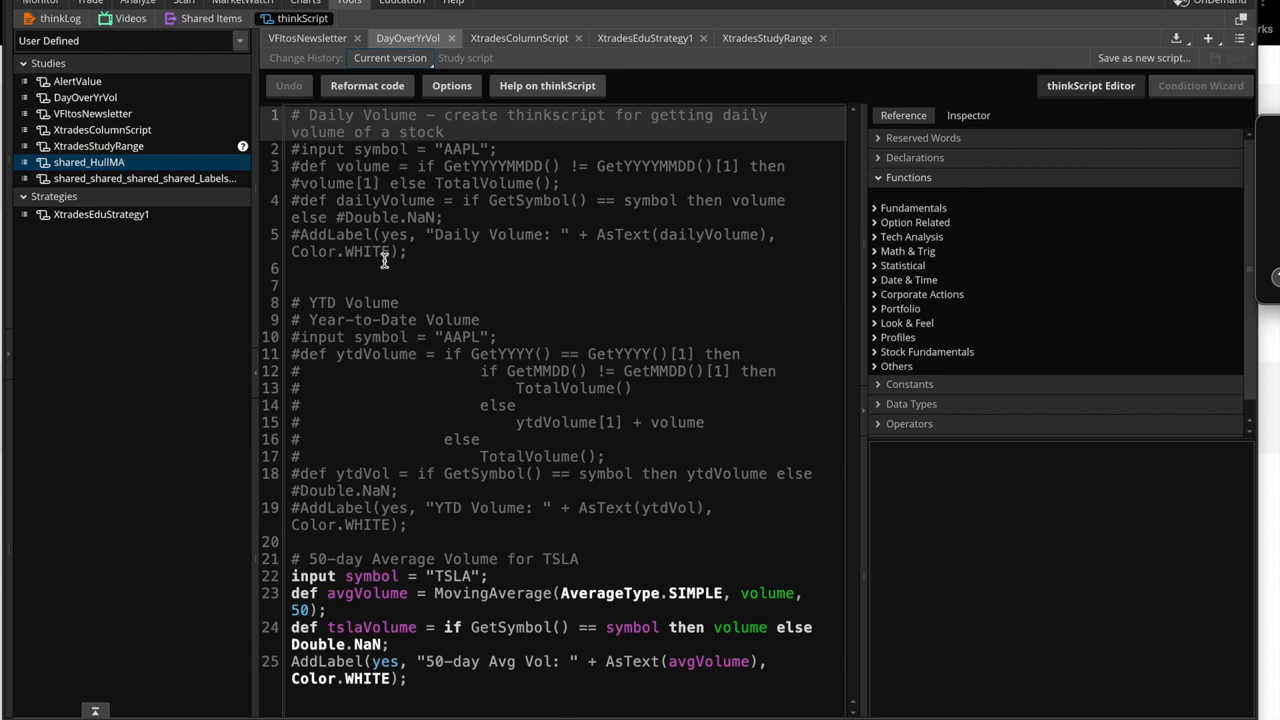
left_click(296, 168)
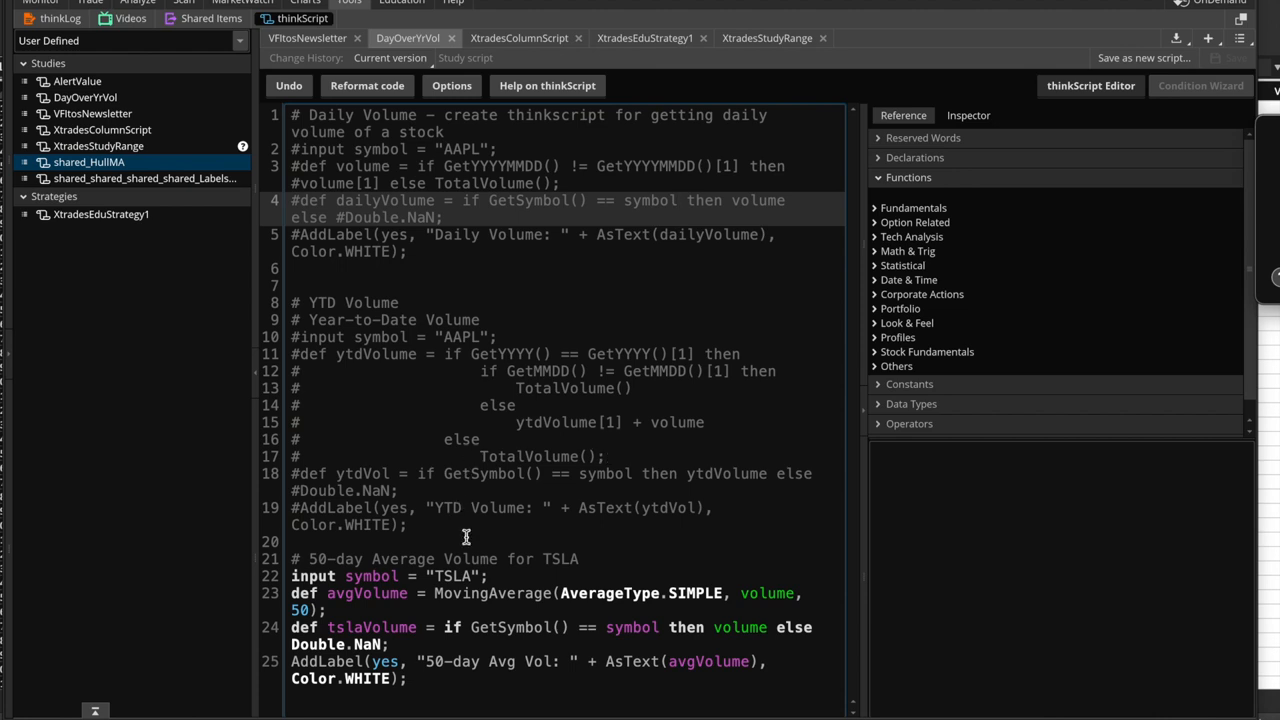
mouse_move(448, 560)
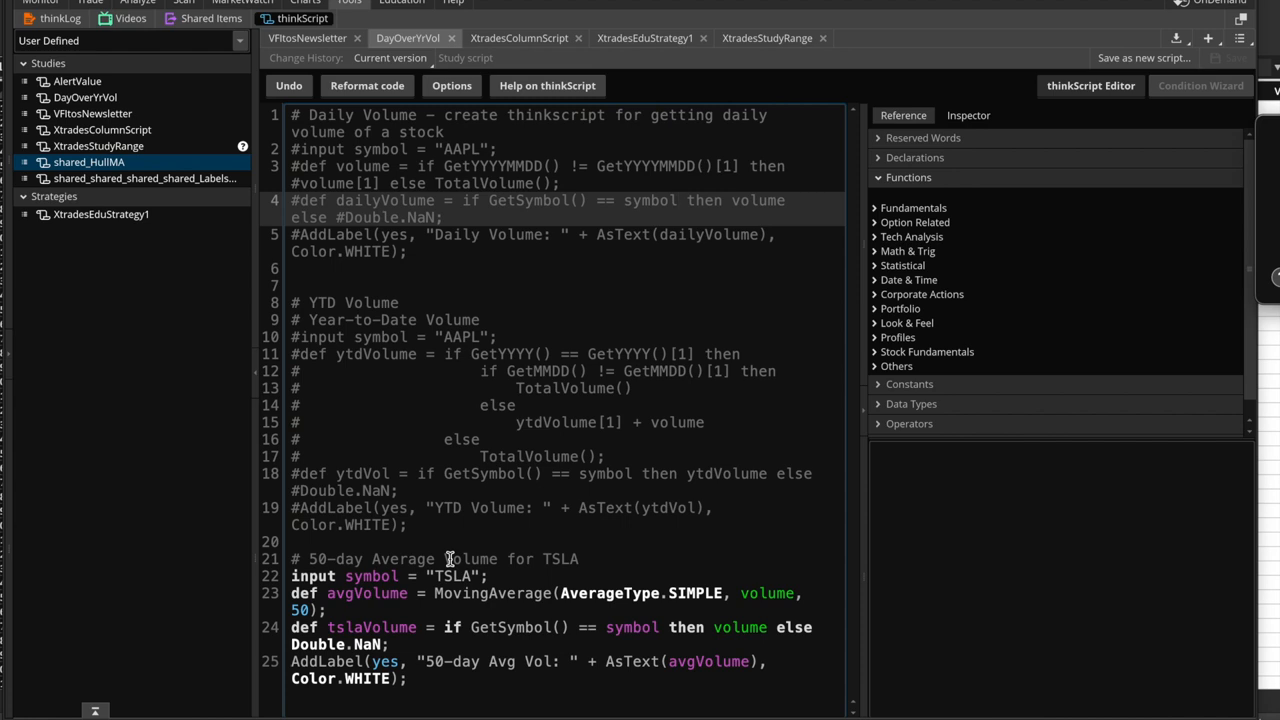
mouse_move(448, 560)
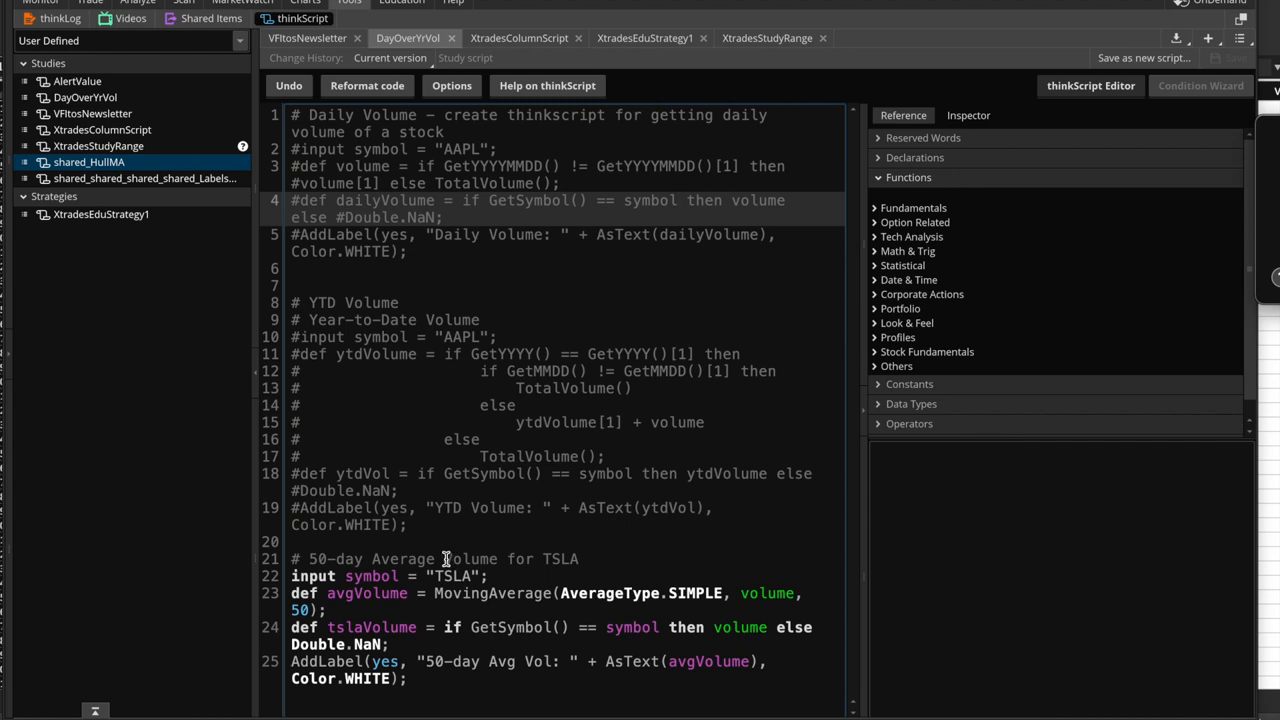
mouse_move(392, 184)
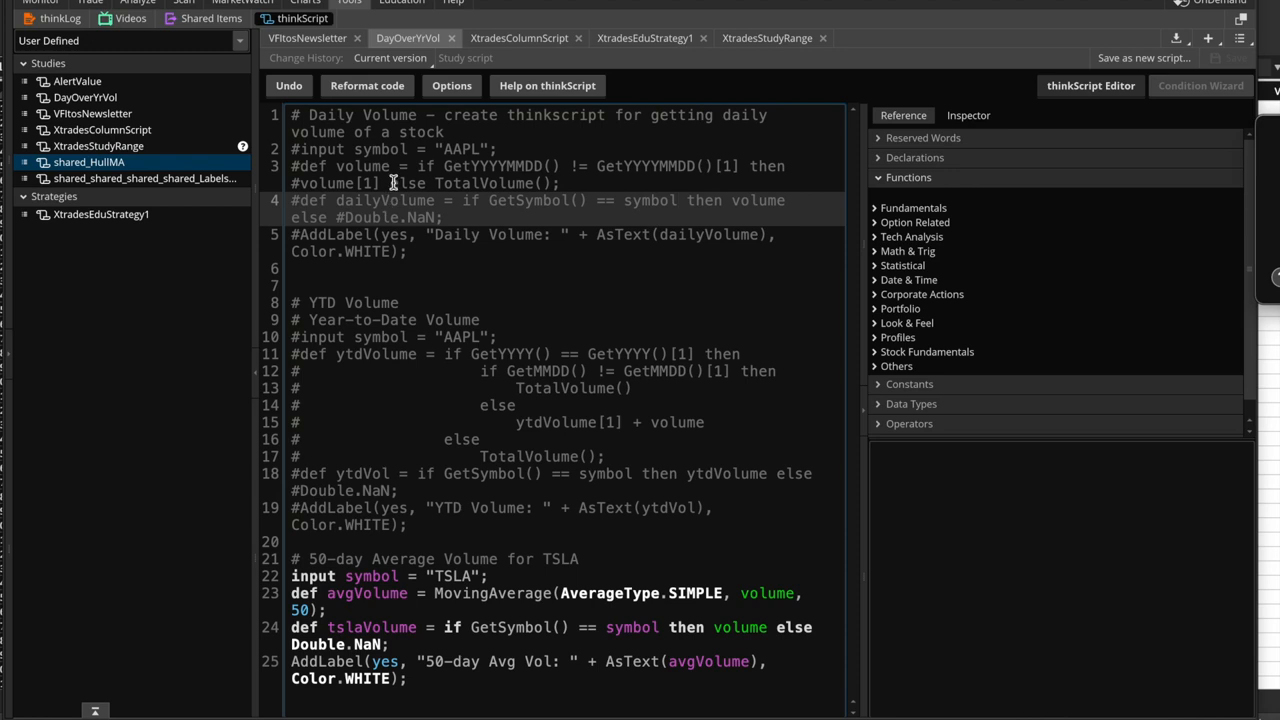
double_click(372, 576)
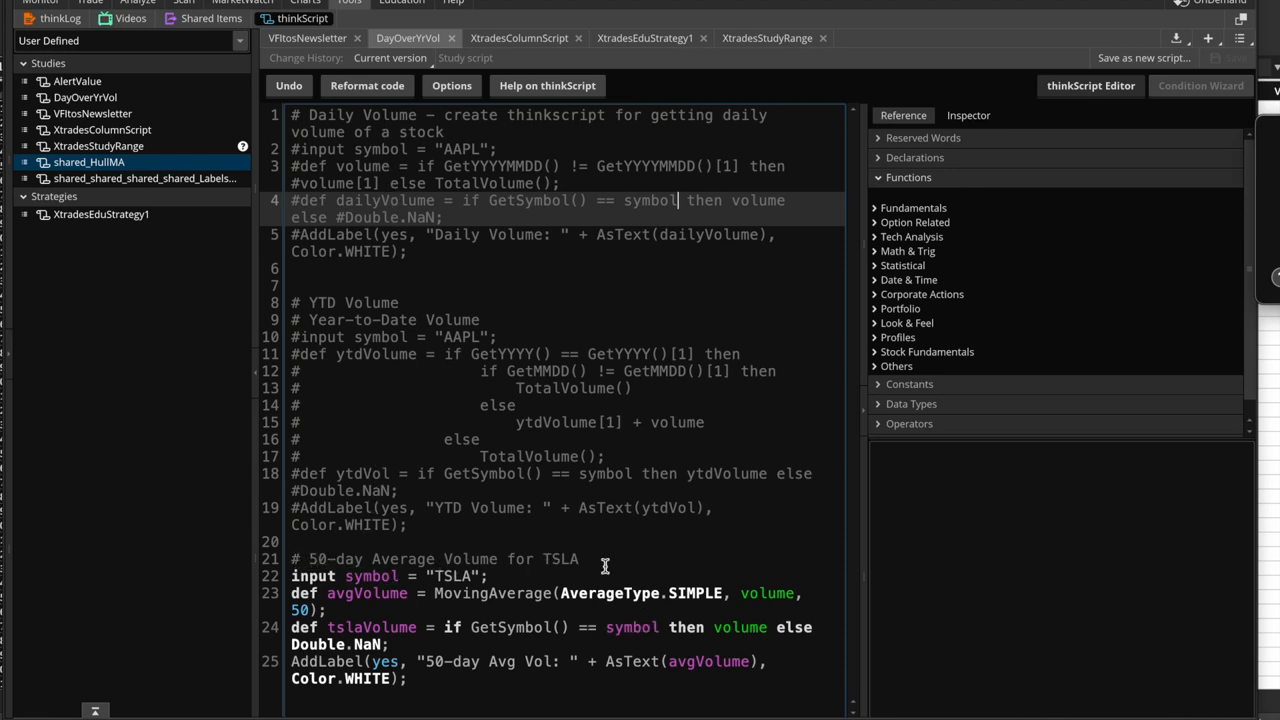
double_click(366, 592)
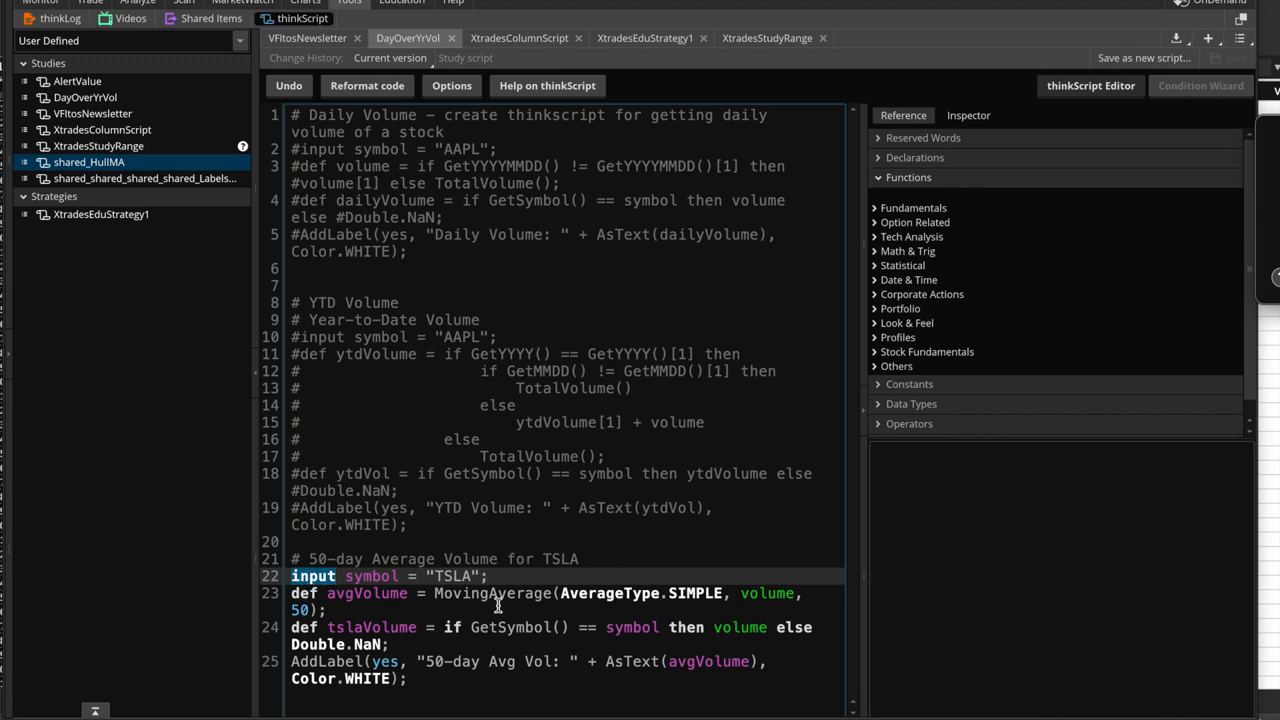
mouse_move(704, 596)
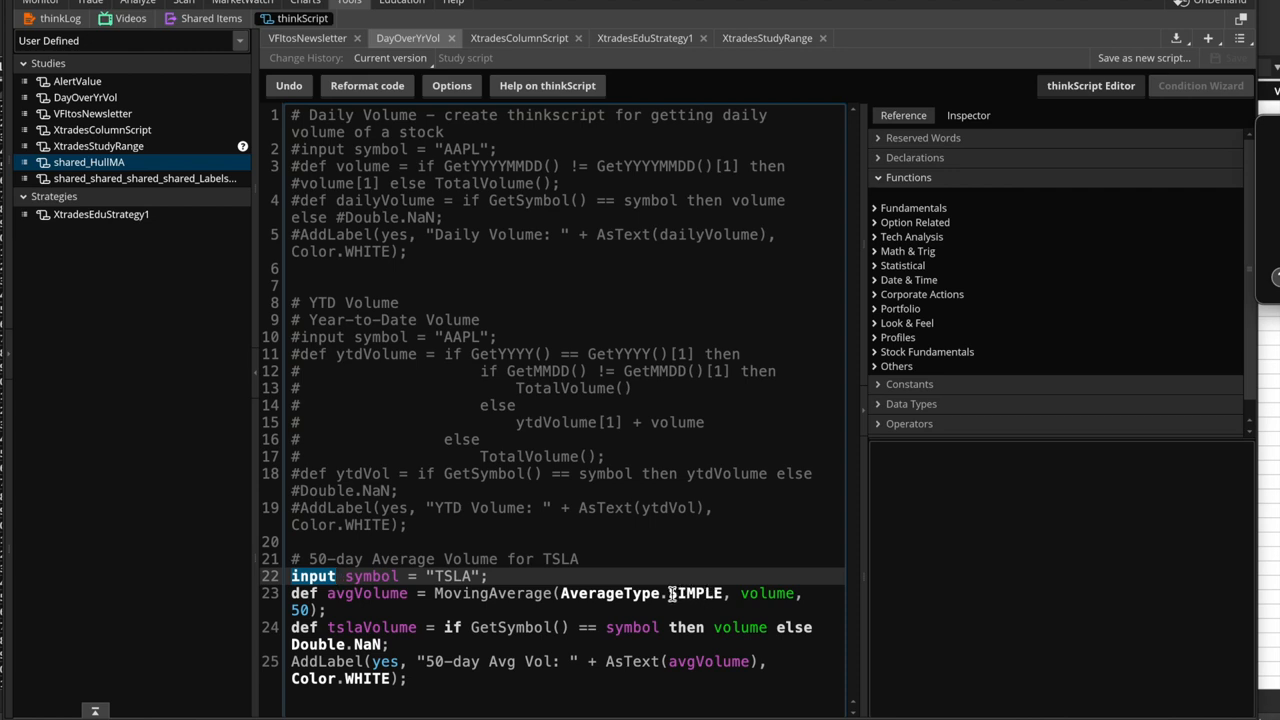
mouse_move(664, 592)
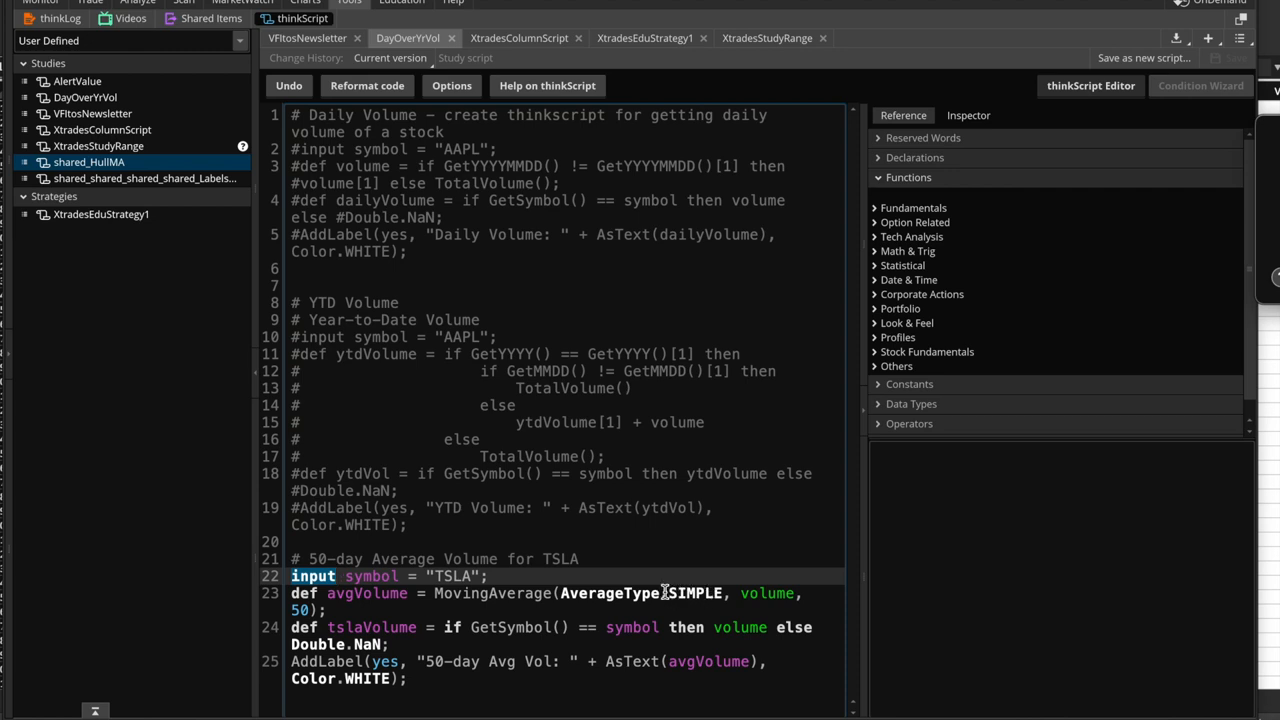
double_click(768, 592)
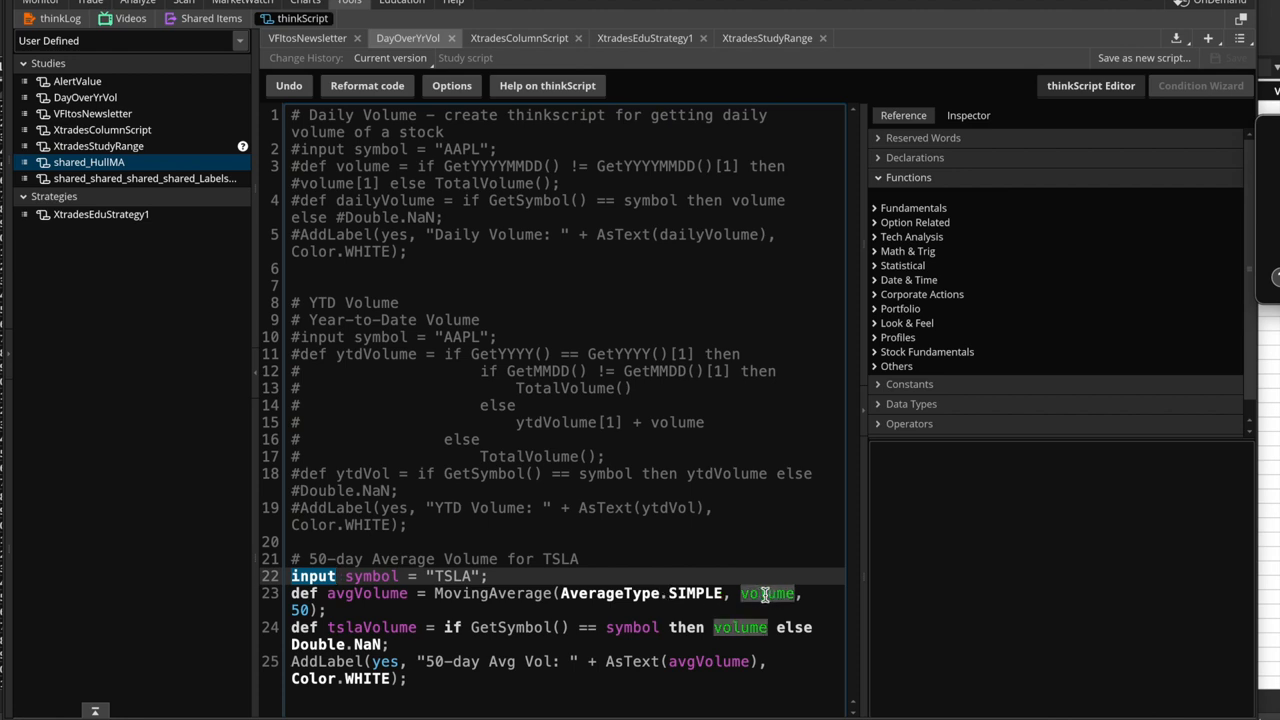
mouse_move(766, 592)
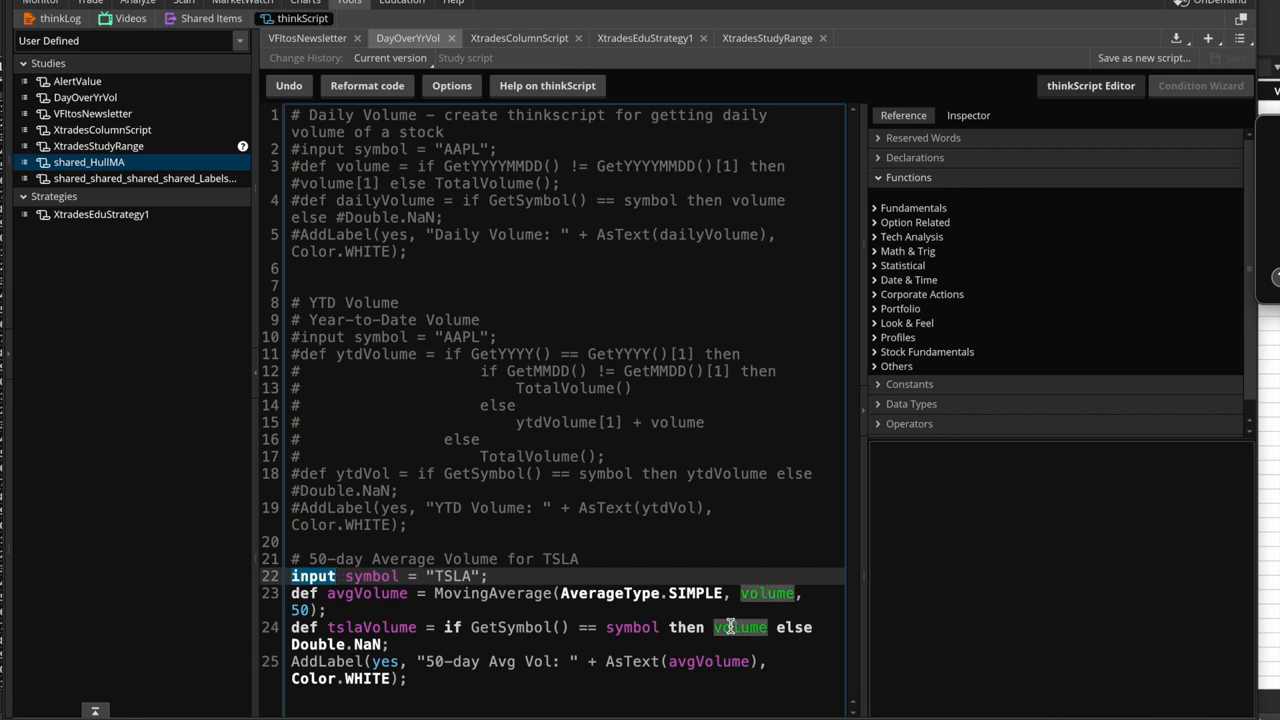
double_click(372, 576)
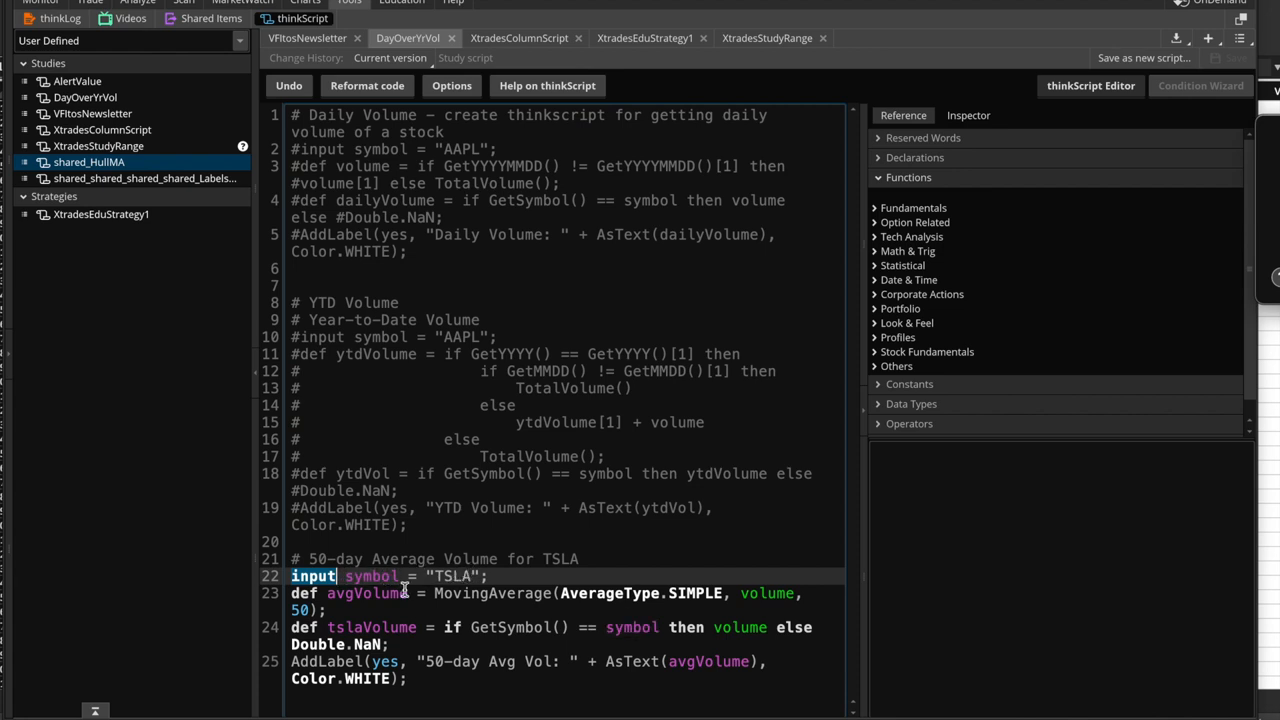
double_click(368, 592)
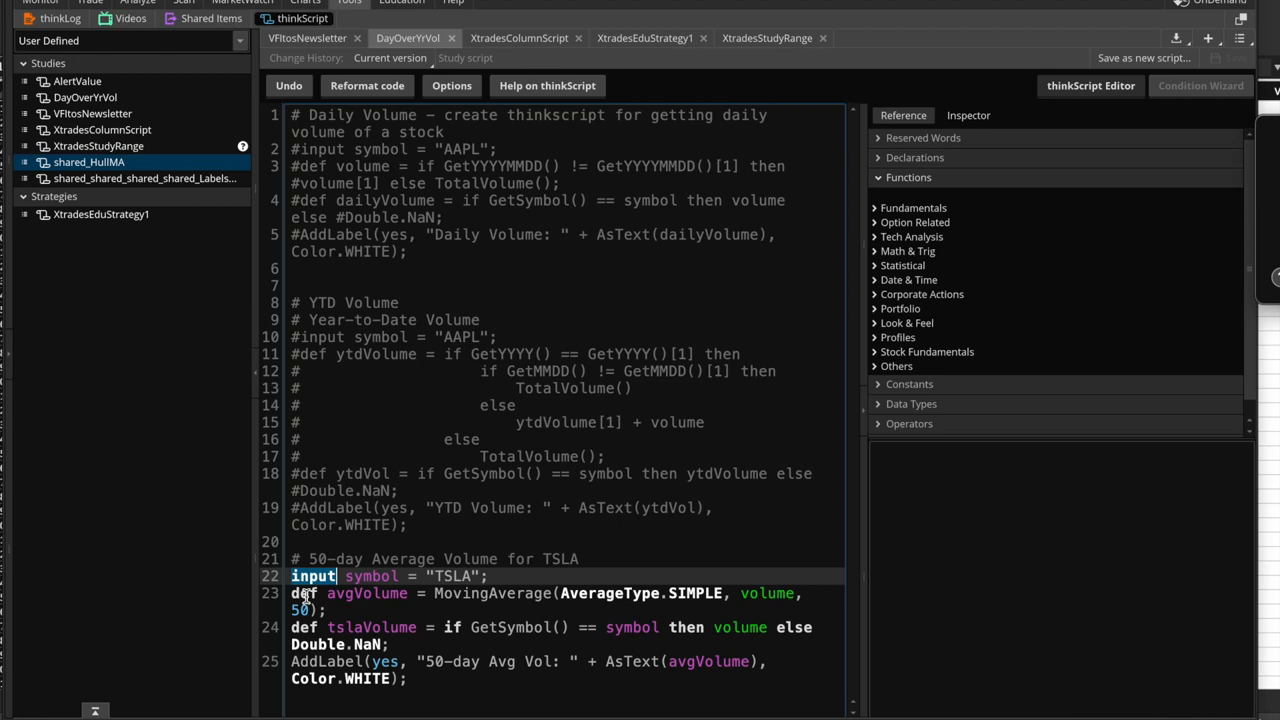
double_click(368, 592)
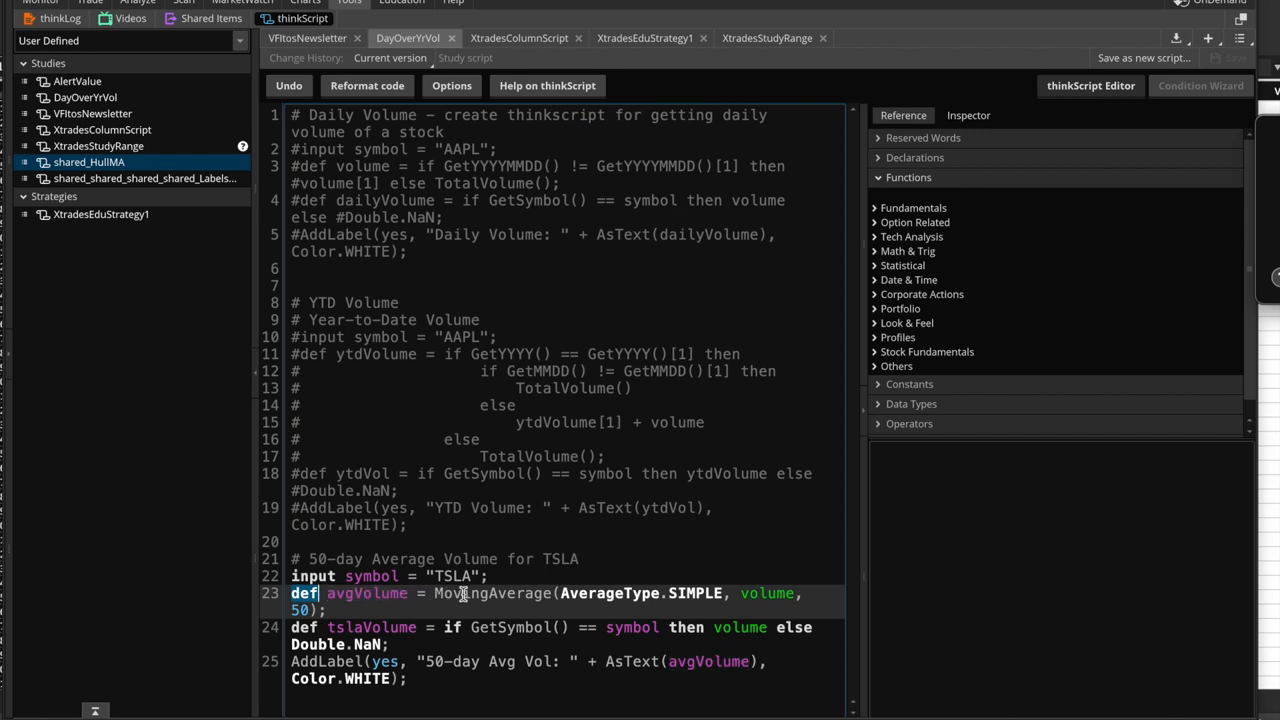
mouse_move(532, 592)
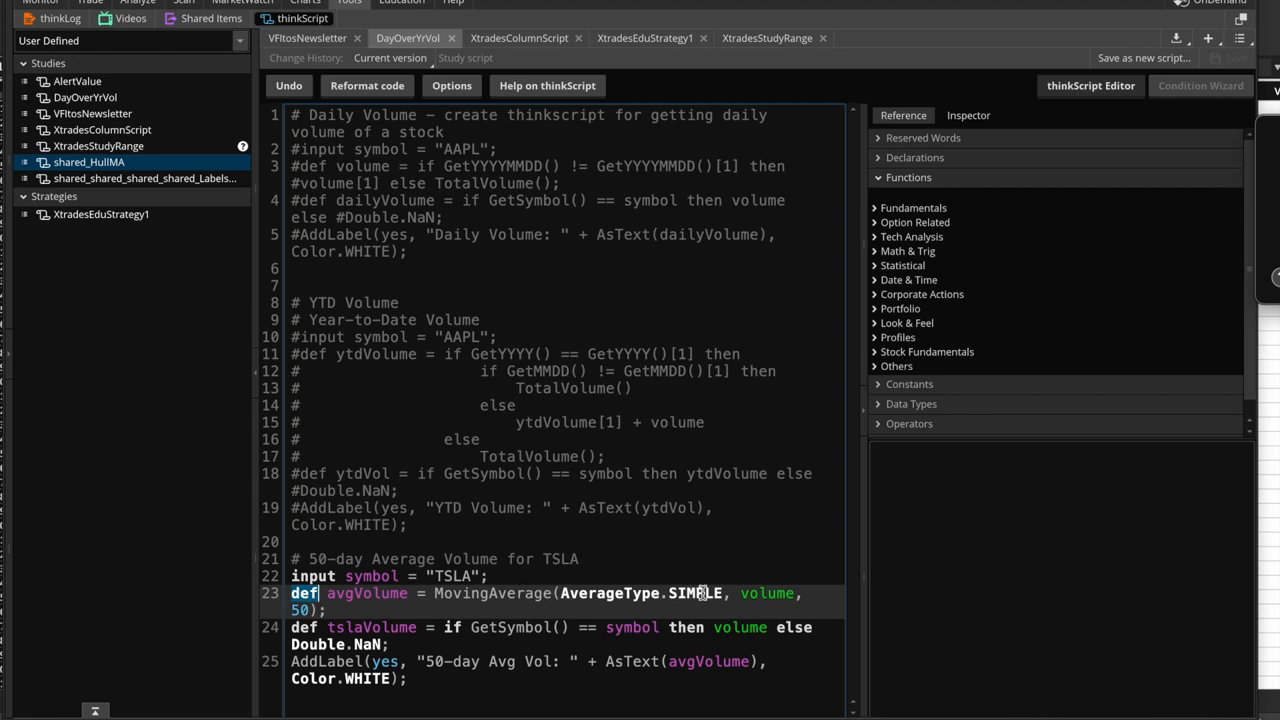
mouse_move(728, 592)
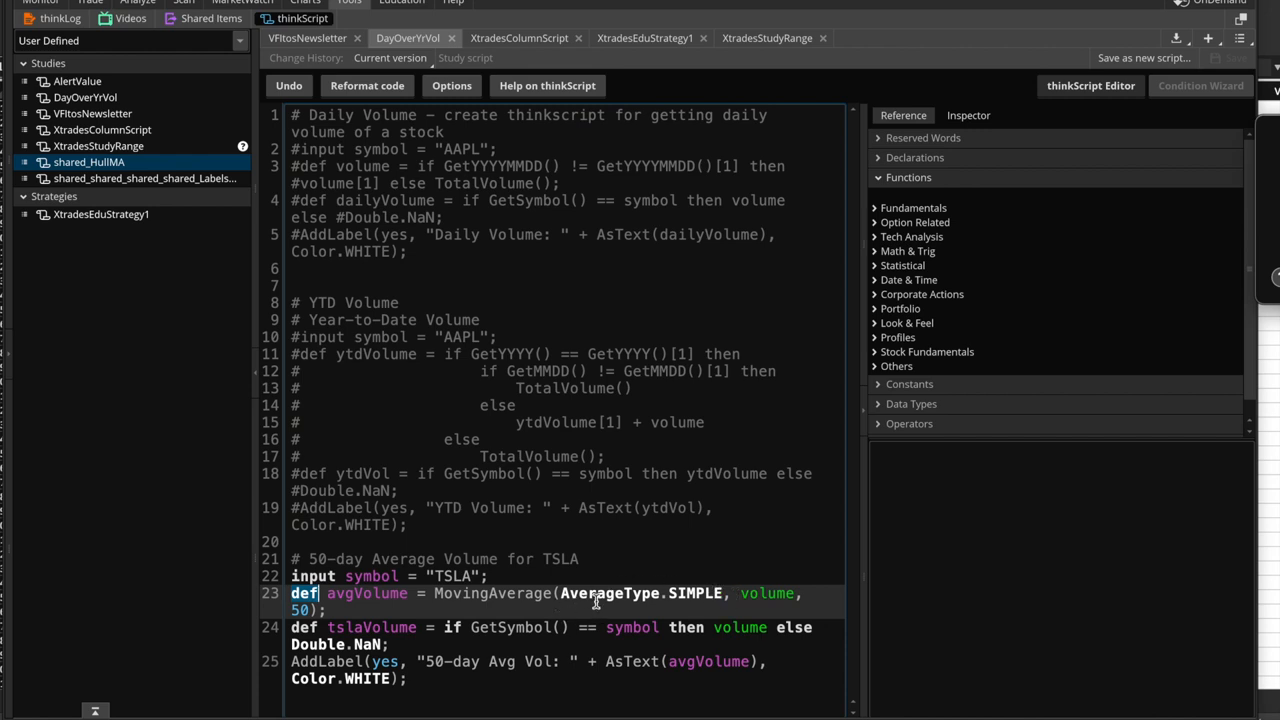
mouse_move(668, 592)
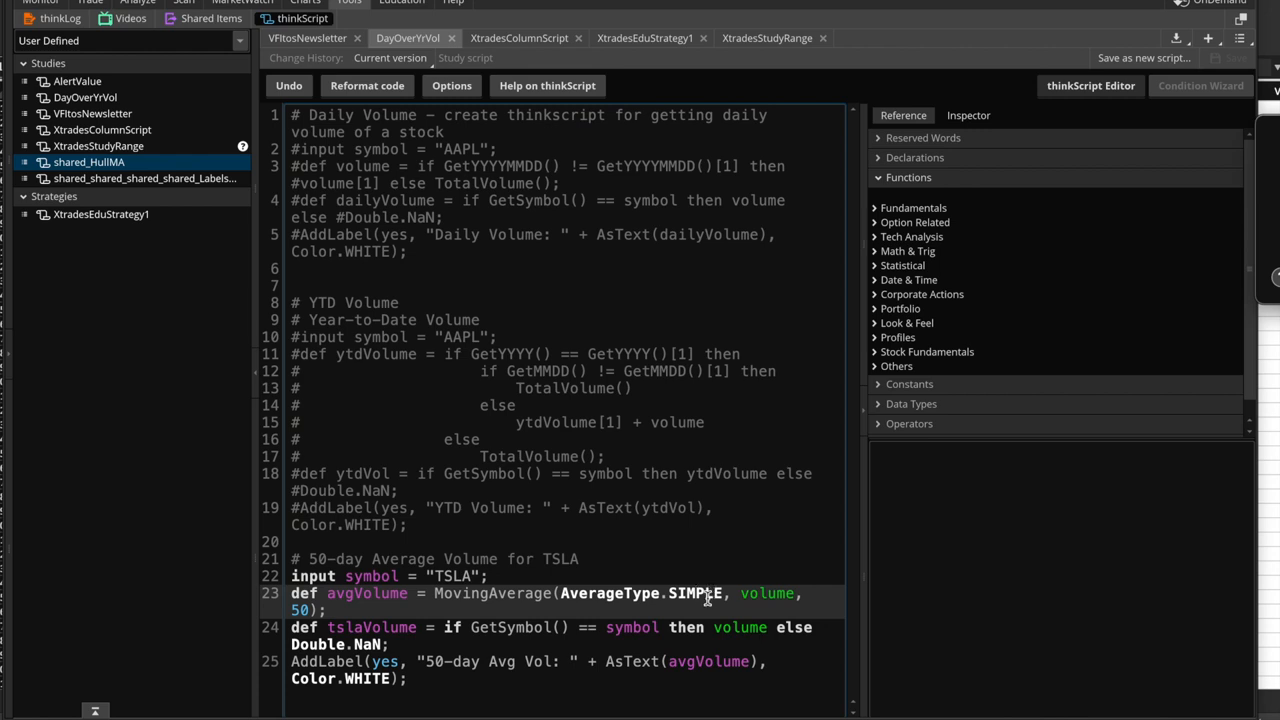
double_click(766, 592)
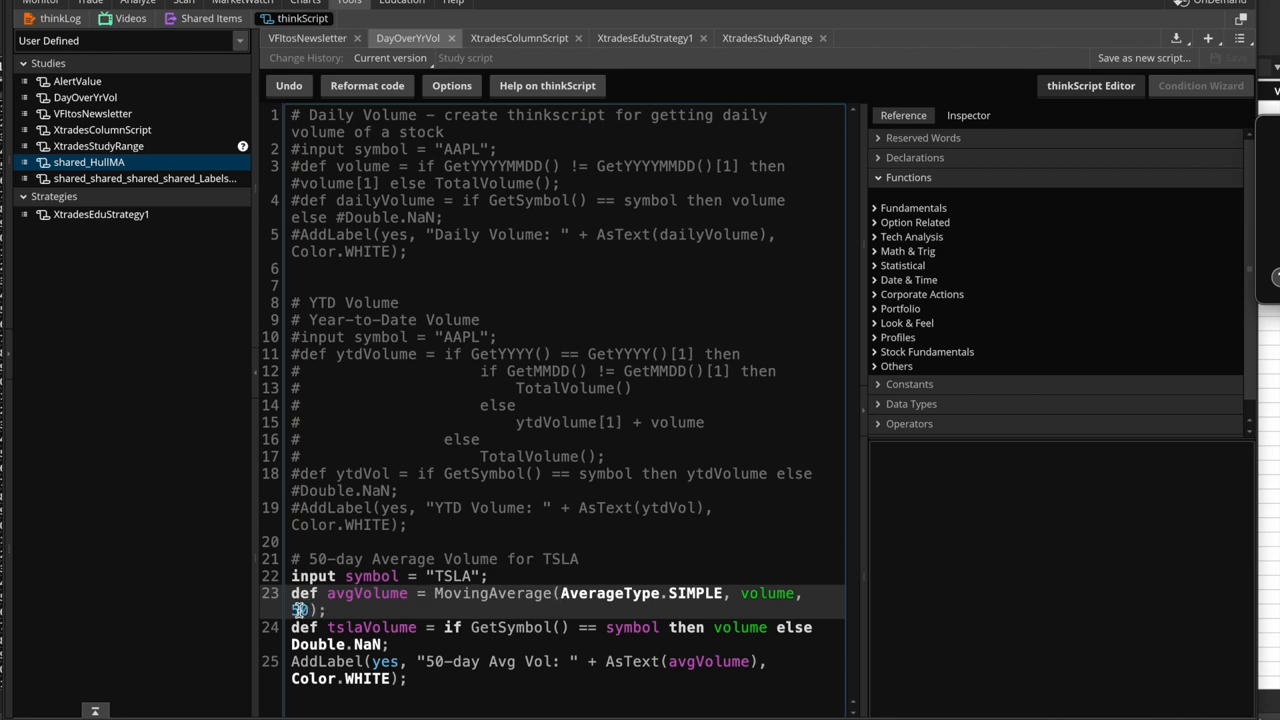
mouse_move(736, 584)
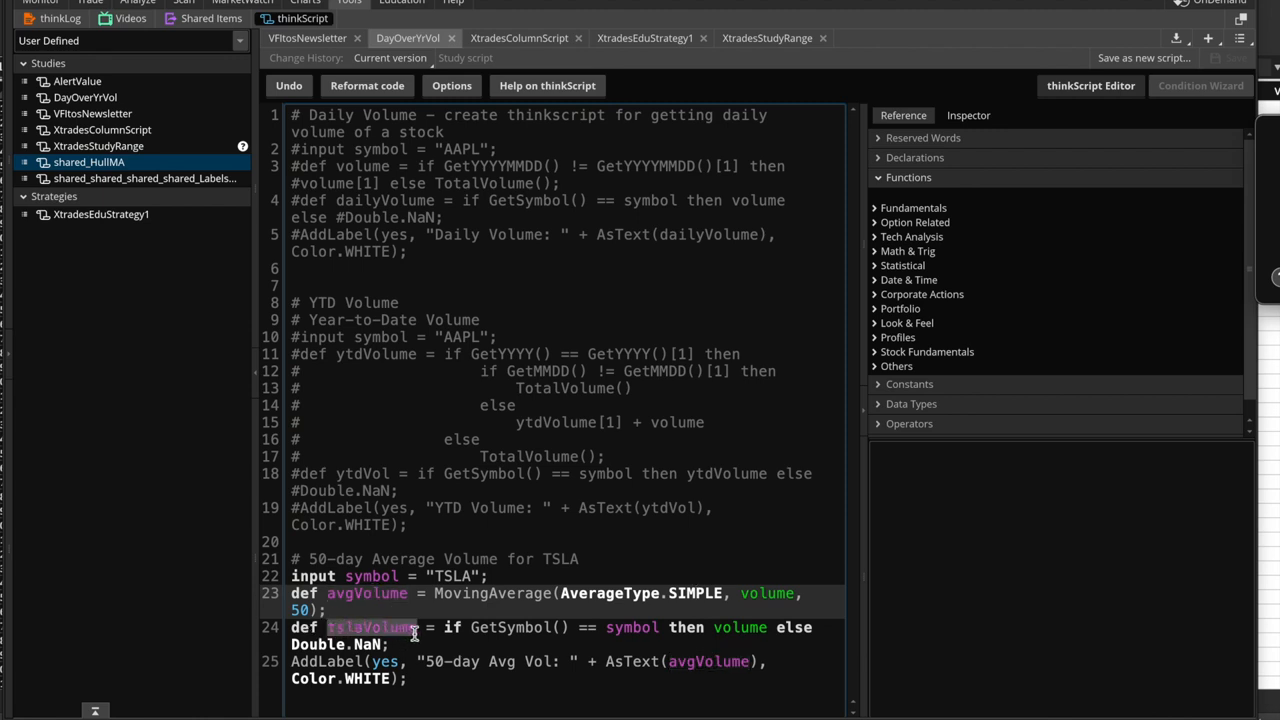
Review the tslaVolume variable and the MovingAverage call with SIMPLE, VOLUME, length 50
double_click(632, 628)
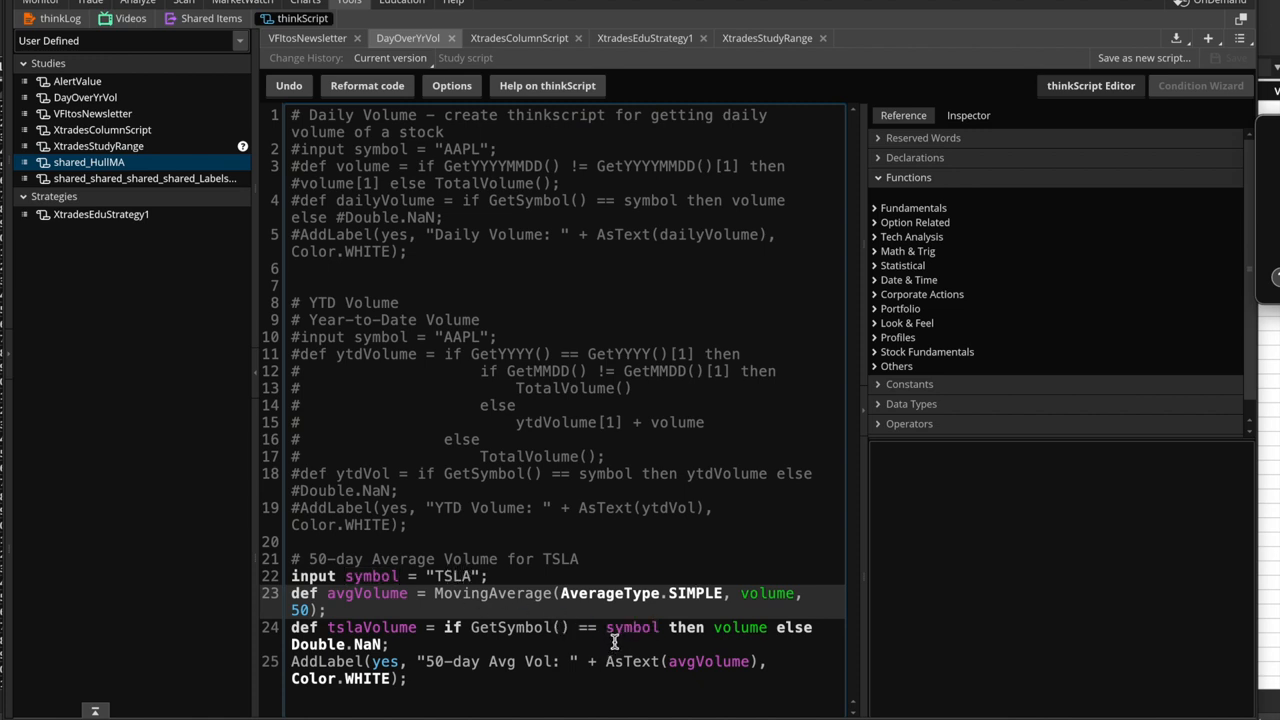
double_click(370, 576)
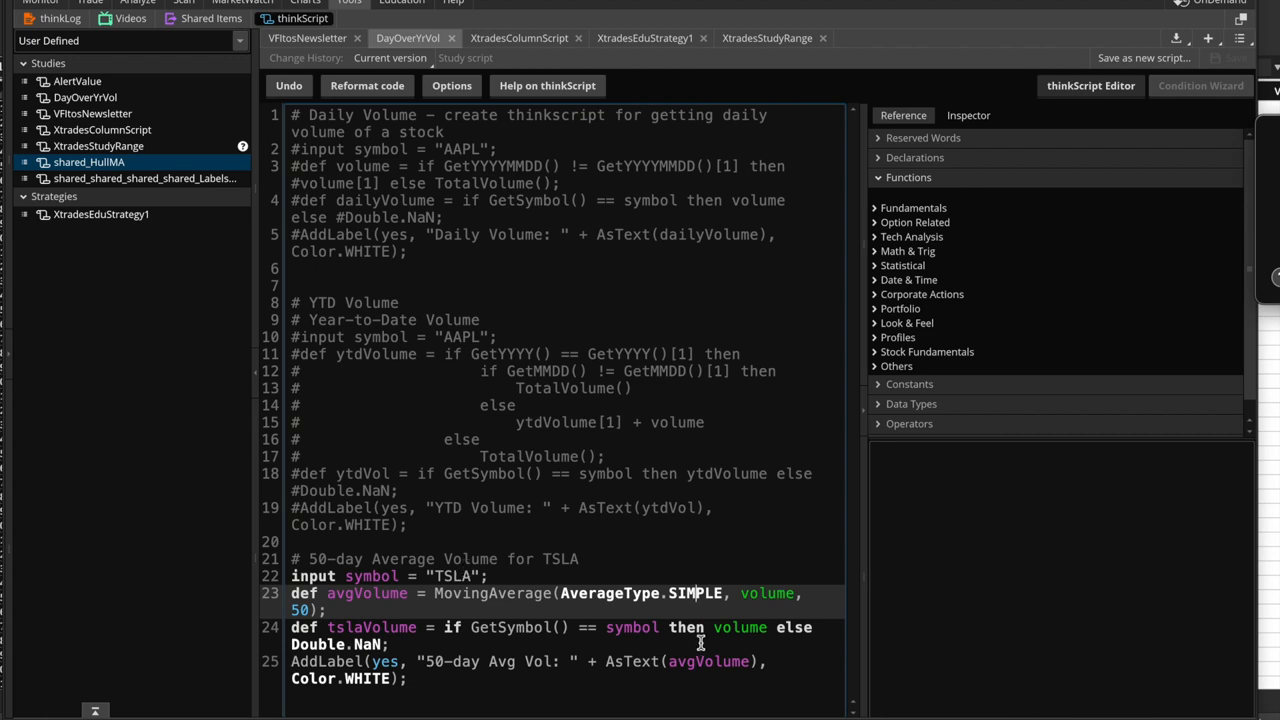
double_click(740, 628)
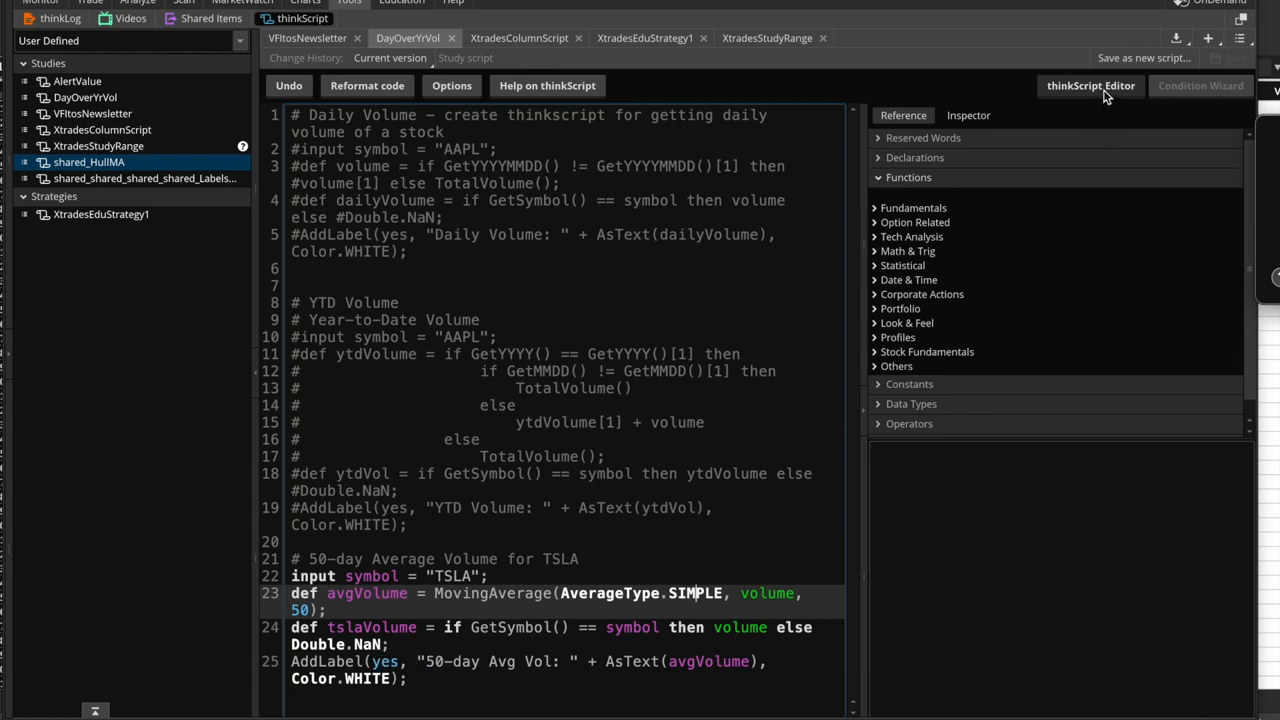
mouse_move(1062, 138)
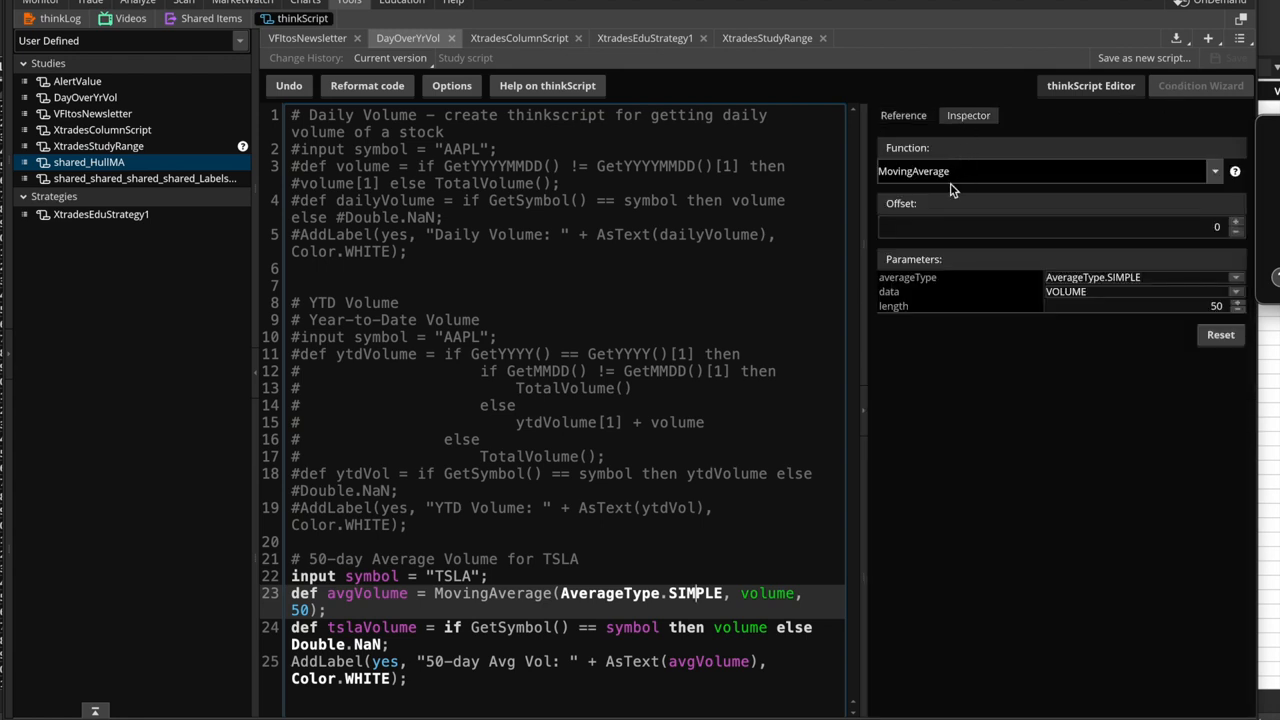
Finish line 25 as AddLabel with "50-day Avg Vol: " + AsText(avgVolume) in Color.WHITE
left_click(902, 114)
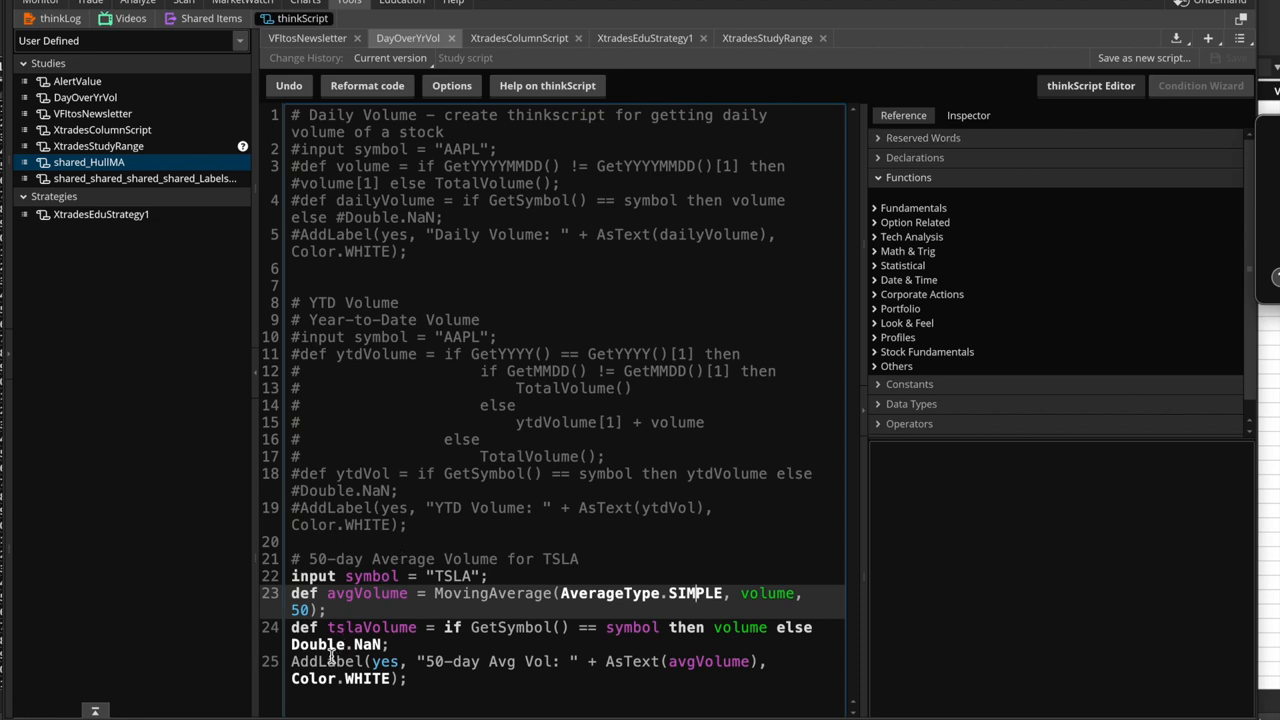
right_click(330, 660)
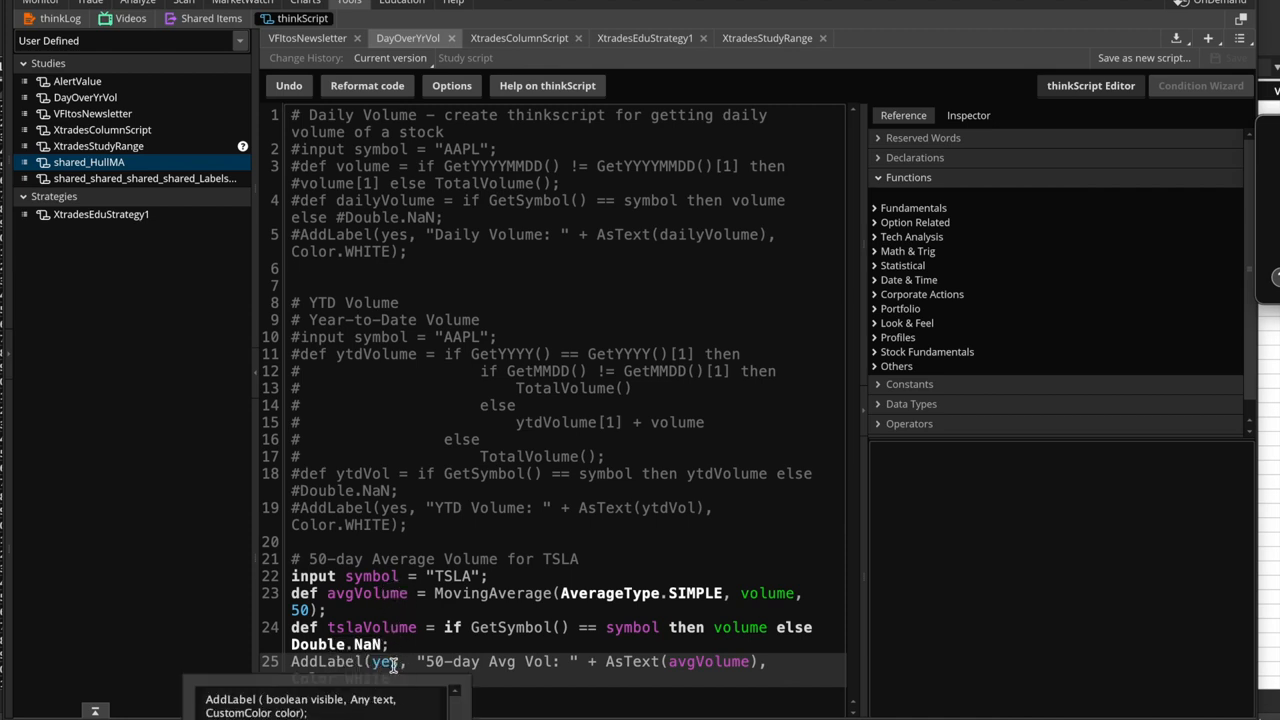
mouse_move(310, 710)
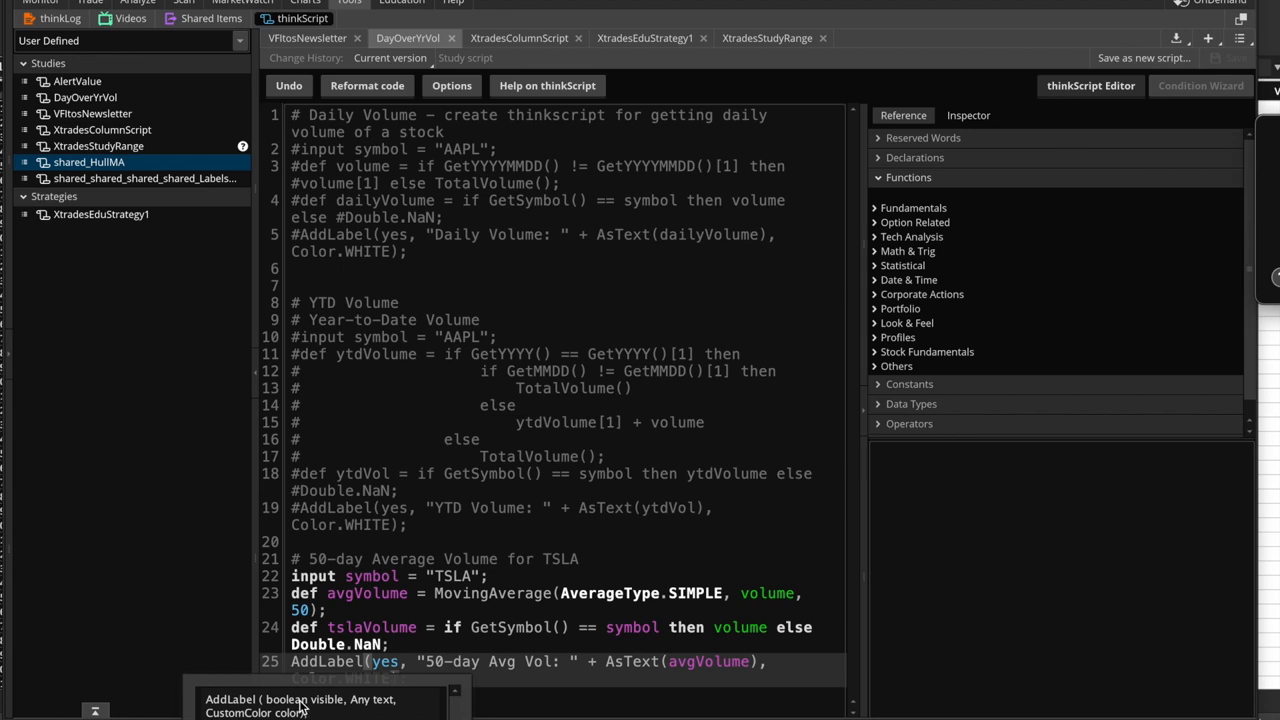
mouse_move(320, 708)
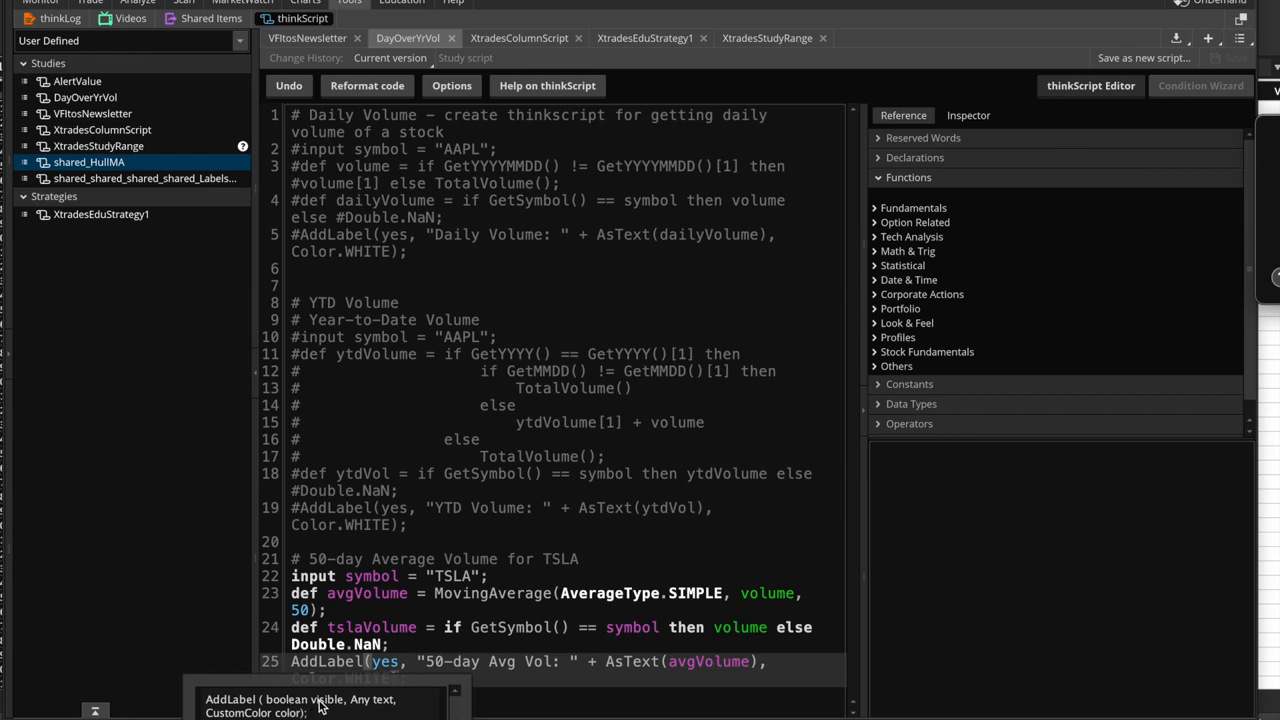
mouse_move(284, 708)
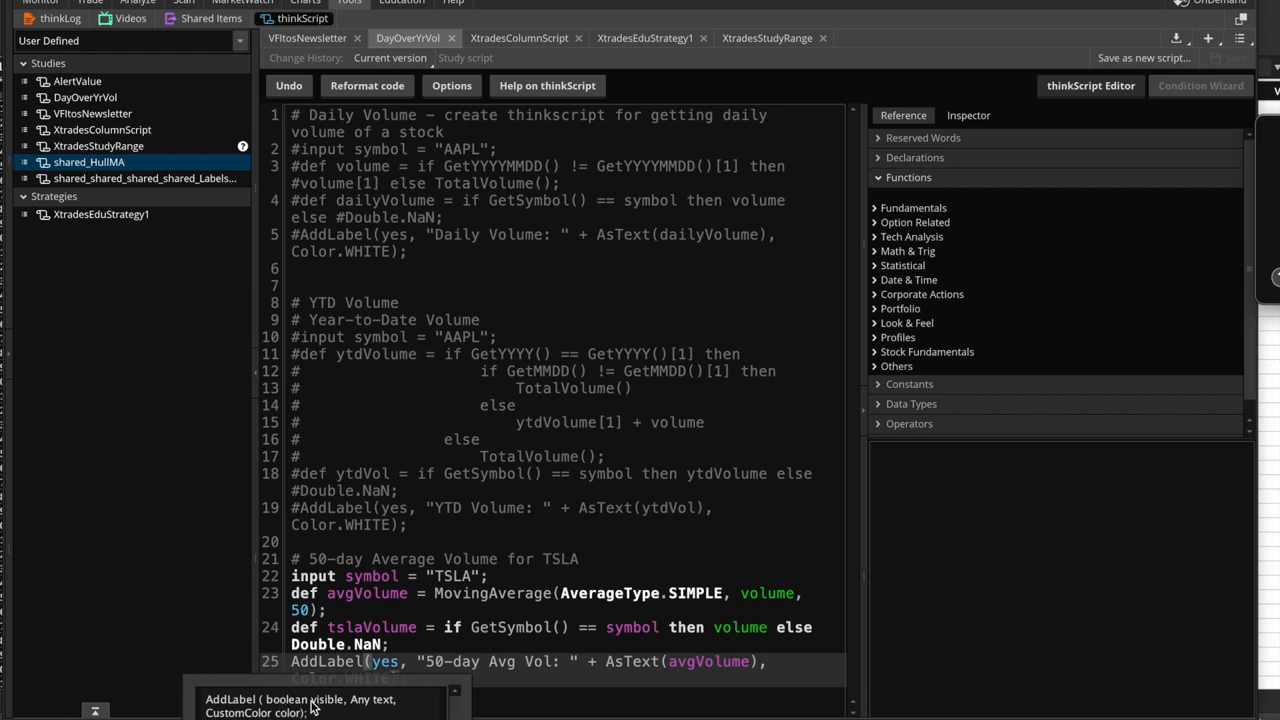
mouse_move(316, 704)
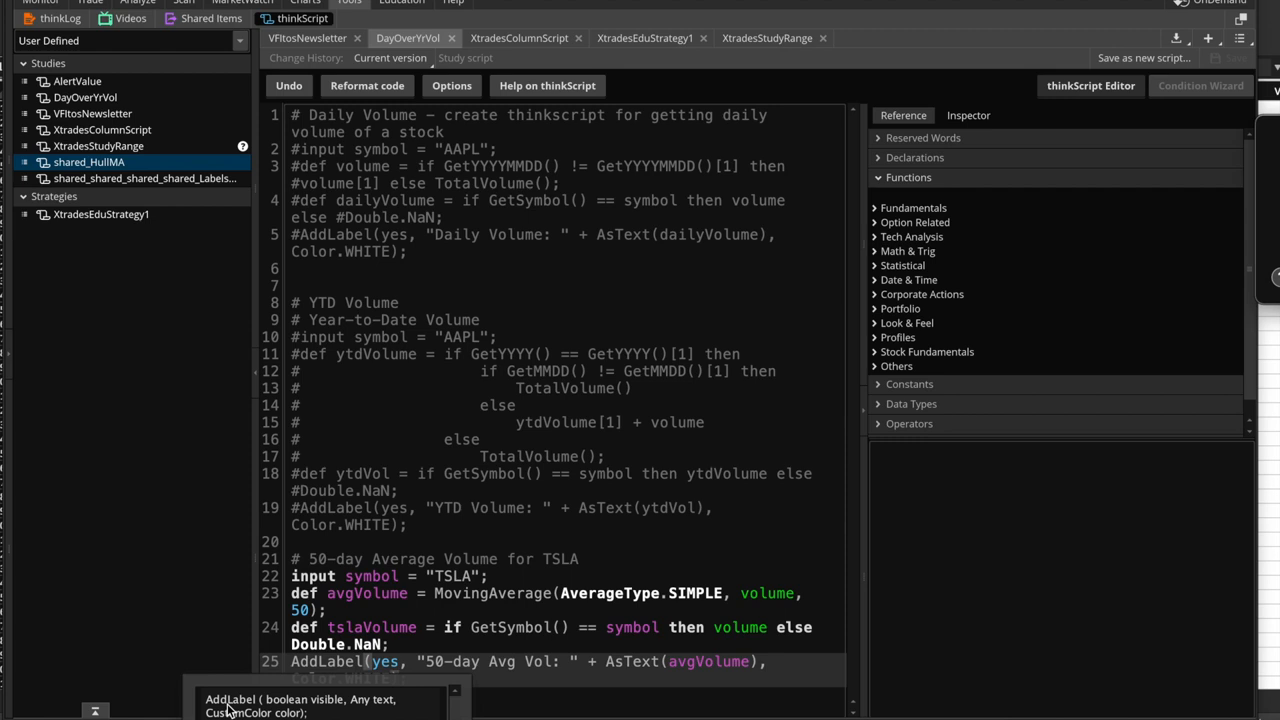
mouse_move(364, 704)
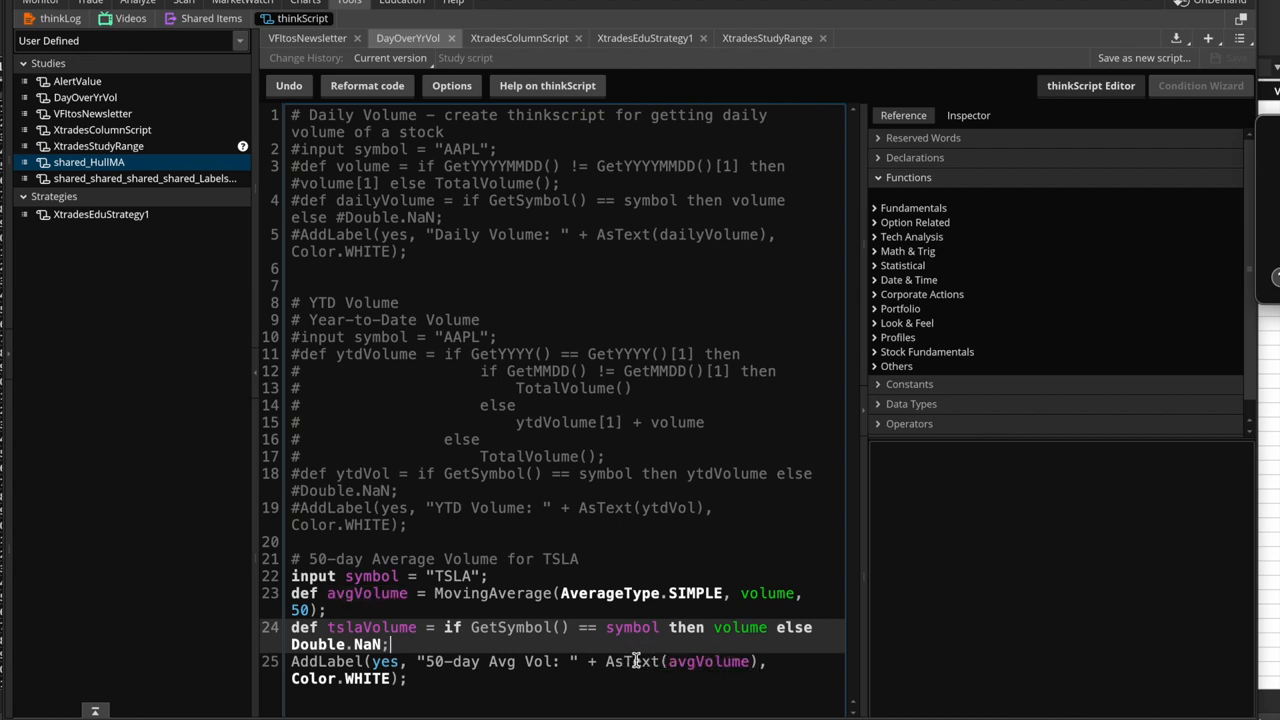
double_click(368, 592)
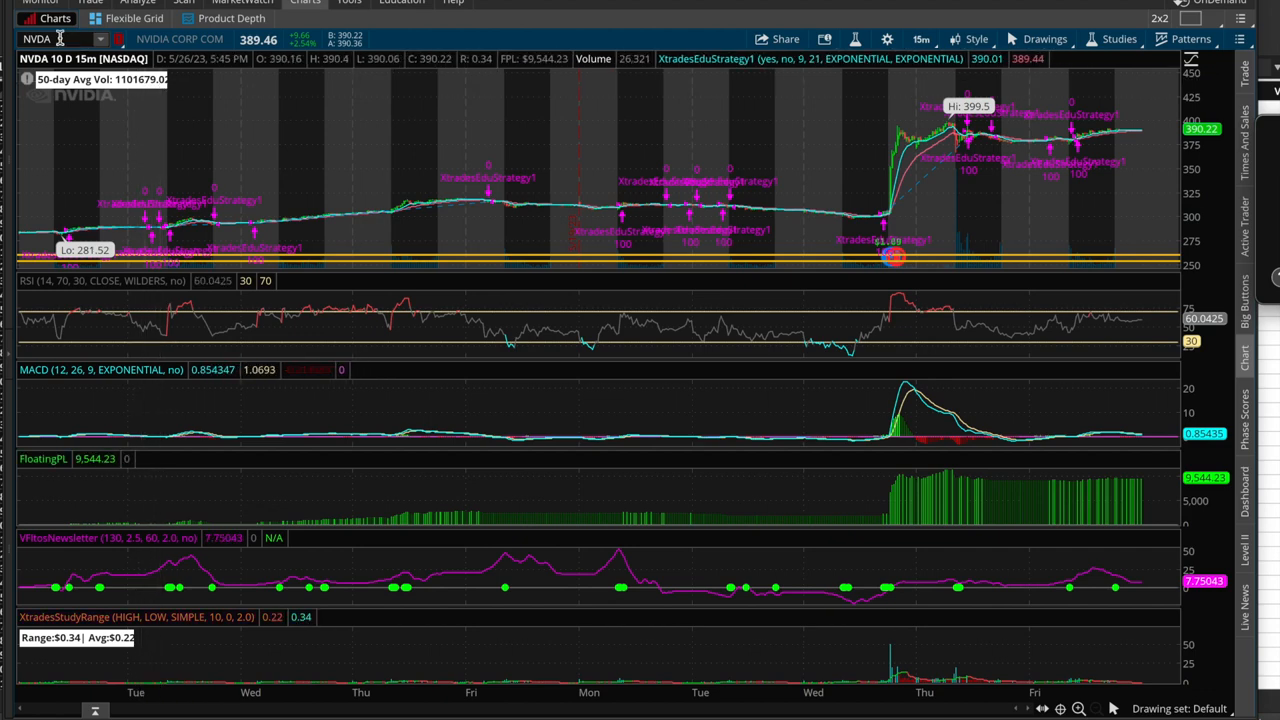
Load the TSLA chart so the 50-day average volume label reports Tesla's figure
type("TSLA")
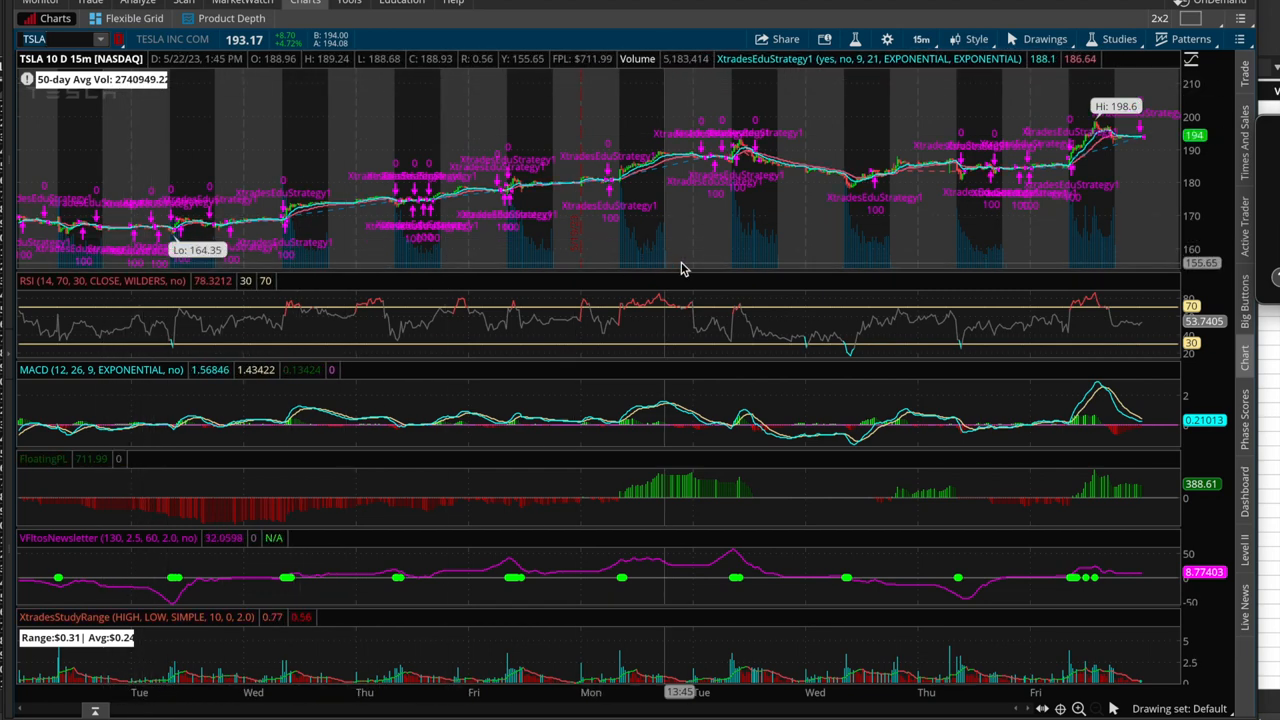
mouse_move(844, 244)
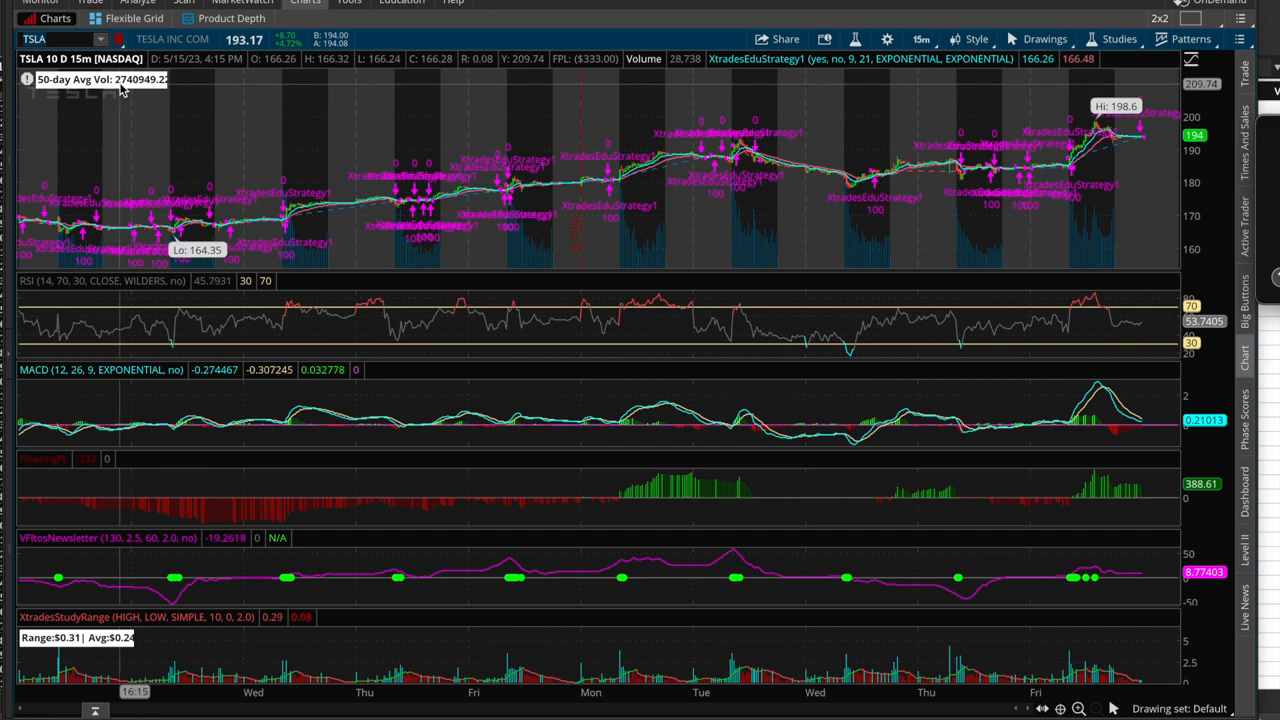
mouse_move(230, 244)
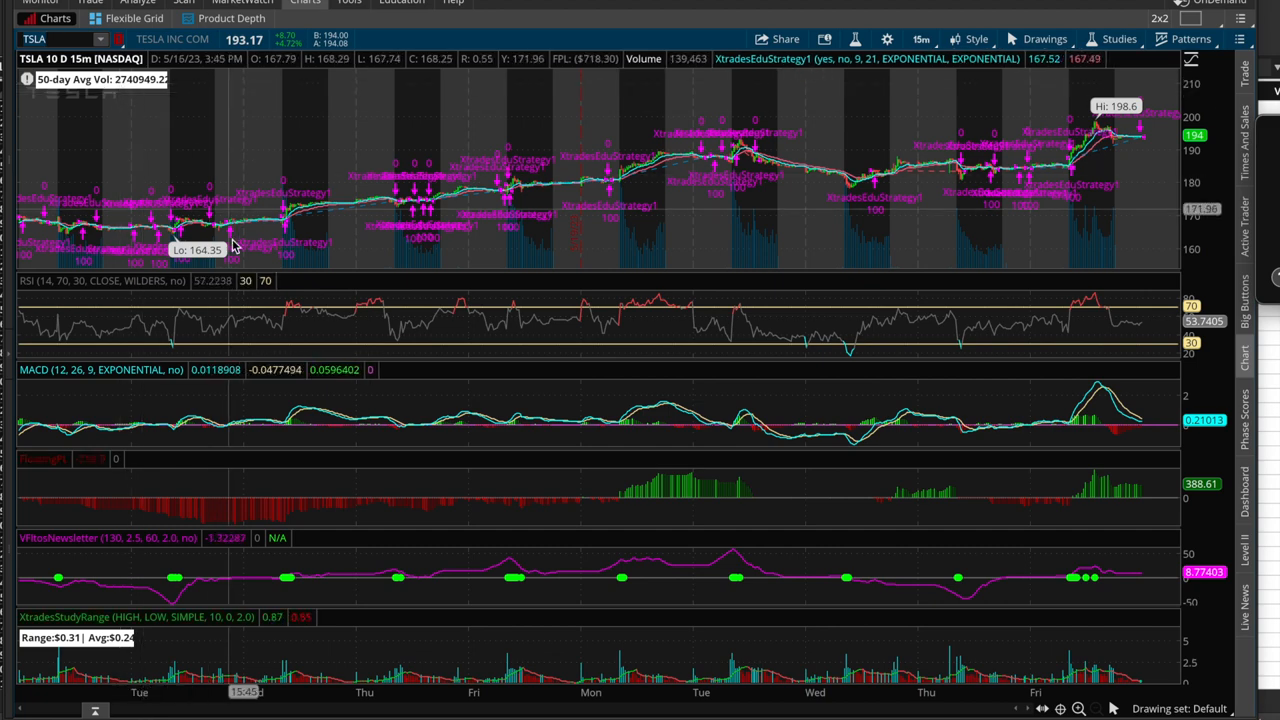
mouse_move(304, 260)
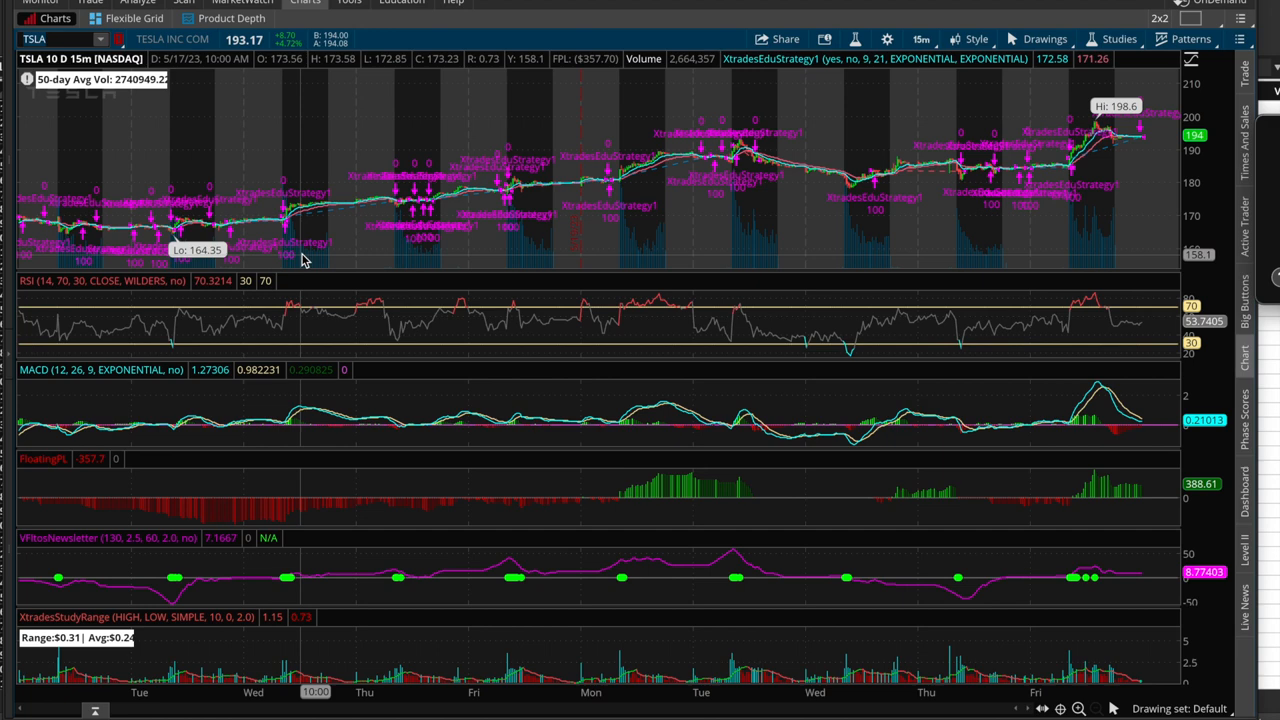
mouse_move(540, 256)
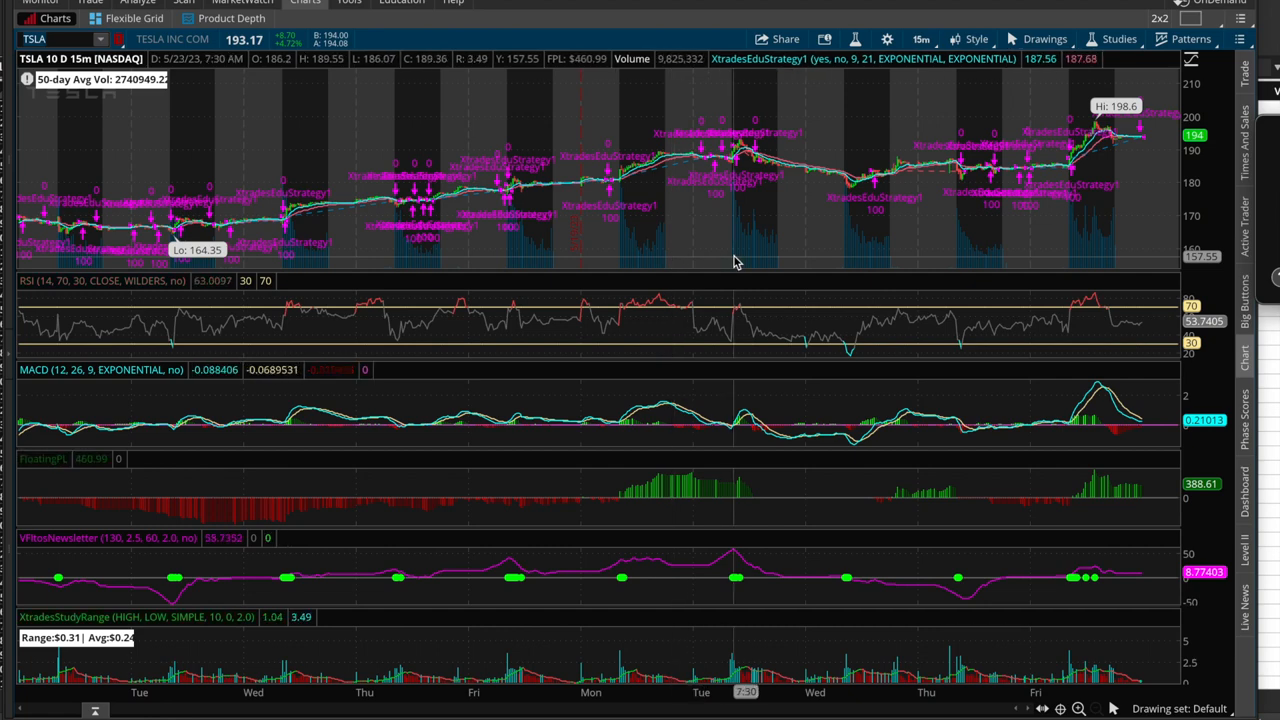
mouse_move(820, 260)
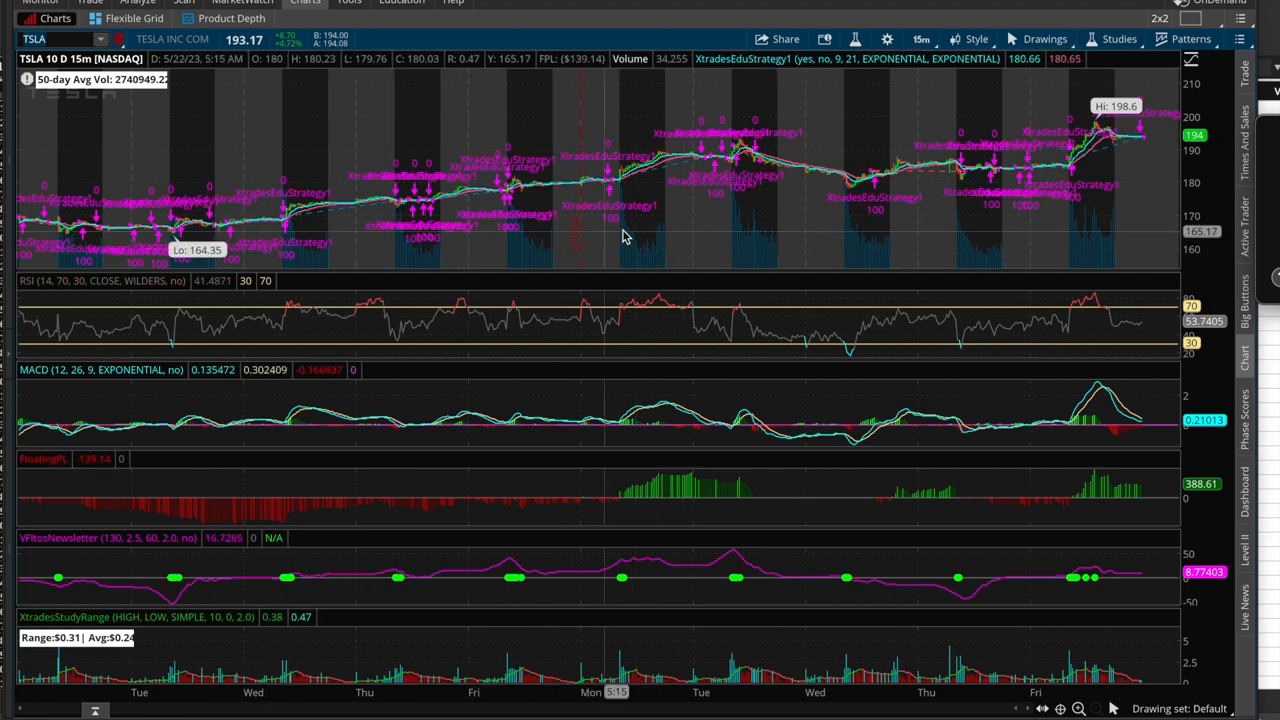
mouse_move(622, 236)
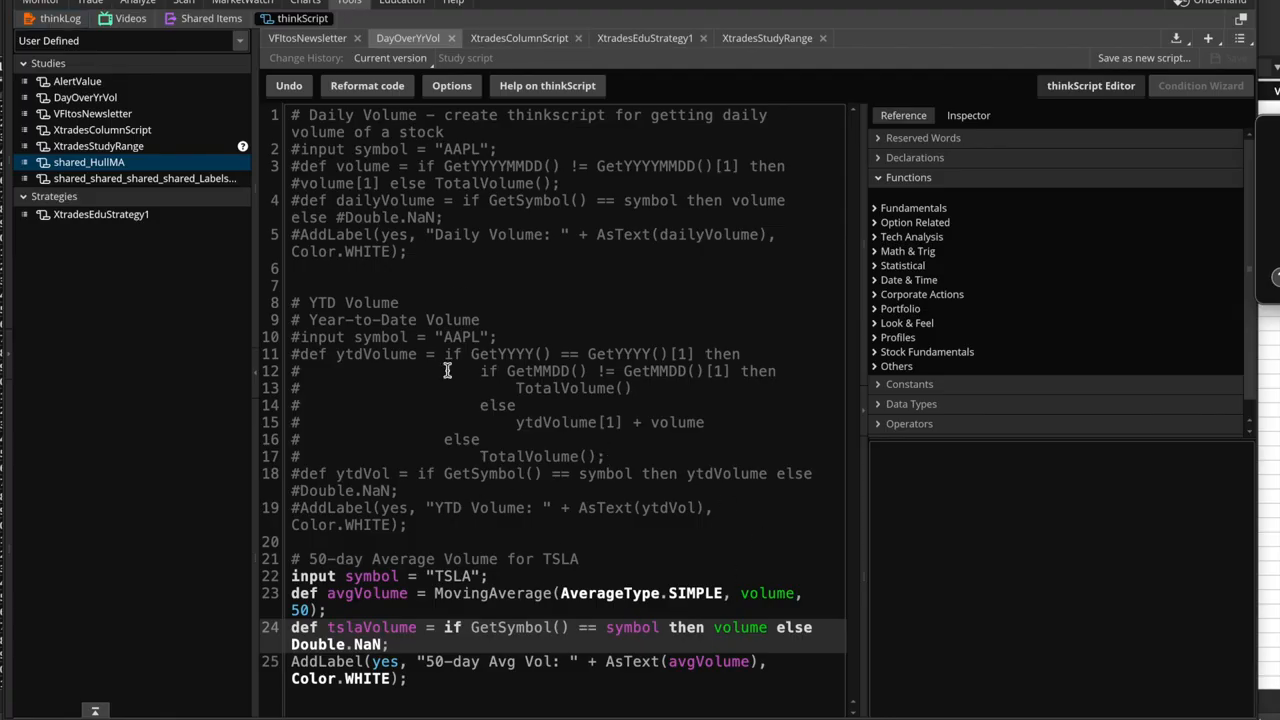
mouse_move(370, 304)
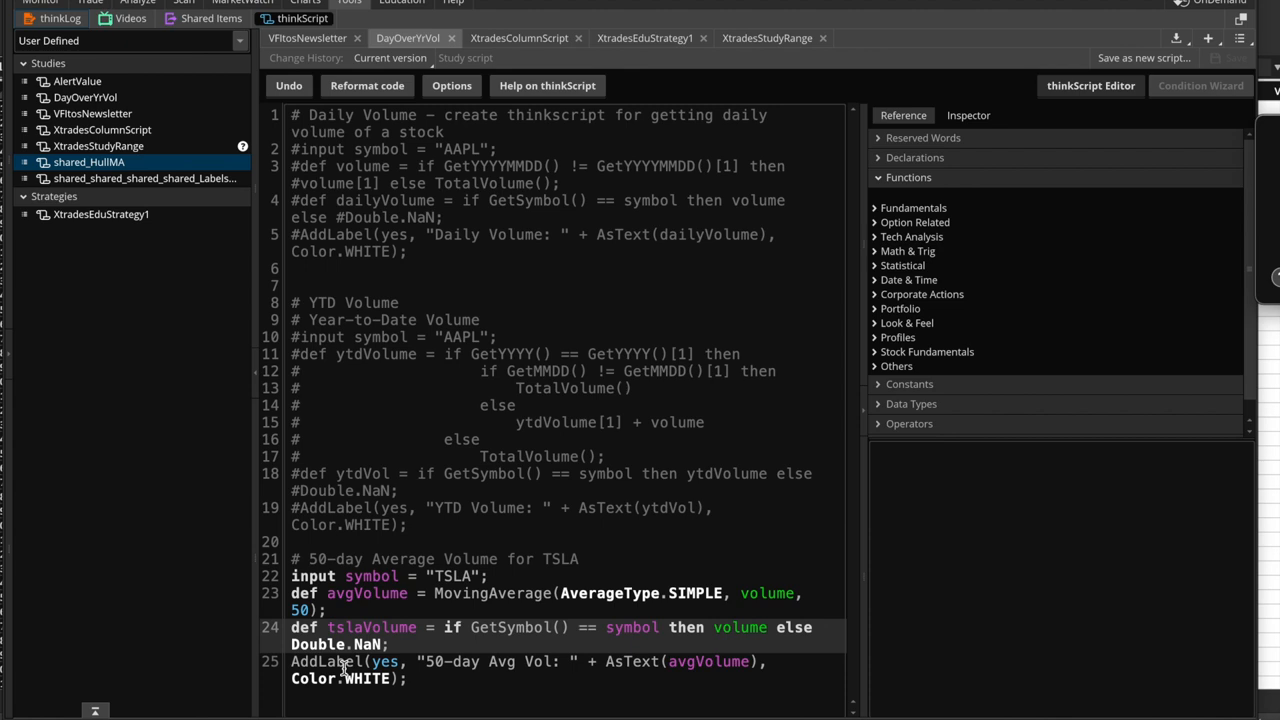
mouse_move(462, 676)
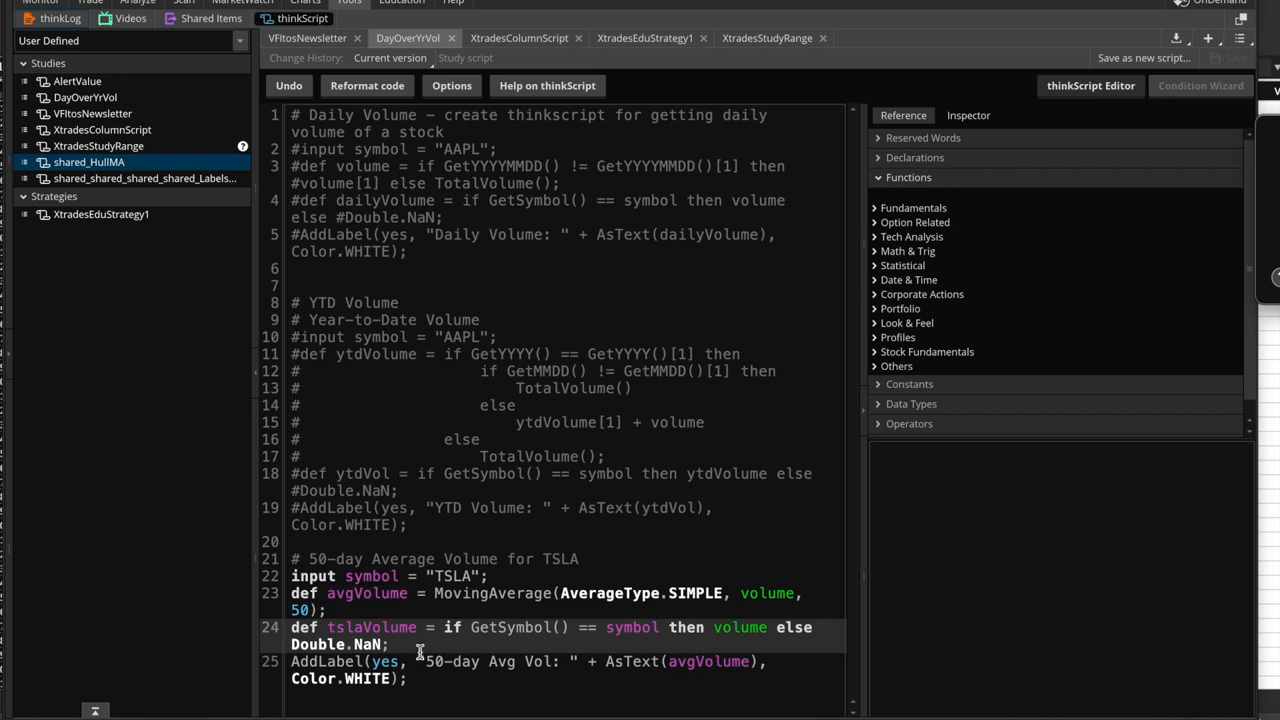
mouse_move(390, 604)
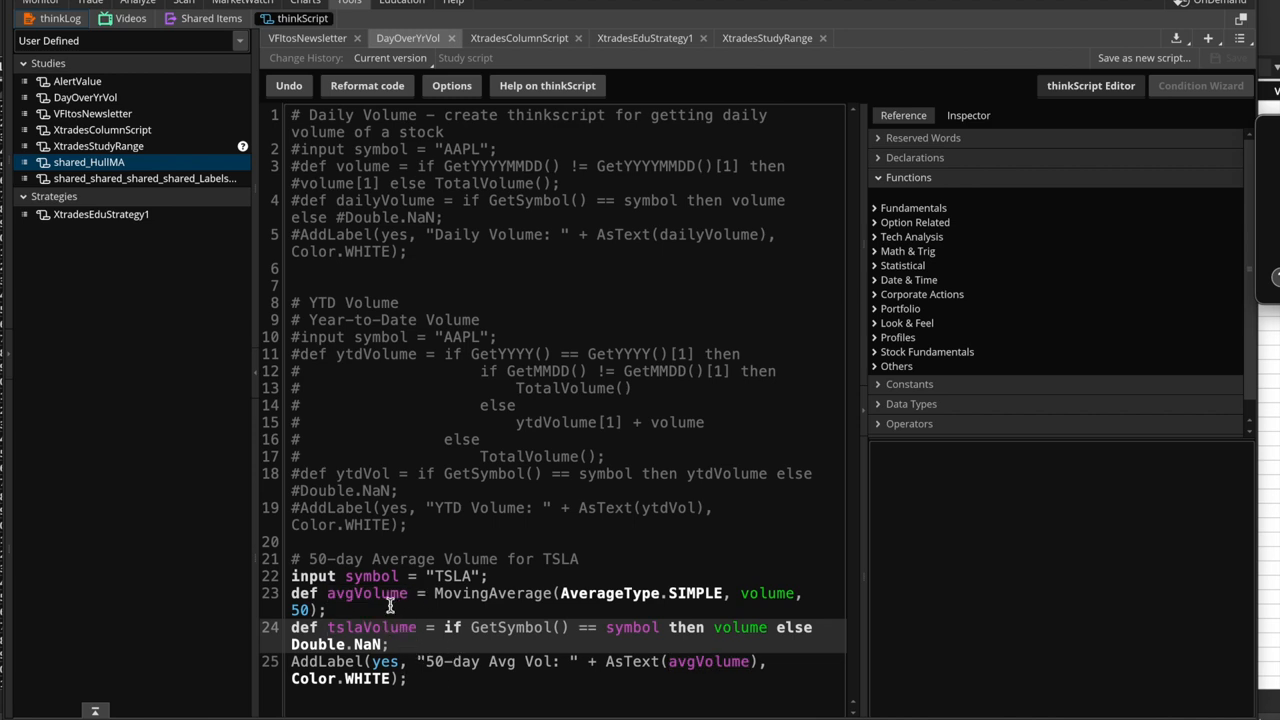
mouse_move(408, 688)
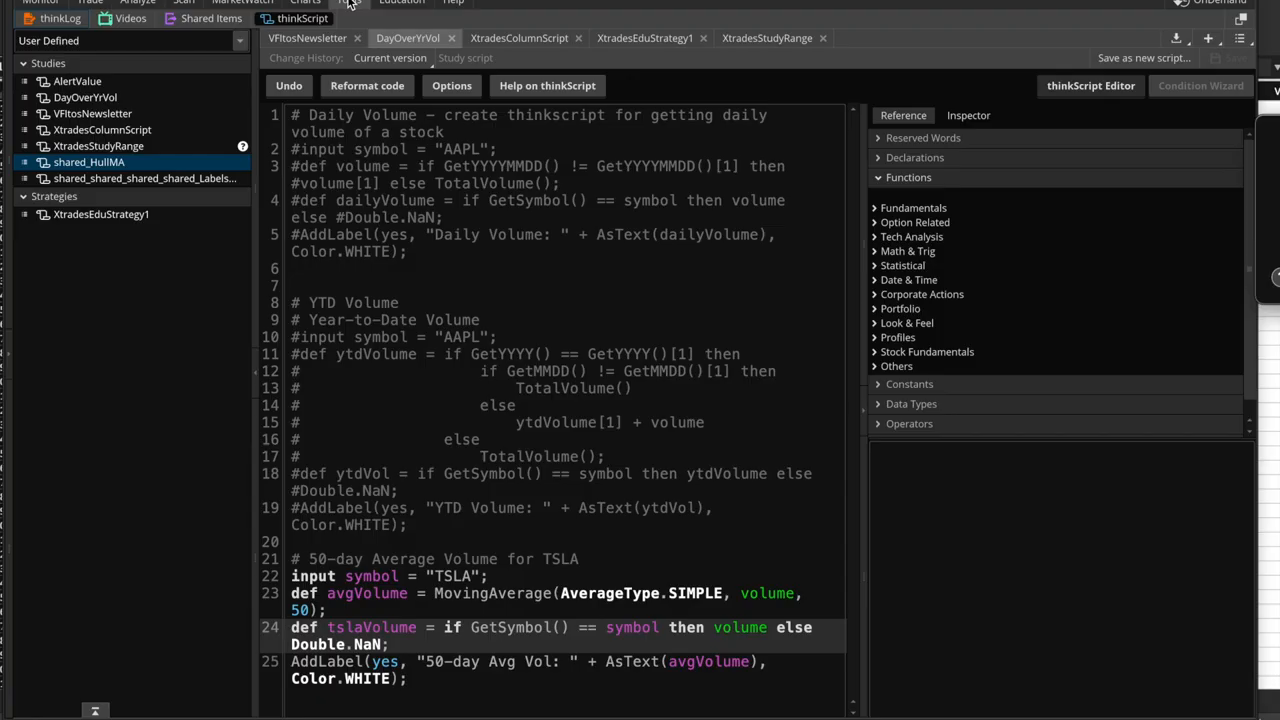
Show the XtradesColumnScript breakout code, detour to the Analyze risk profile, and return
left_click(520, 38)
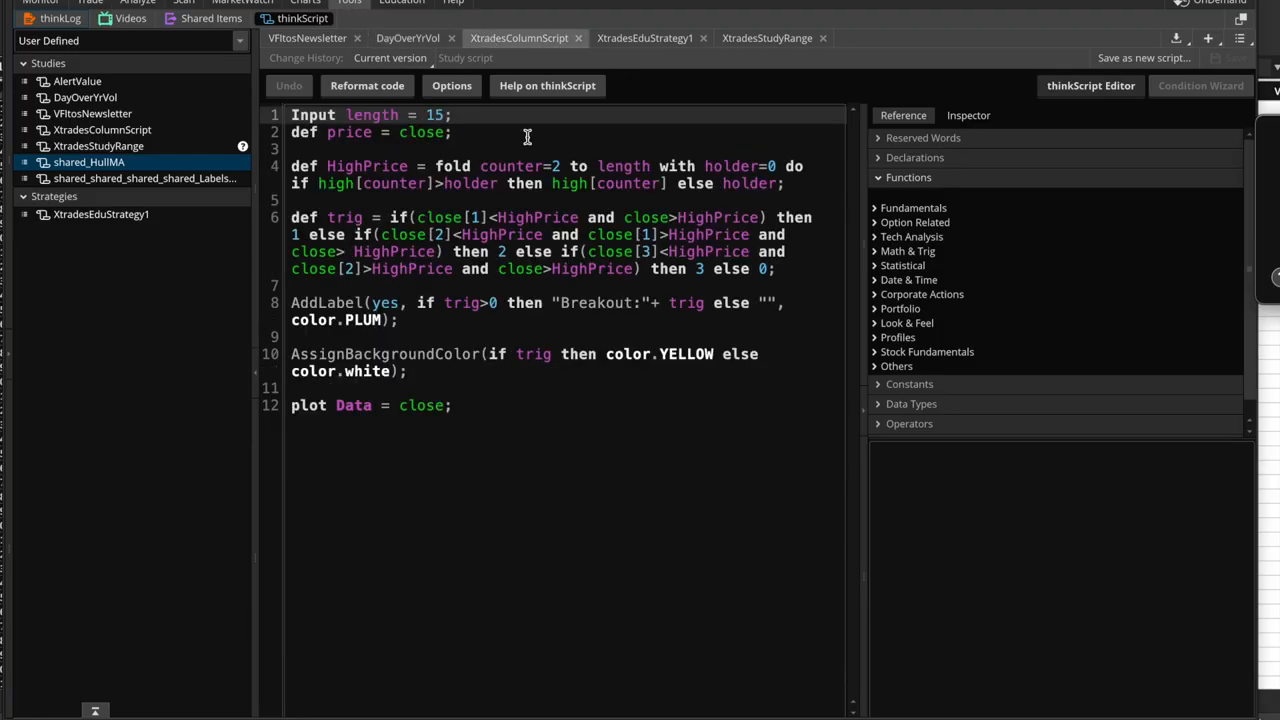
left_click(88, 4)
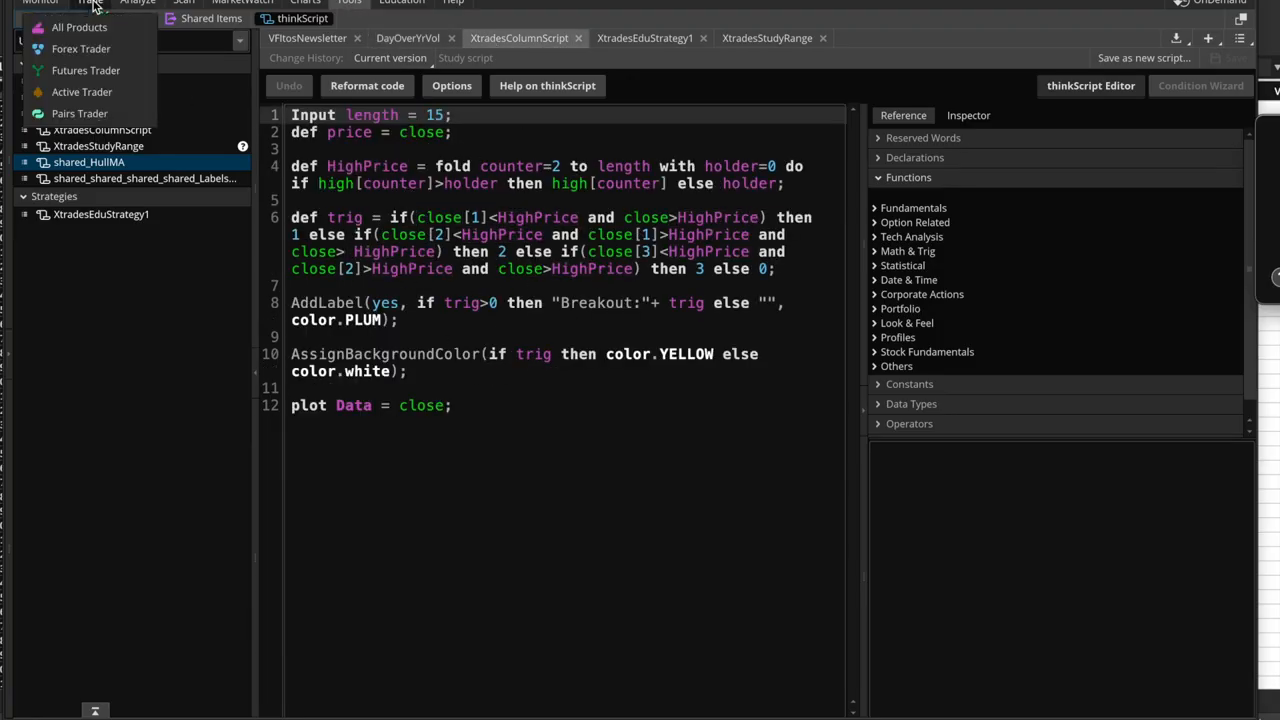
left_click(136, 4)
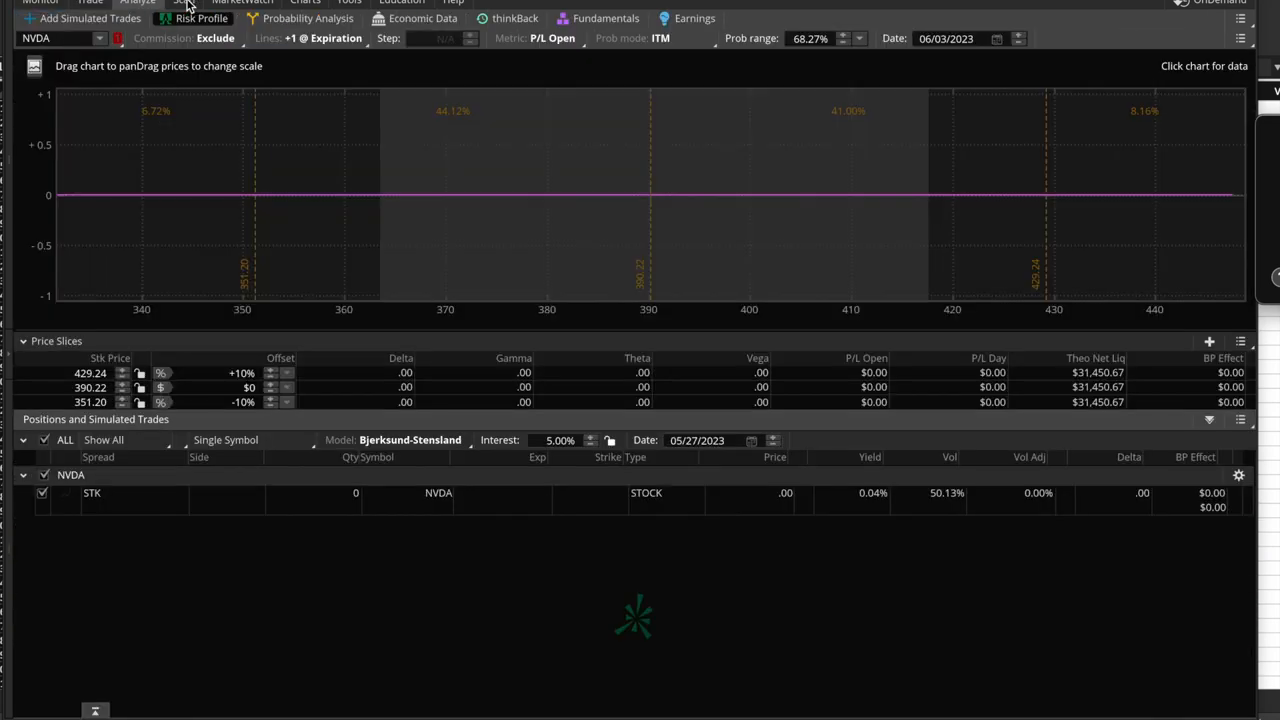
left_click(184, 2)
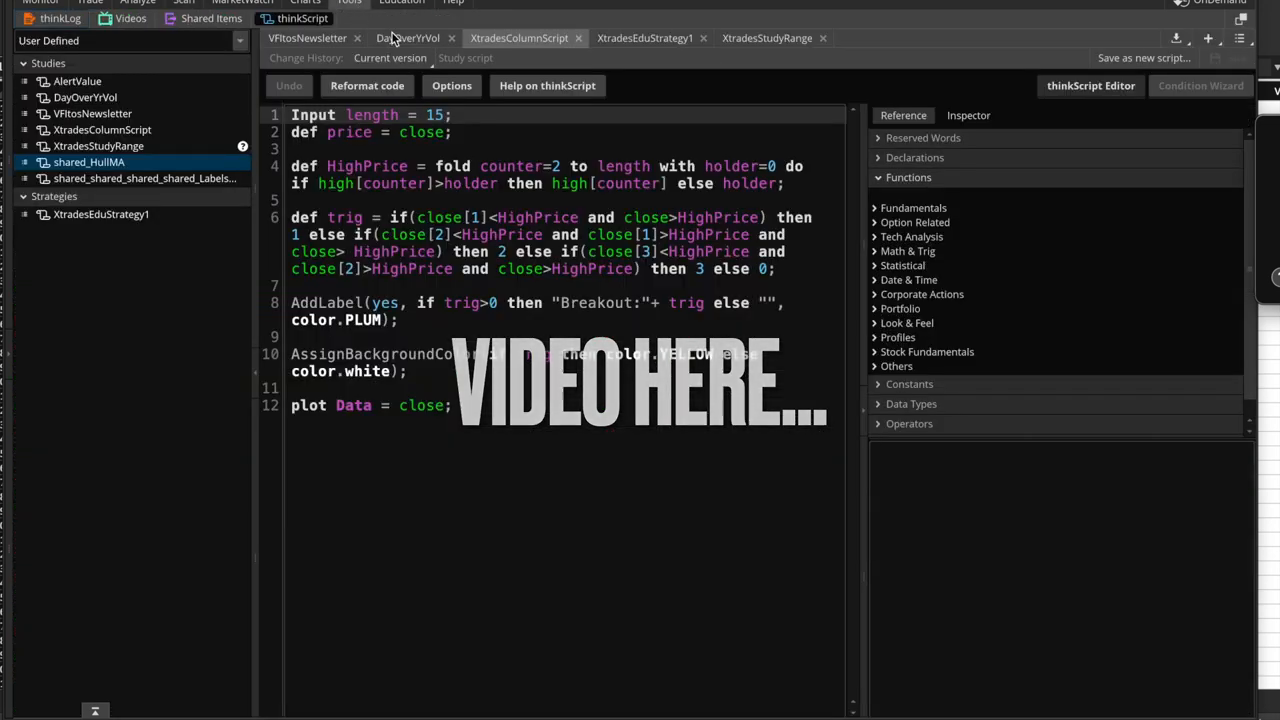
left_click(644, 38)
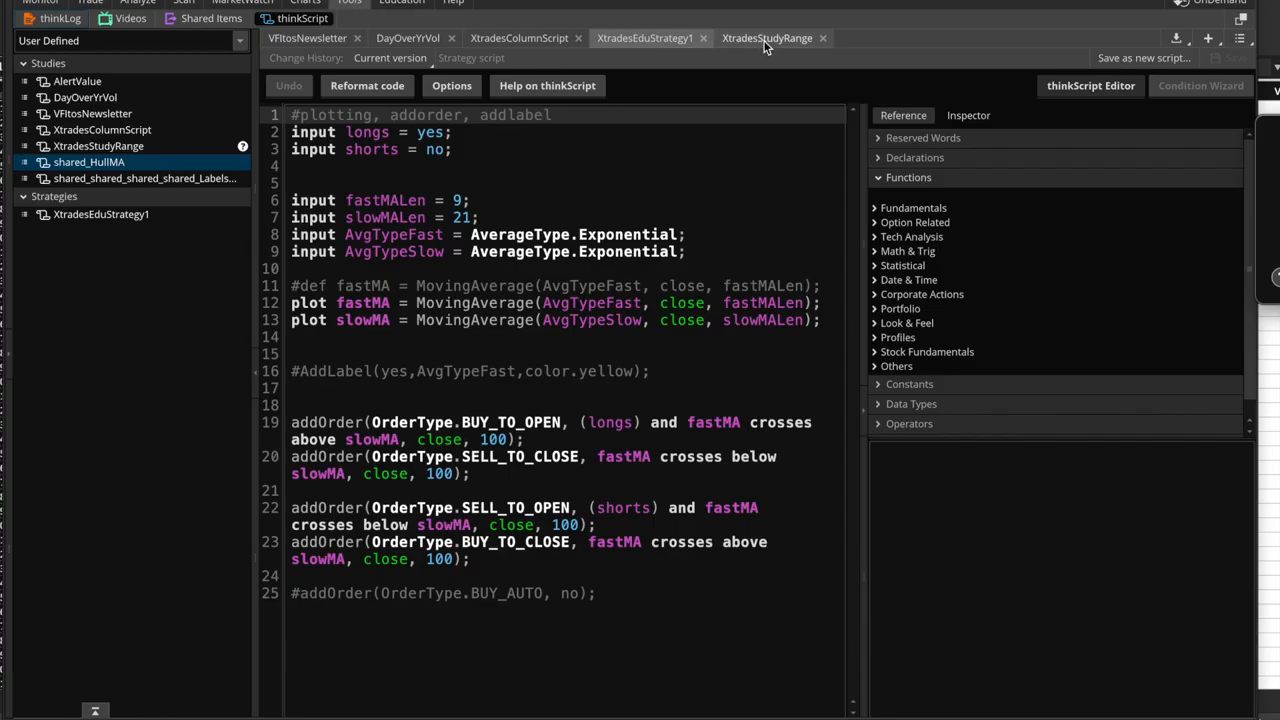
left_click(766, 38)
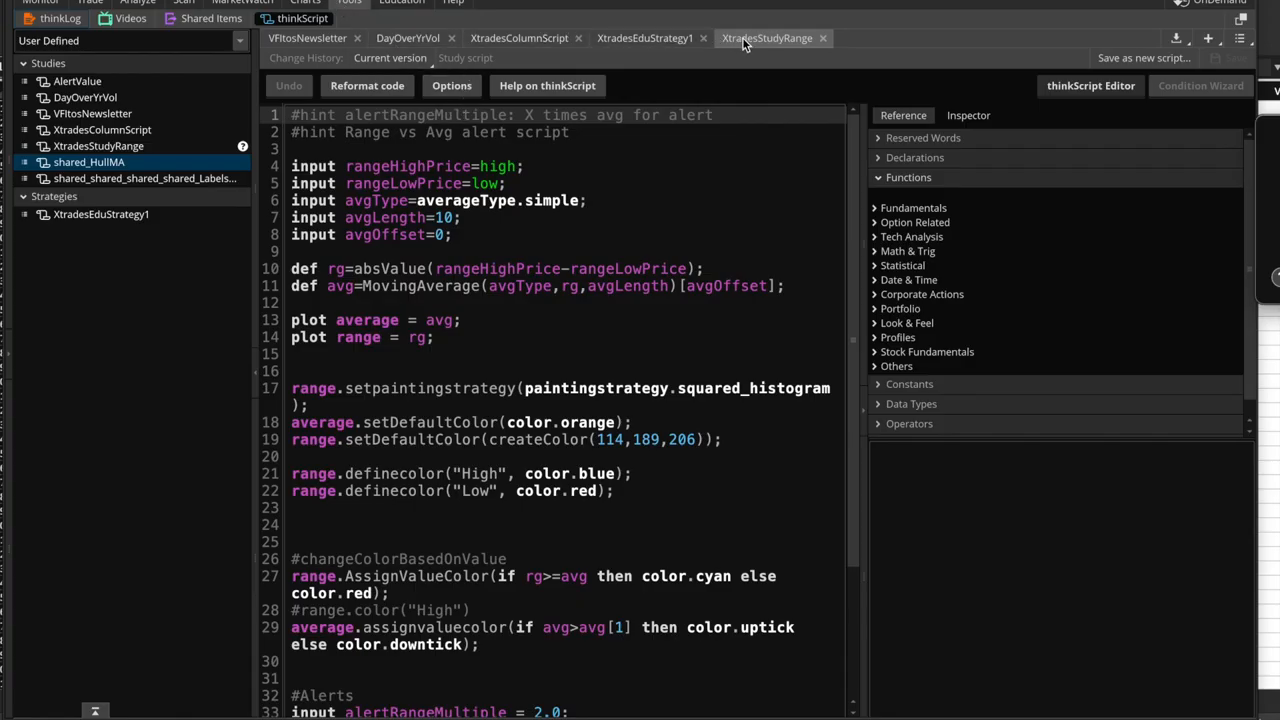
left_click(520, 38)
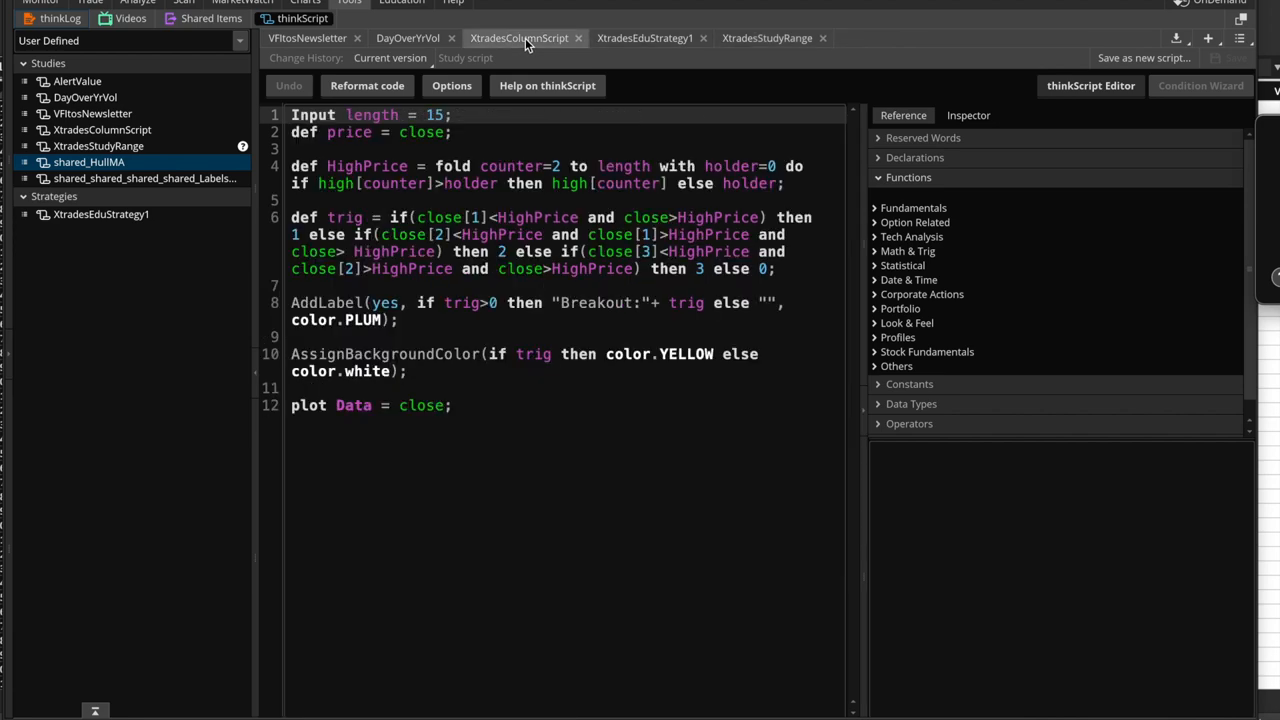
Switch back to the DayOverVol daily, year-to-date and TSLA 50-day volume script
left_click(408, 38)
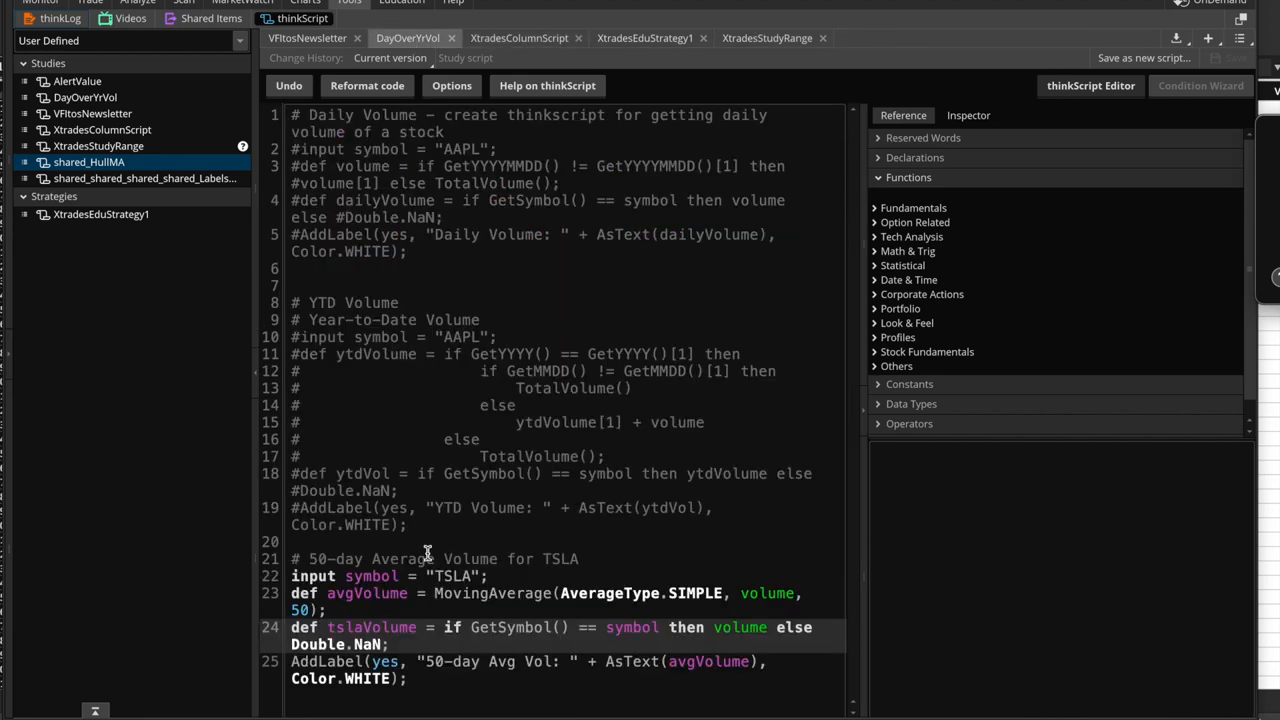
mouse_move(348, 608)
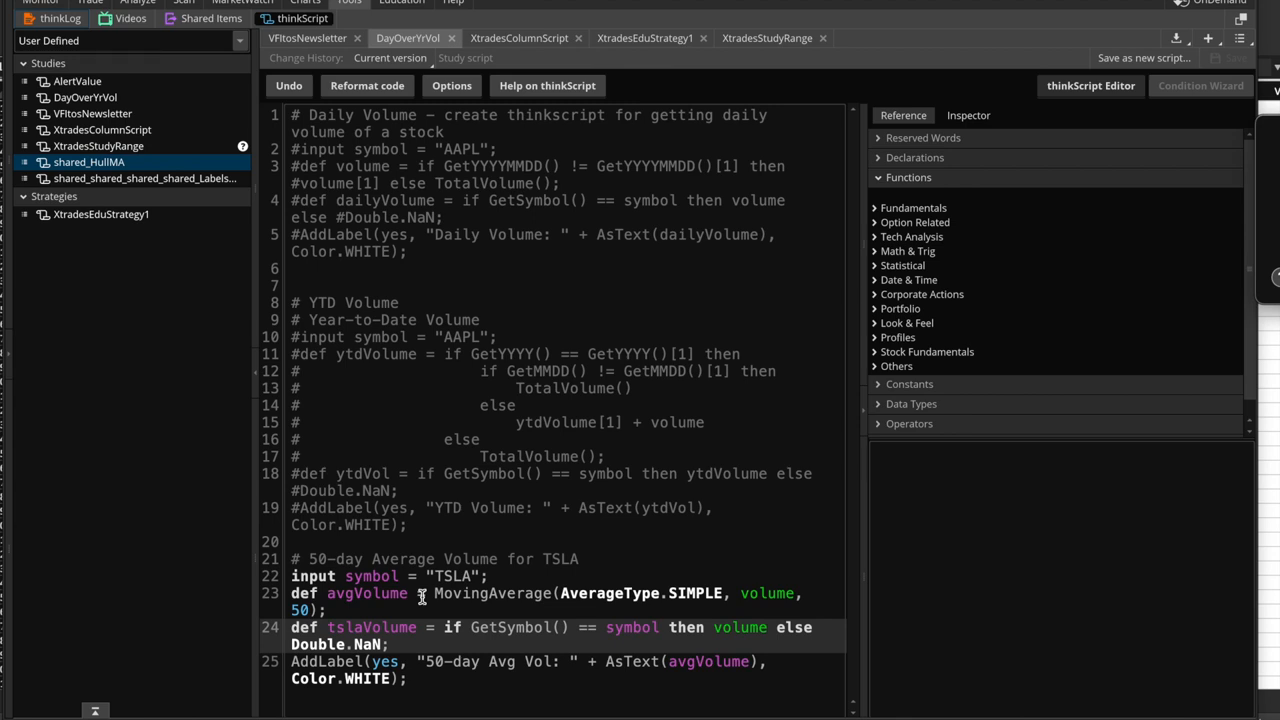
mouse_move(362, 184)
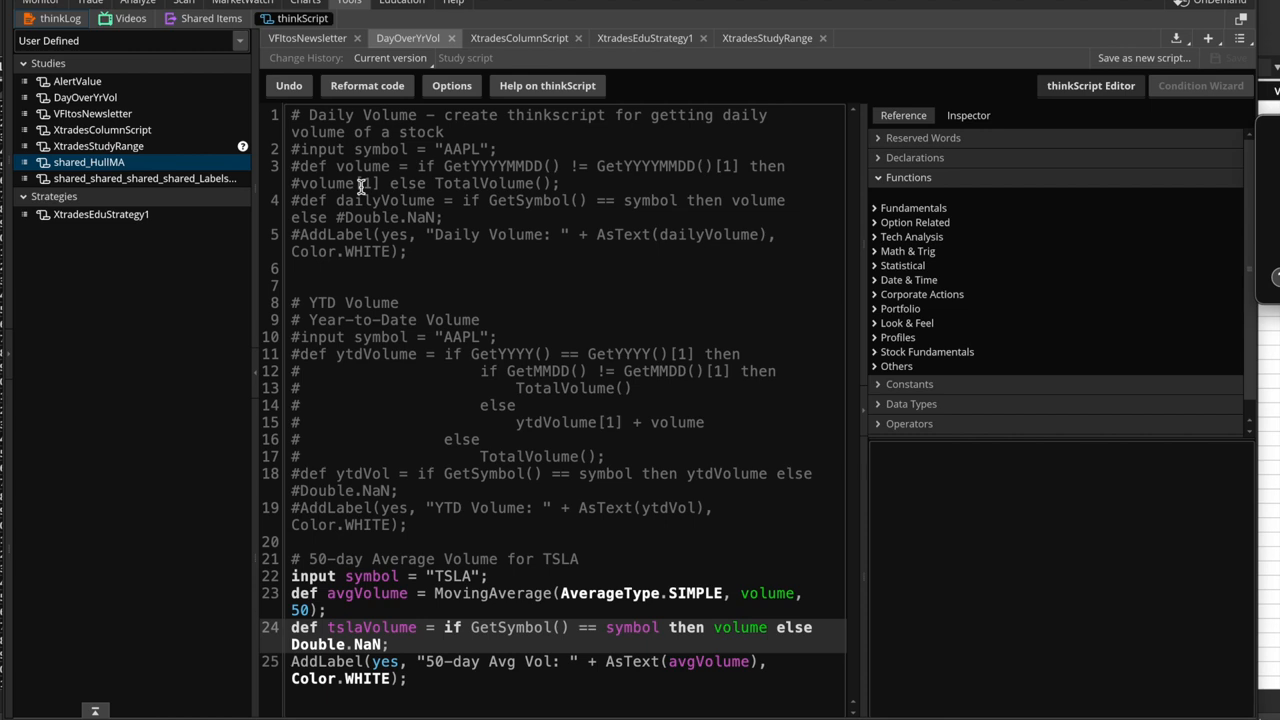
mouse_move(512, 220)
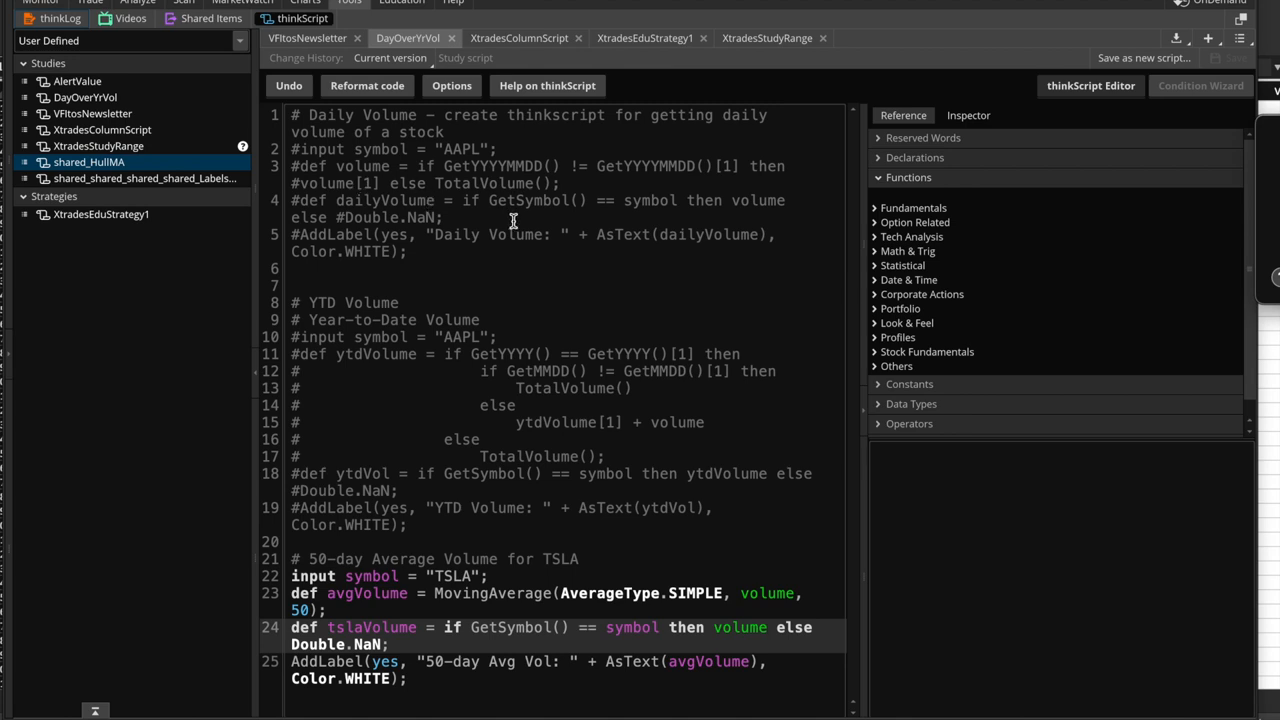